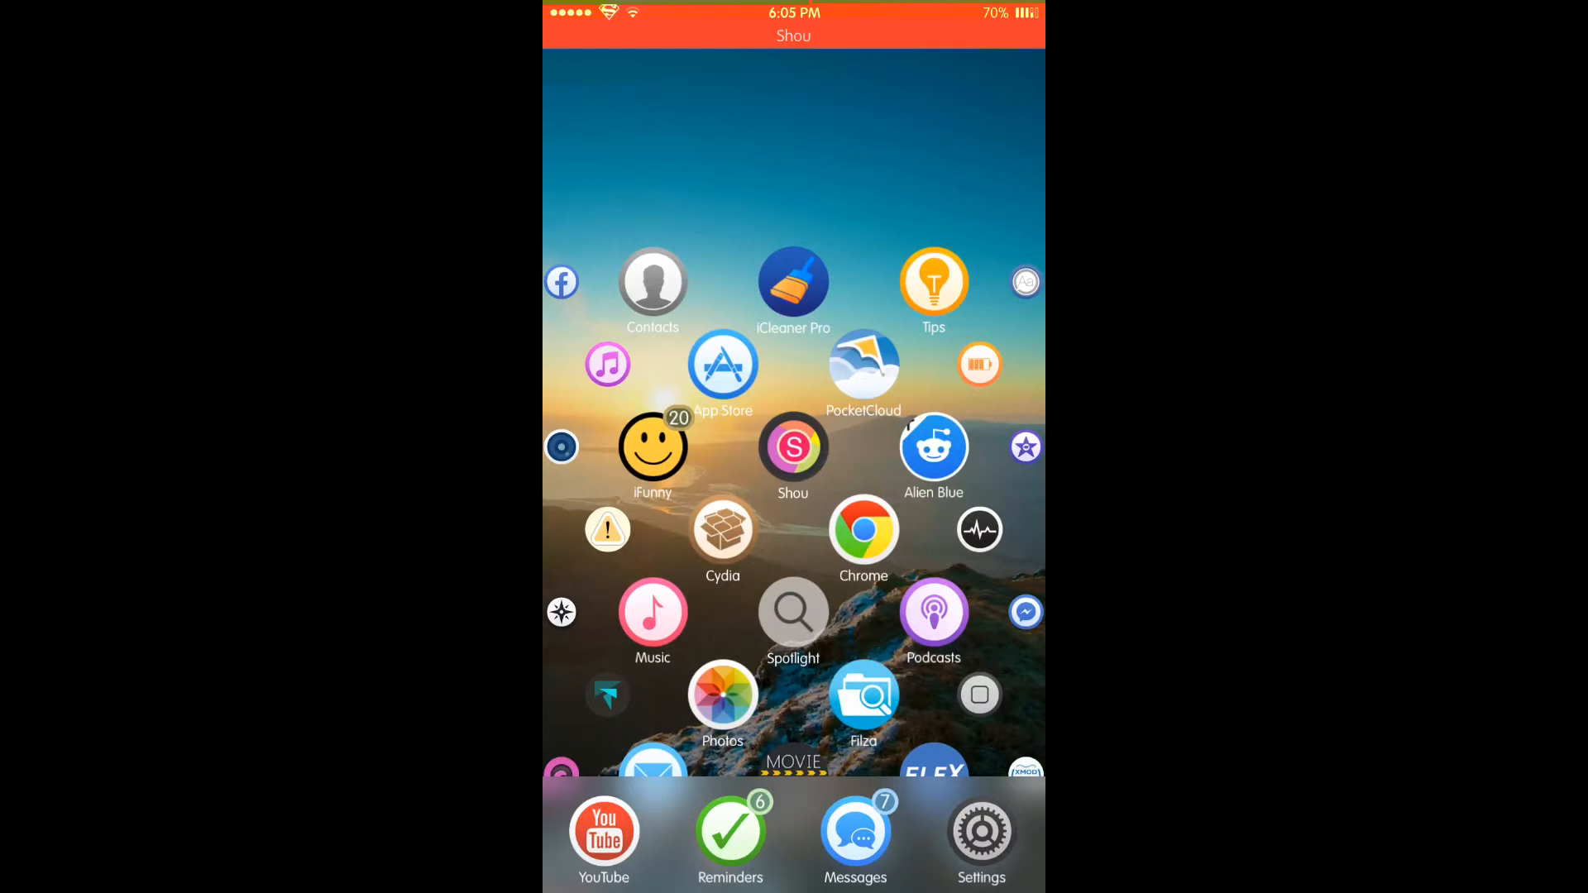
Launch Cydia from the Home Screen and show the list of installed repository sources.
{"action": "left_click", "coordinate": [604, 832]}
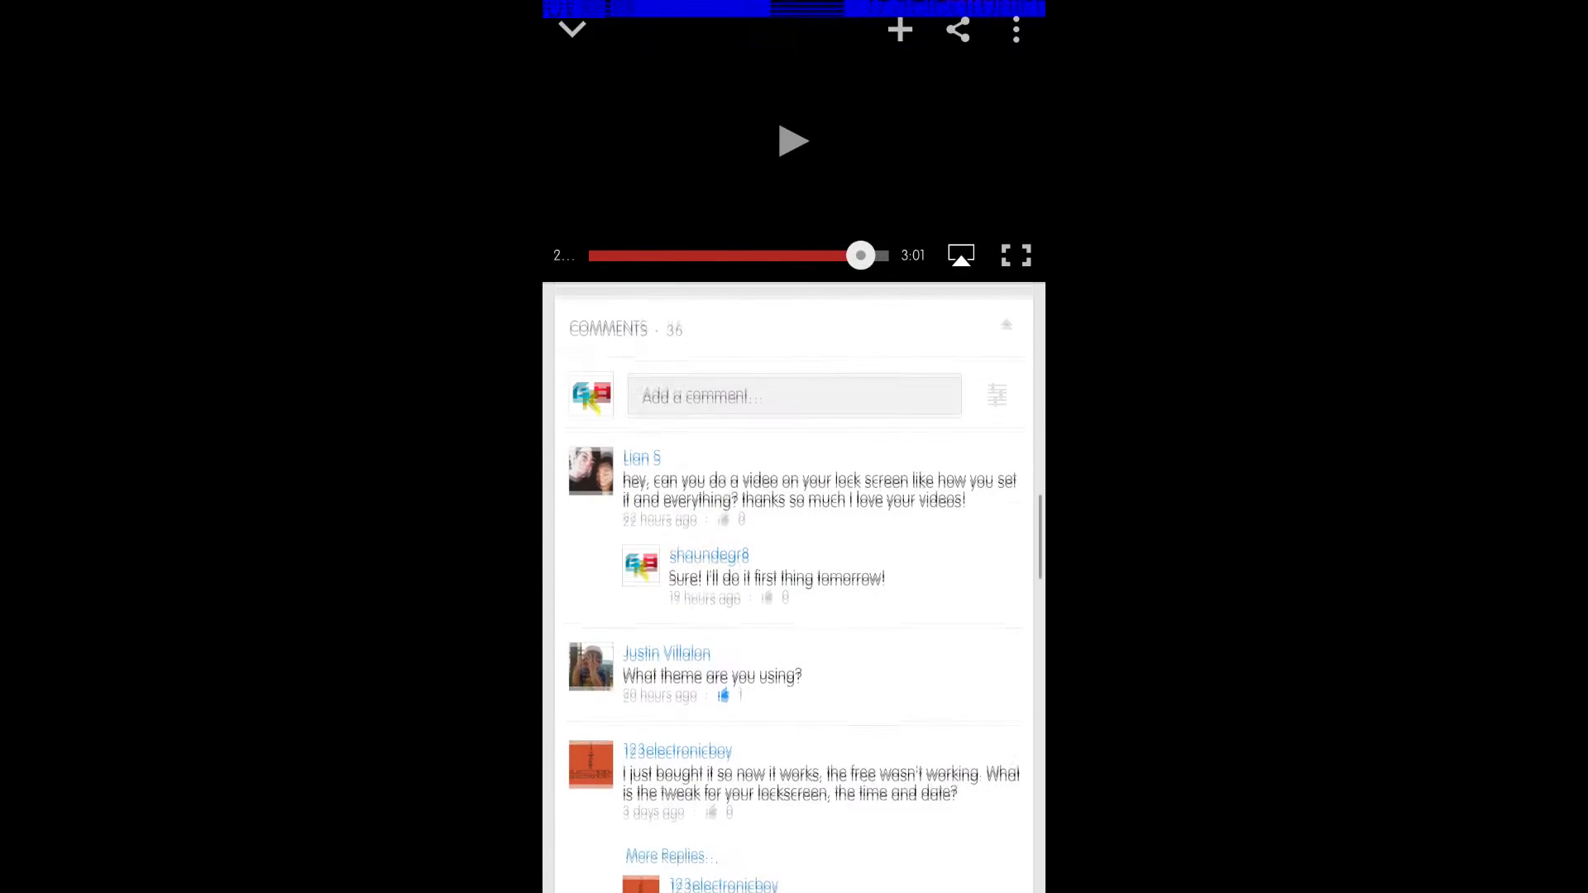
{"action": "scroll", "scroll_direction": "down", "scroll_amount": 3}
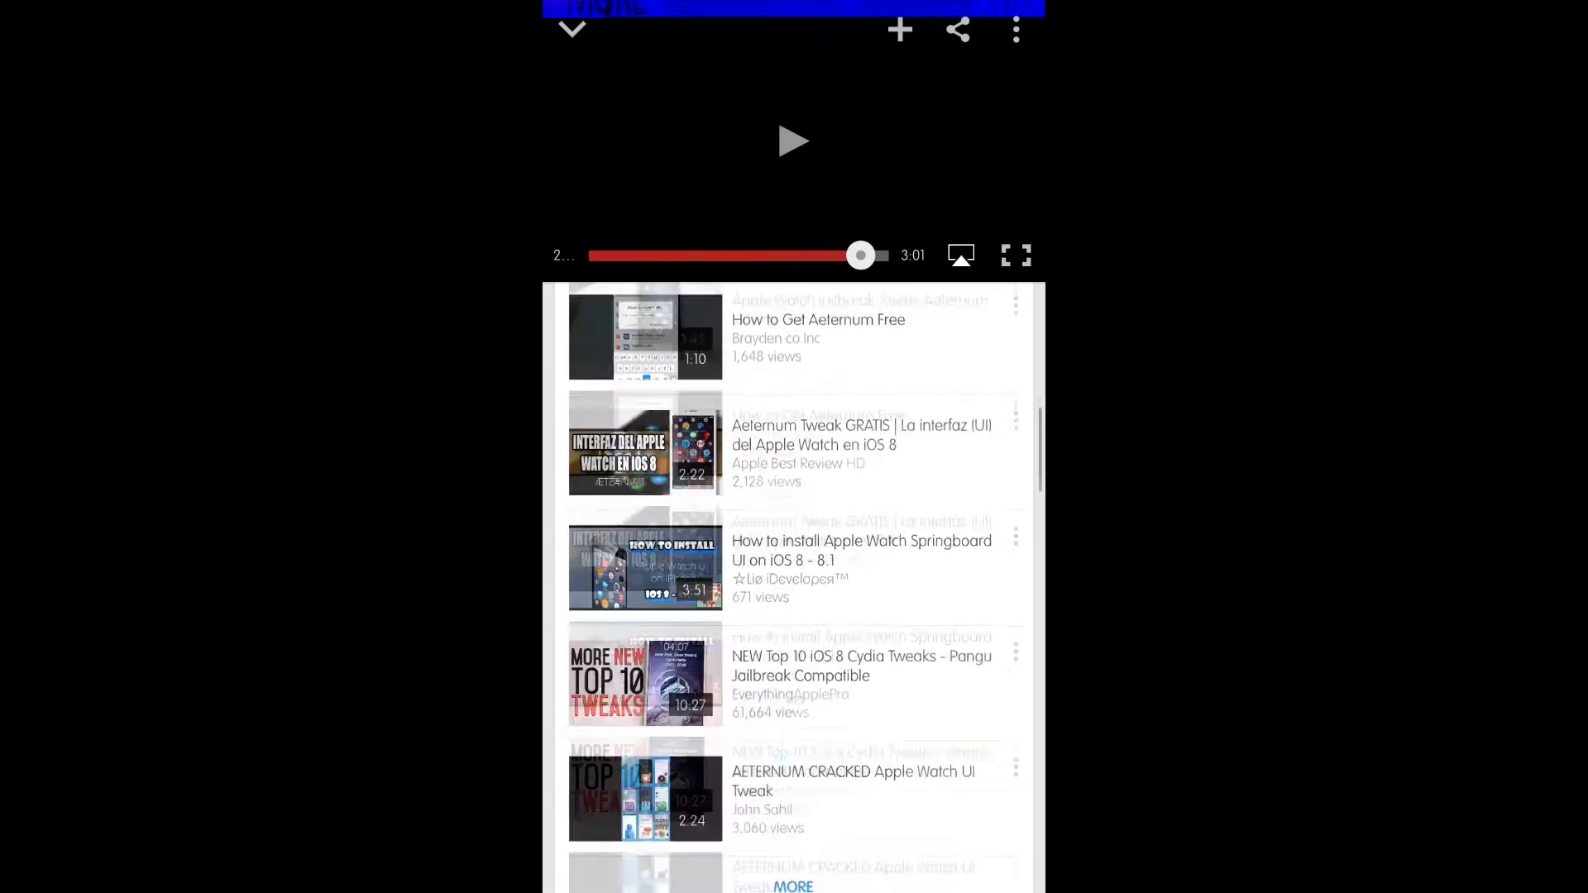
{"action": "scroll", "scroll_direction": "down", "scroll_amount": 3}
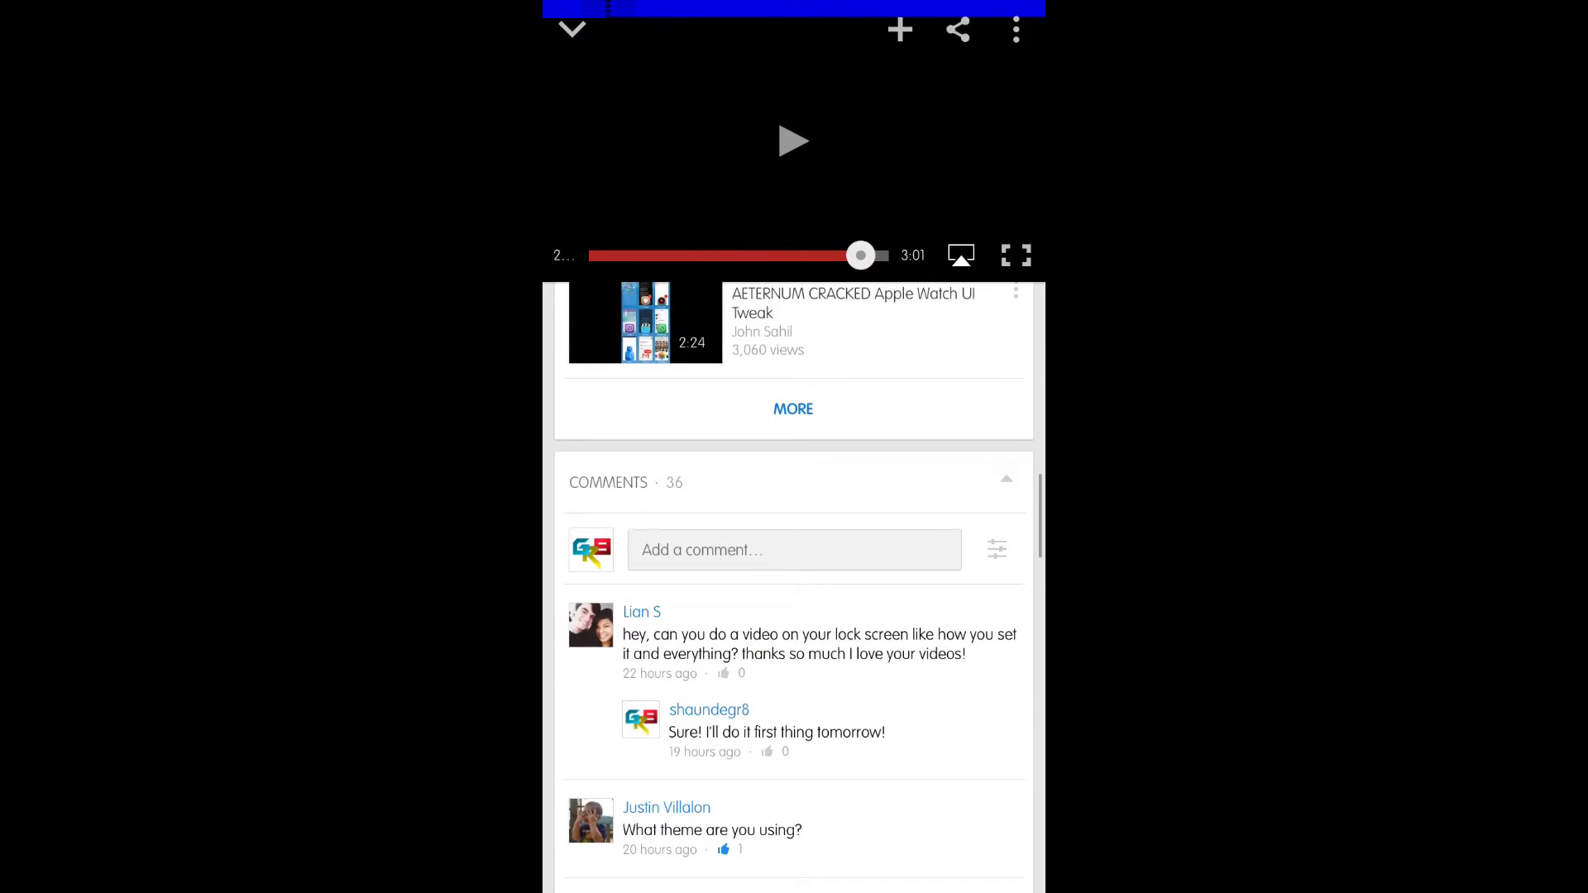
{"action": "scroll", "scroll_direction": "down", "scroll_amount": 3}
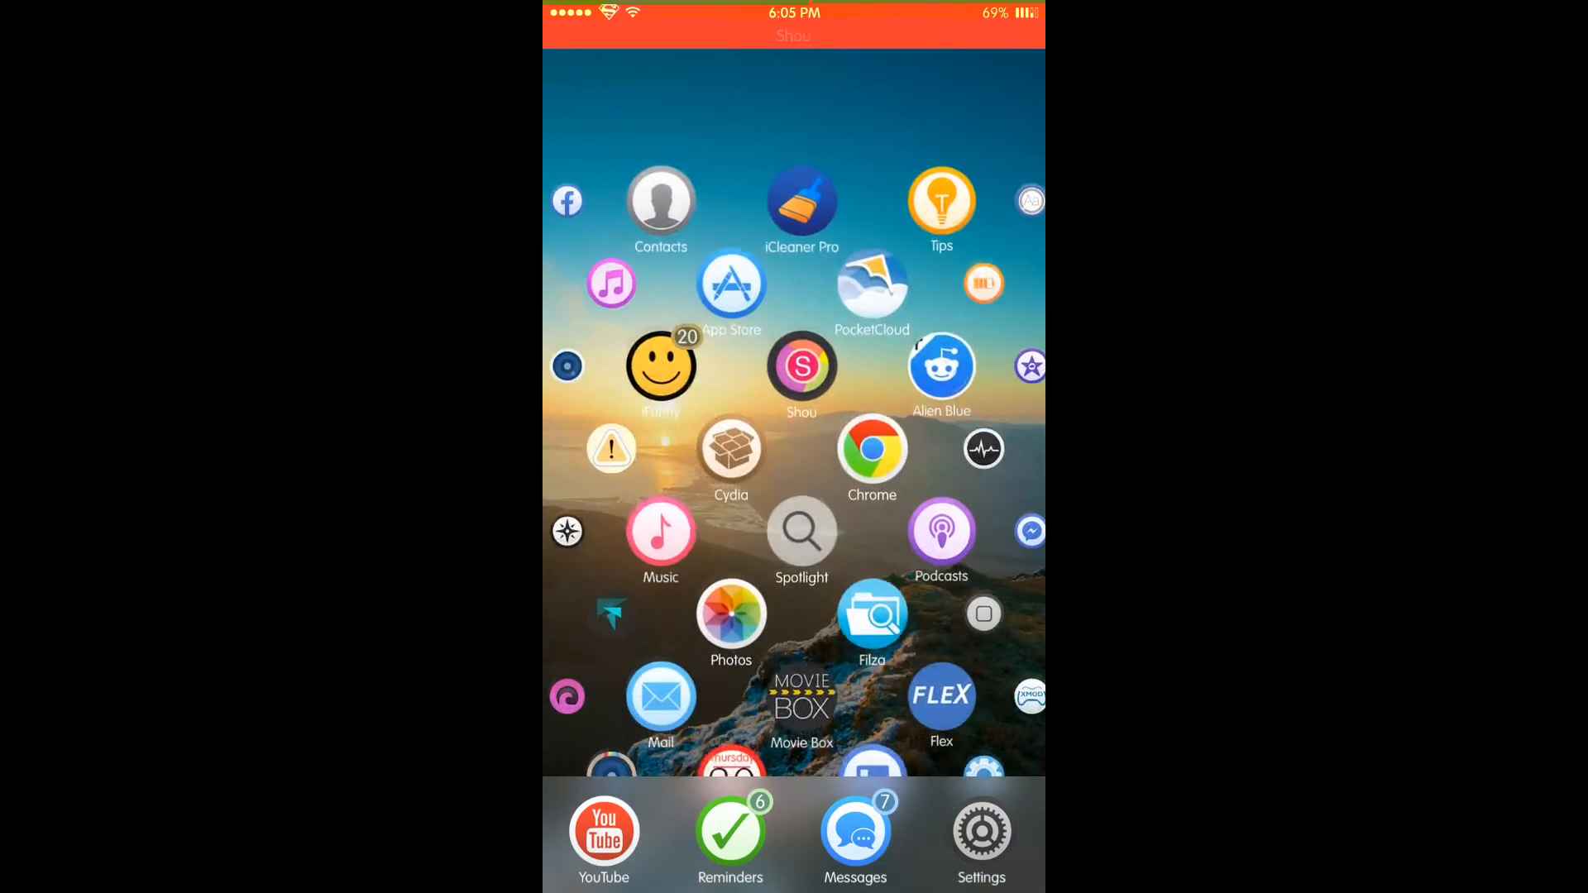
{"action": "scroll", "scroll_direction": "down", "scroll_amount": 3}
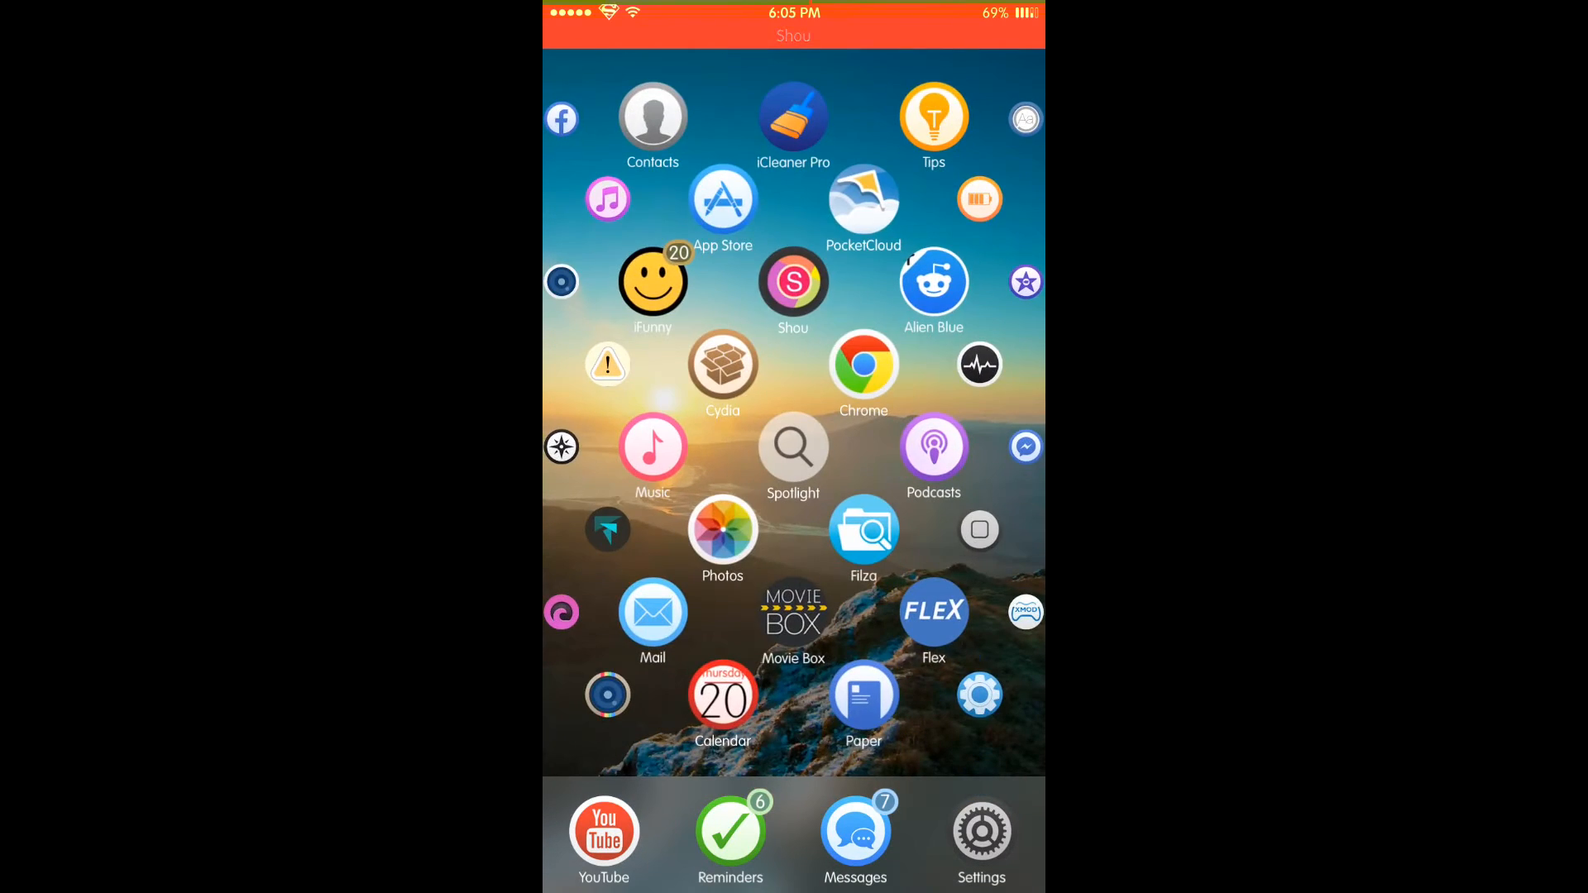
{"action": "left_click", "coordinate": [603, 832]}
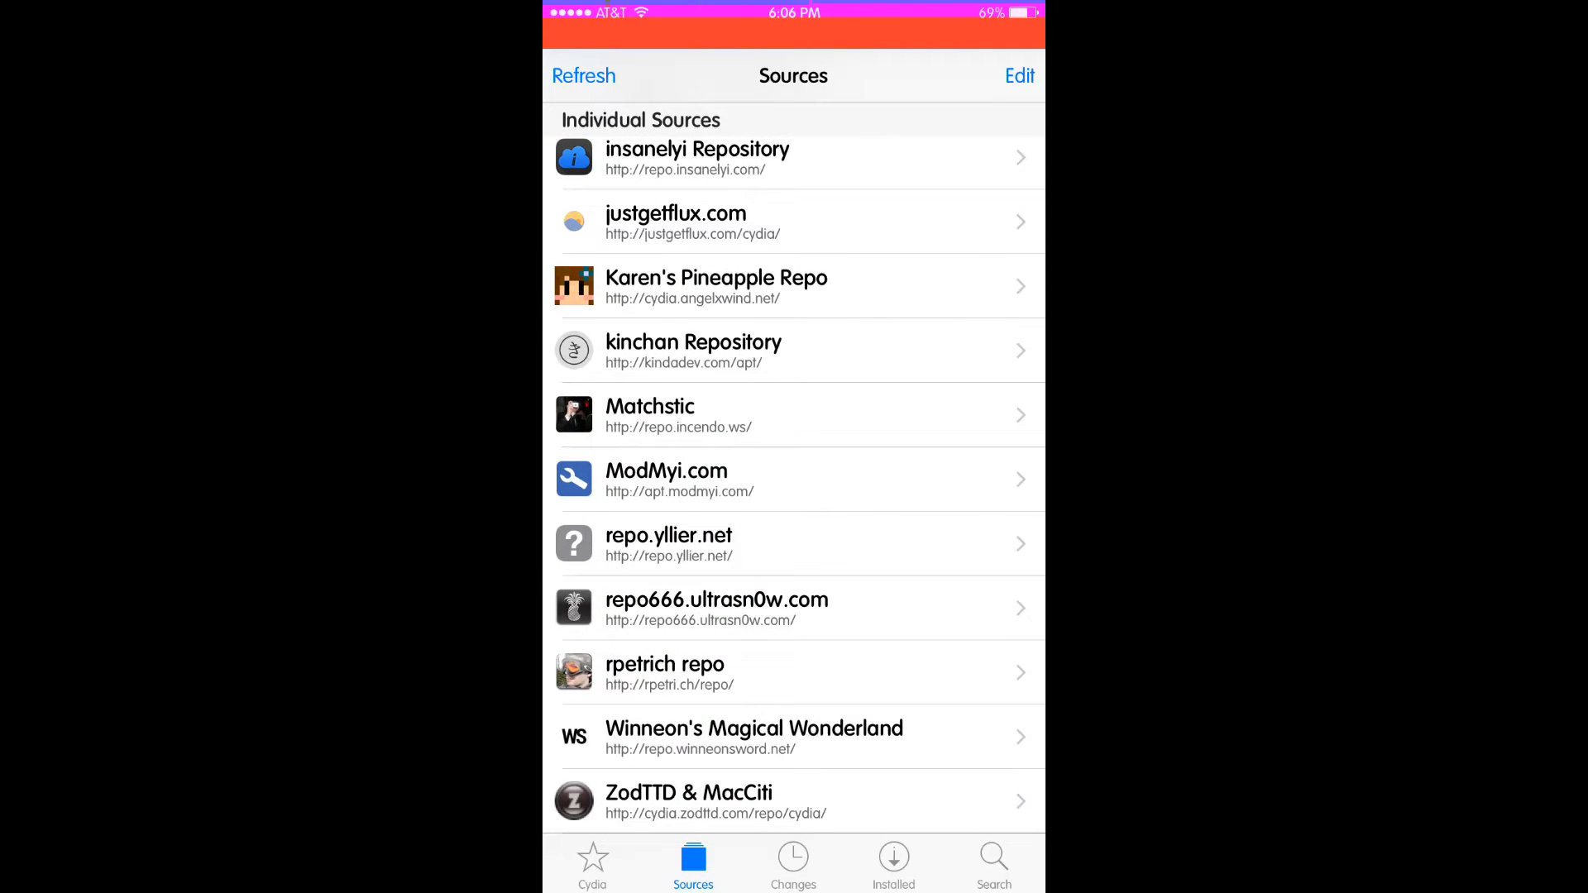
{"action": "left_click", "coordinate": [1019, 76]}
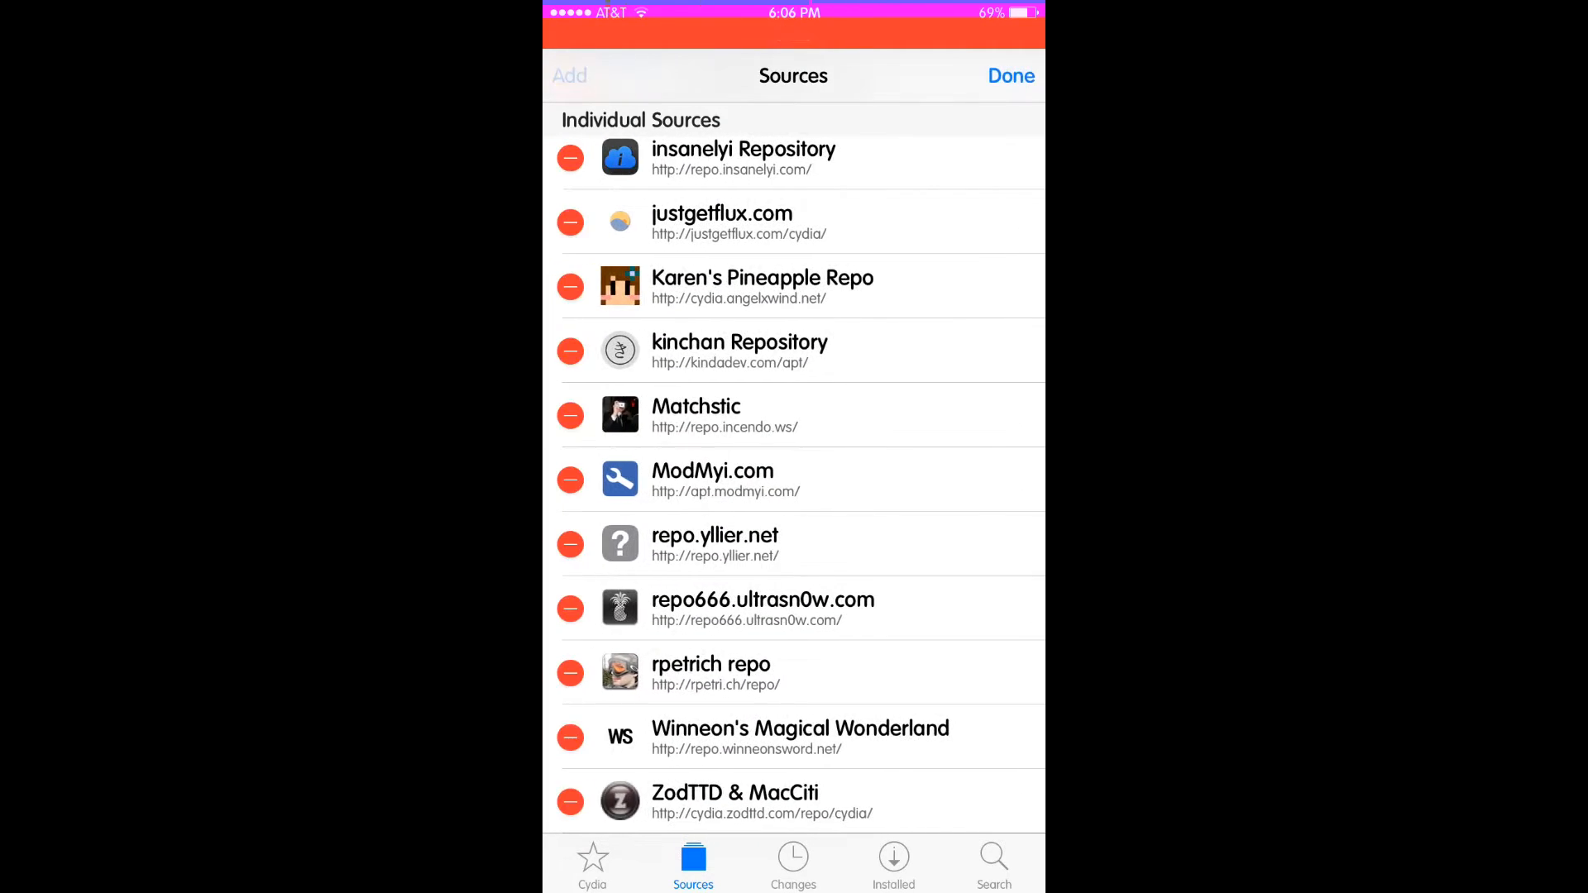
{"action": "left_click", "coordinate": [570, 76]}
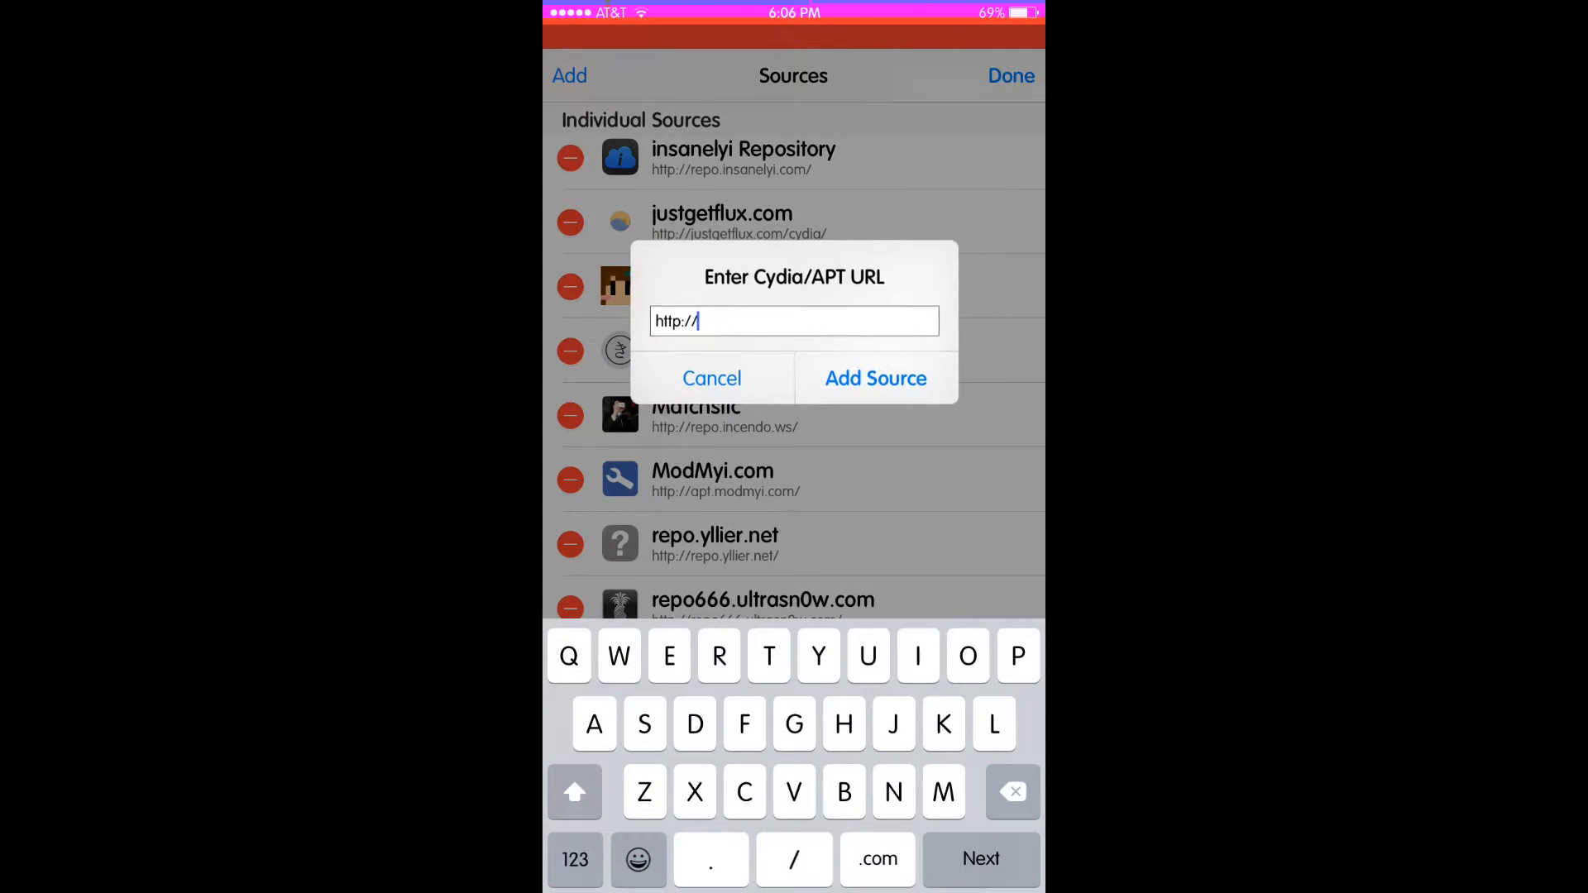
{"action": "type", "text": "repo.w"}
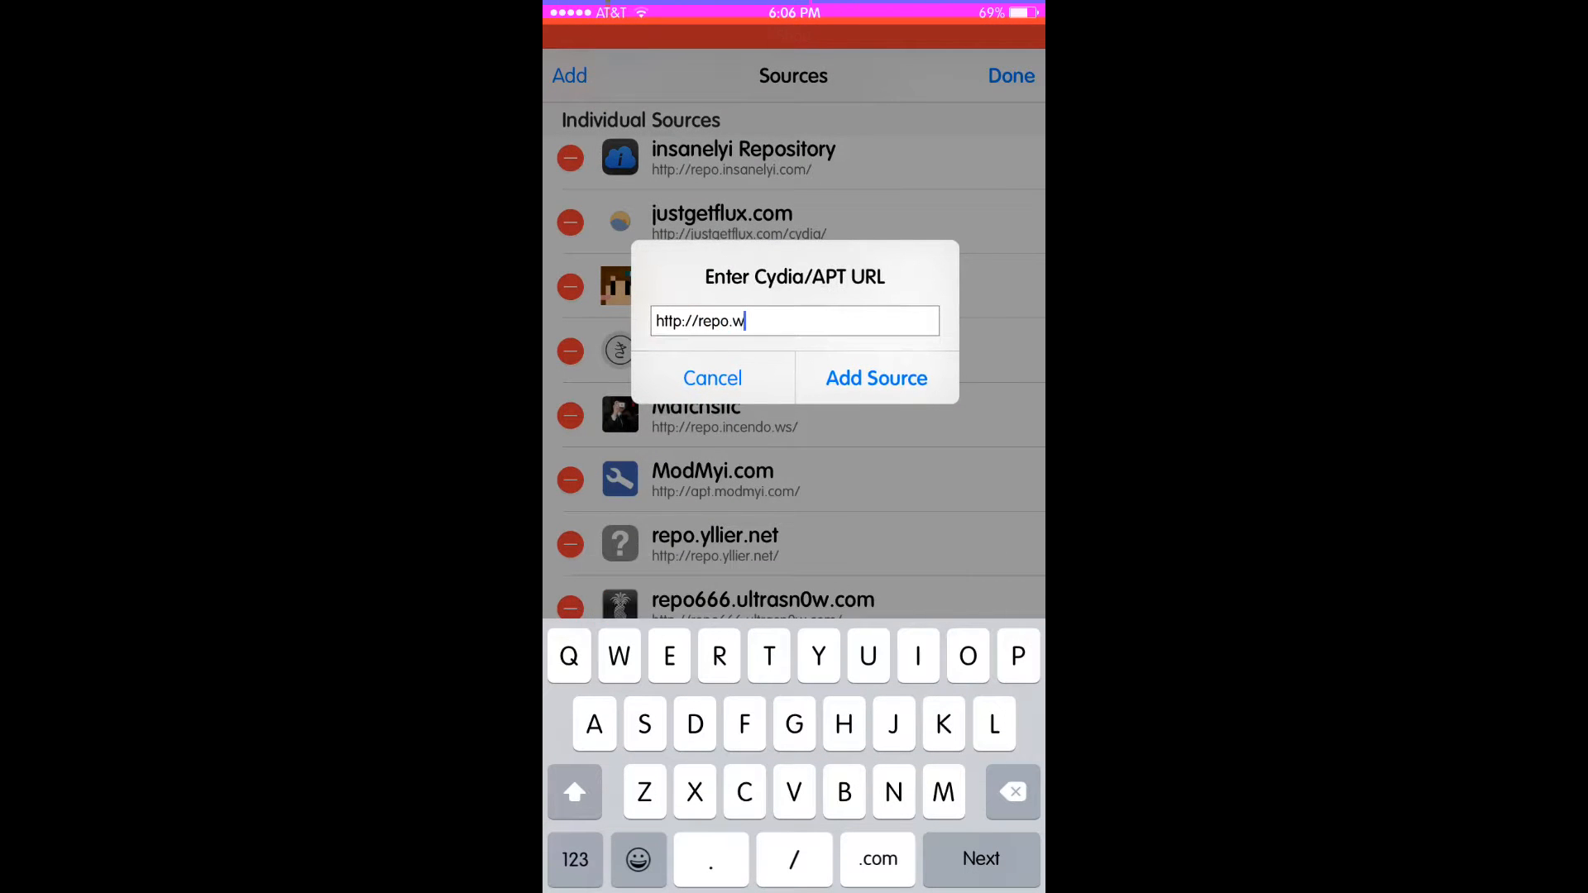
{"action": "type", "text": "inneonsword.net"}
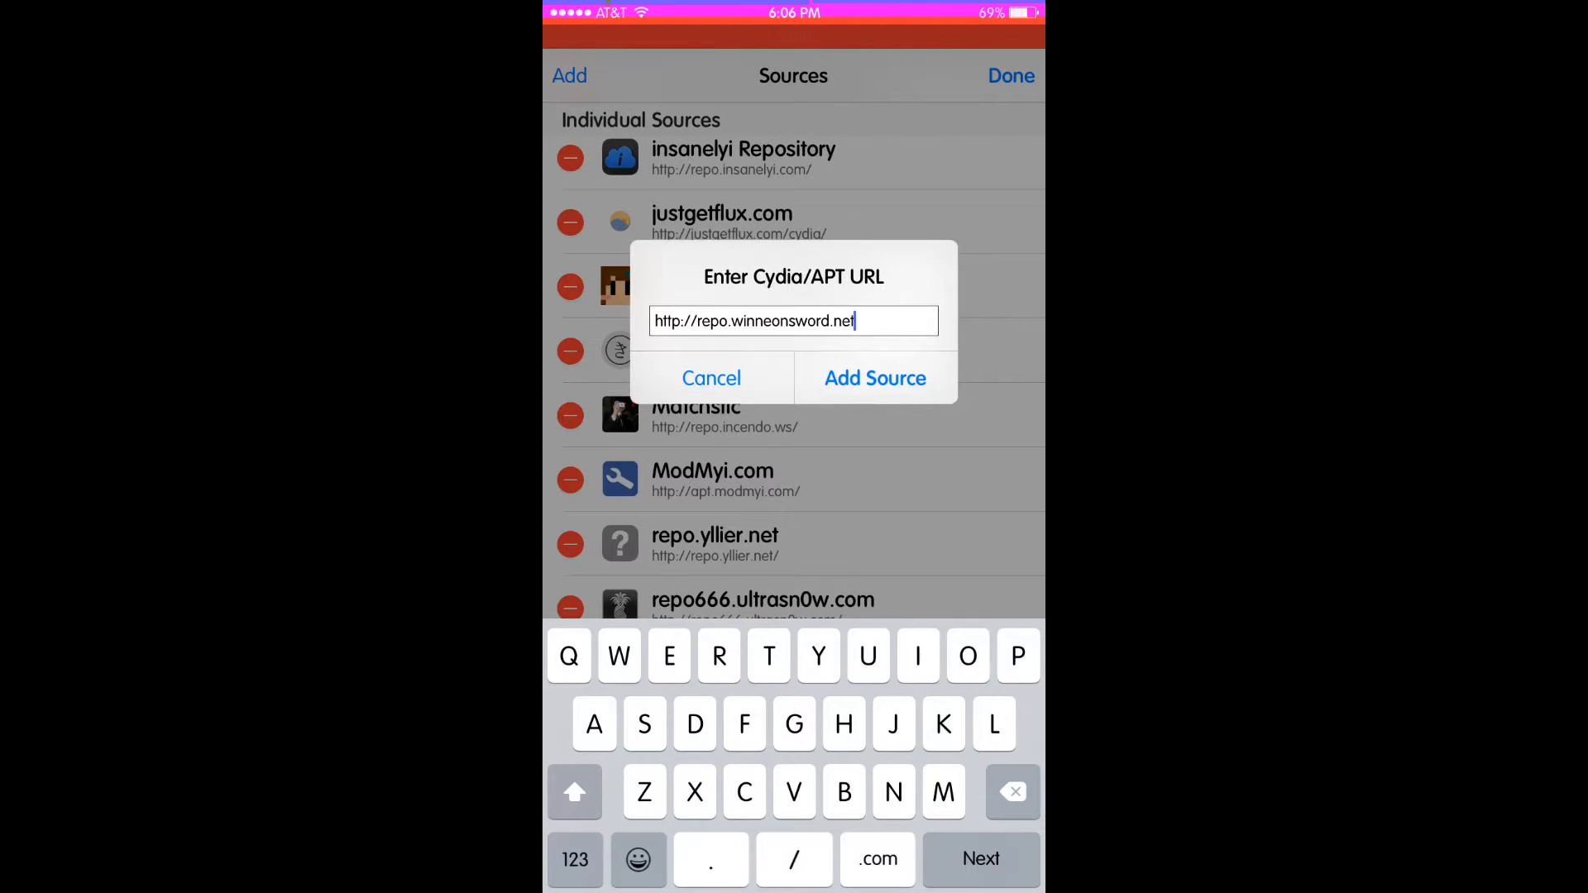
{"action": "left_click", "coordinate": [875, 378]}
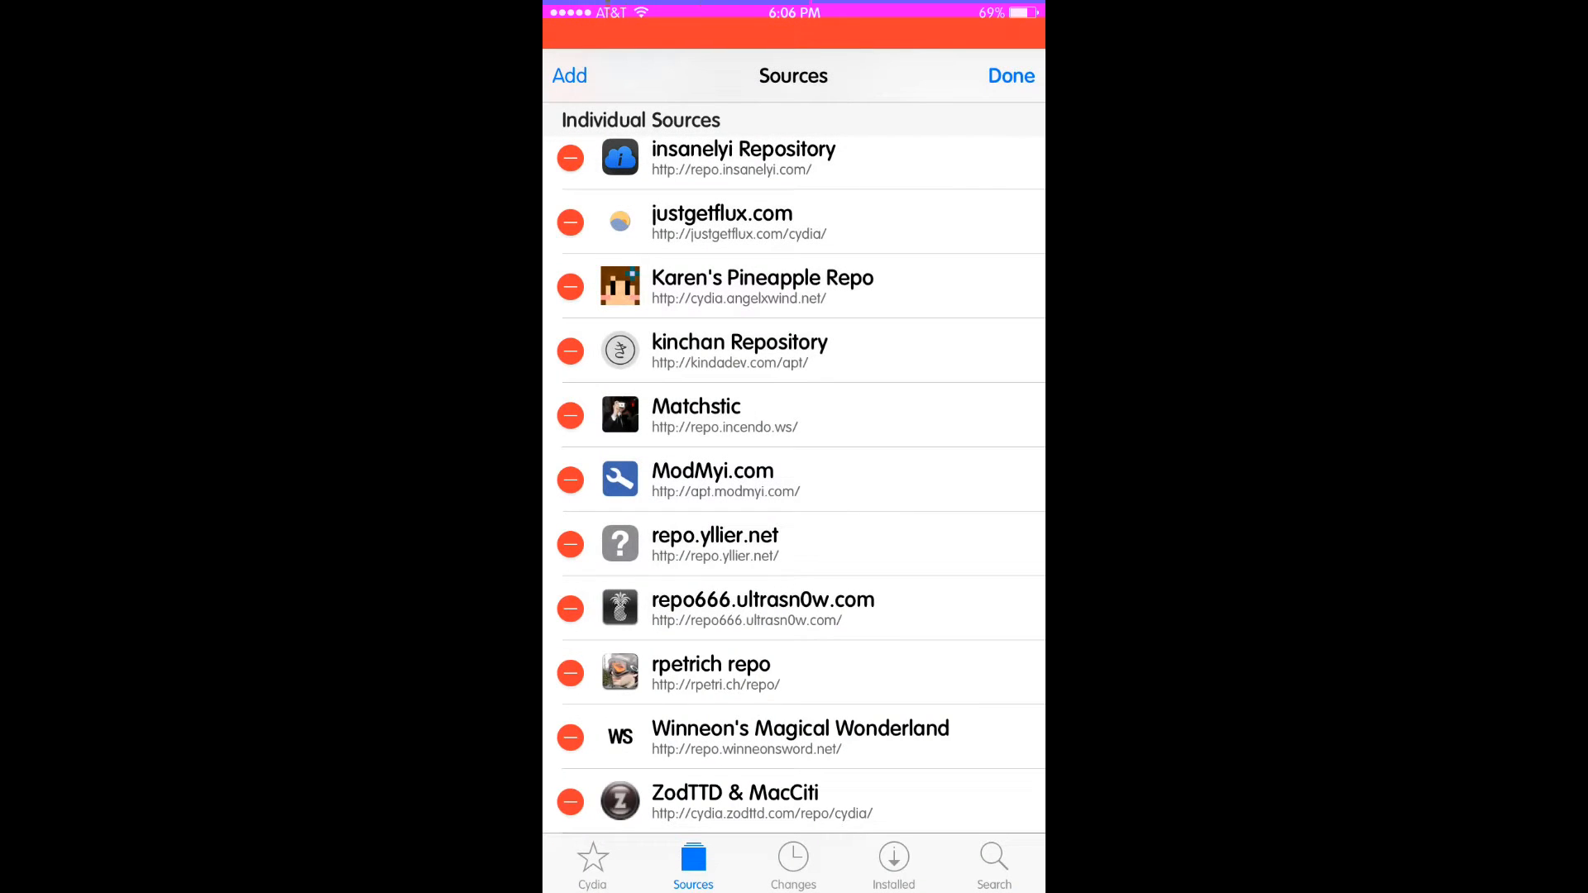
{"action": "left_click", "coordinate": [1011, 76]}
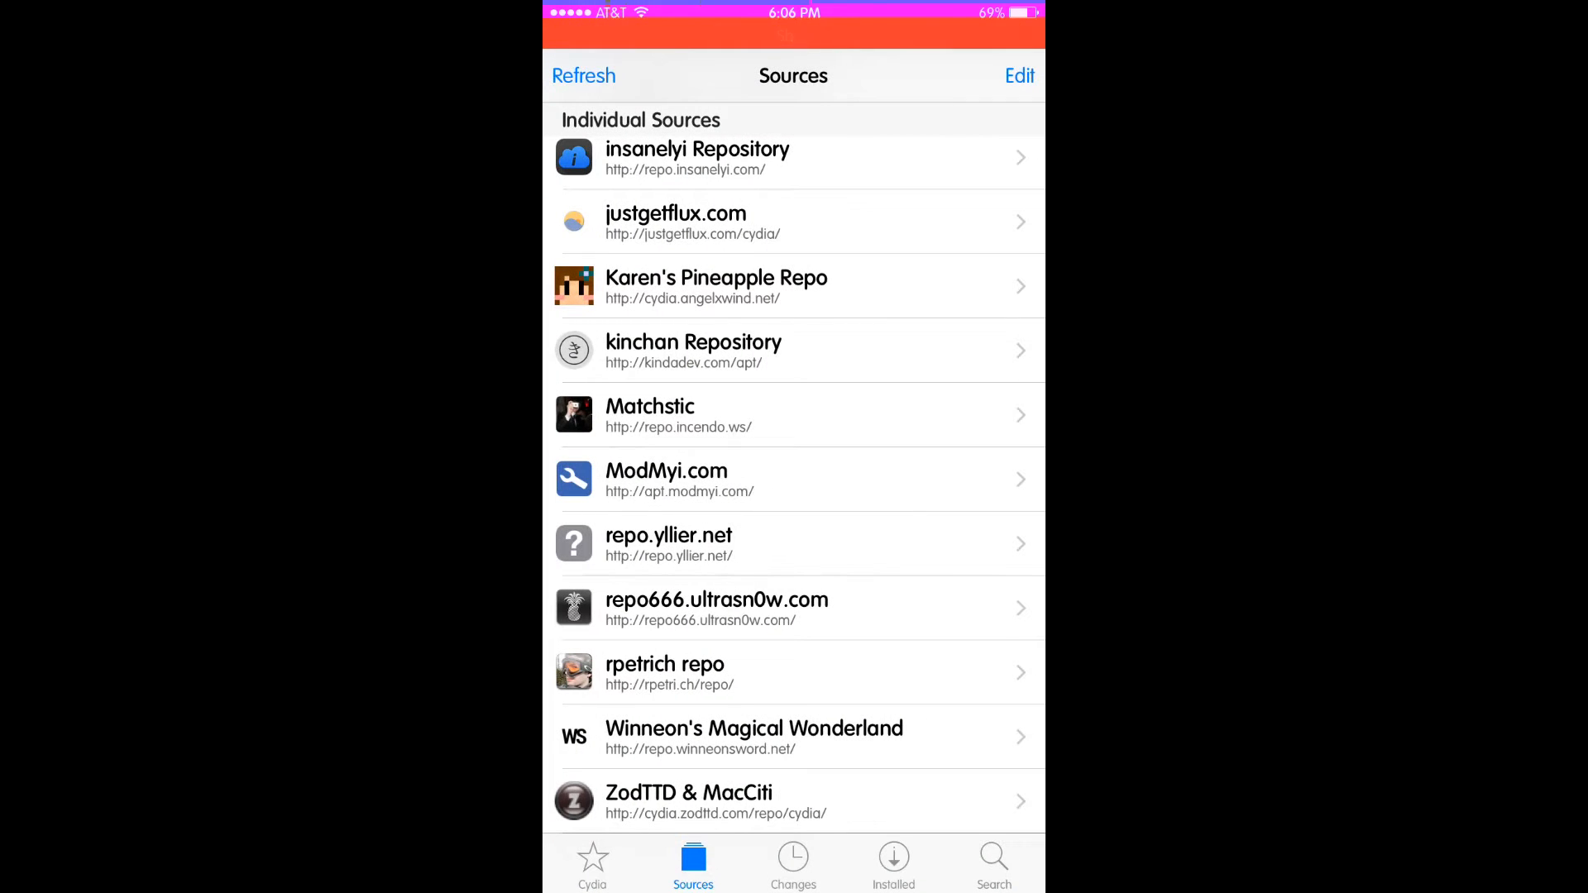
Search Cydia for 'Groovy' to confirm groovyAPI and GroovyLock are installed.
{"action": "left_click", "coordinate": [993, 859]}
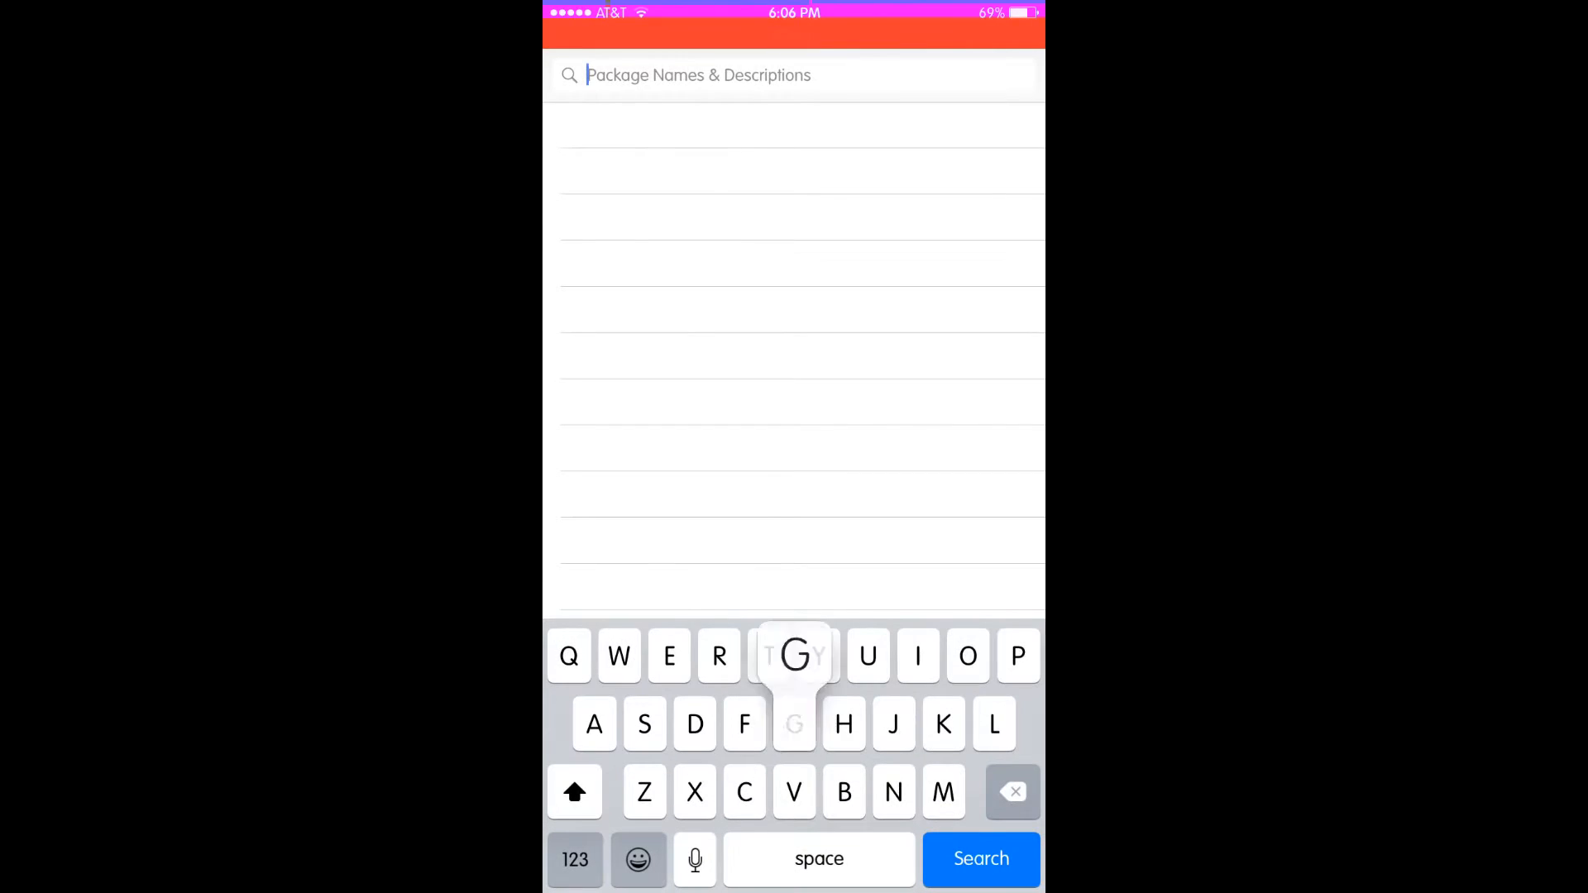
{"action": "type", "text": "Groovy"}
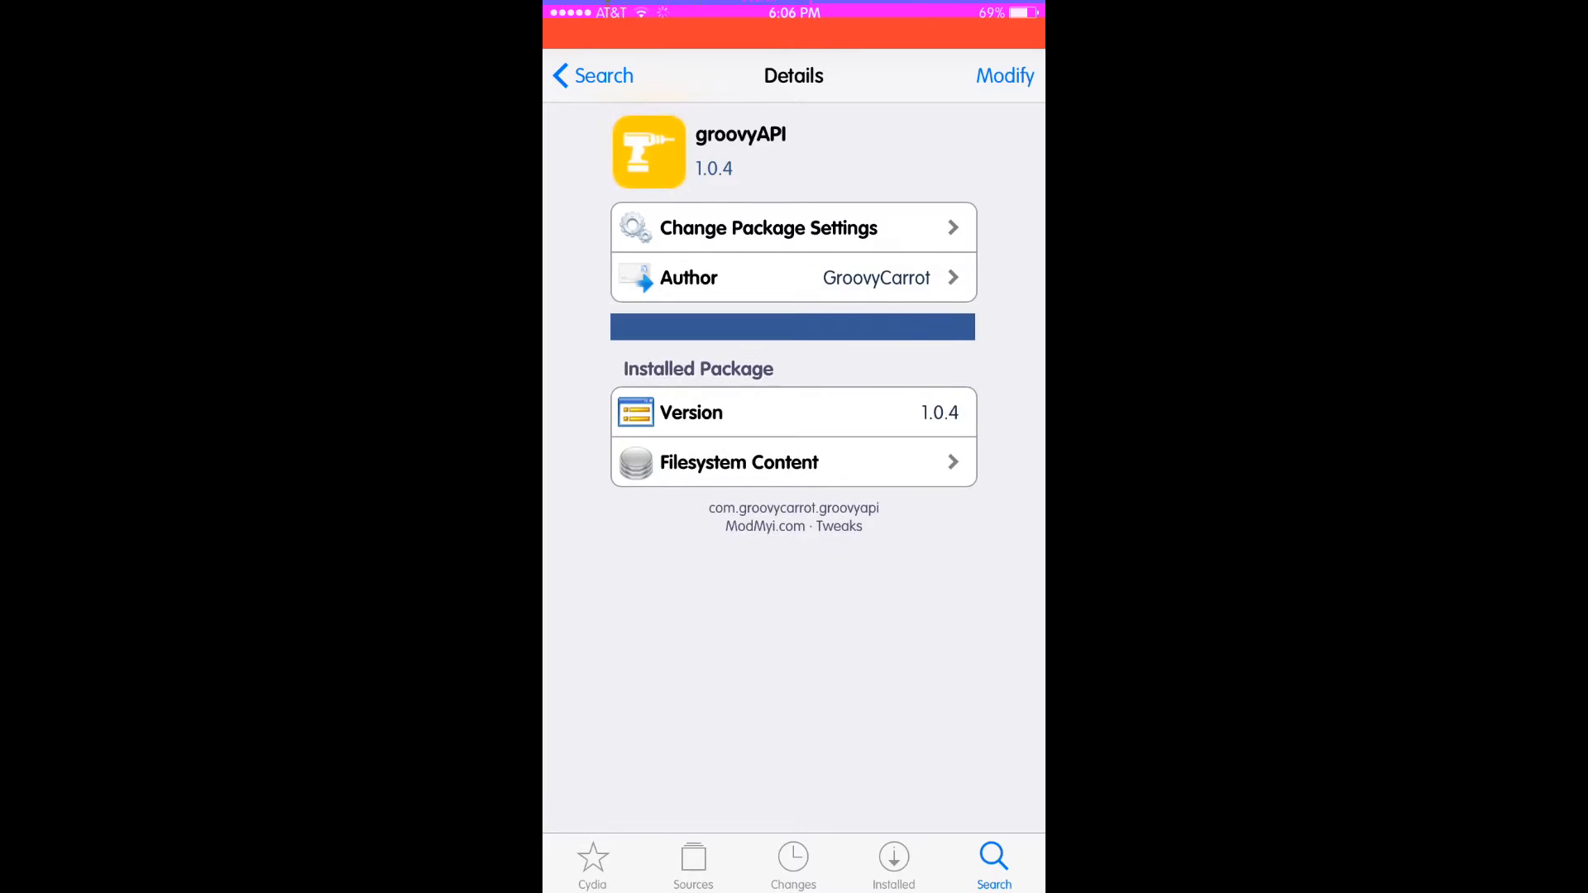
{"action": "scroll", "scroll_direction": "down", "scroll_amount": 3}
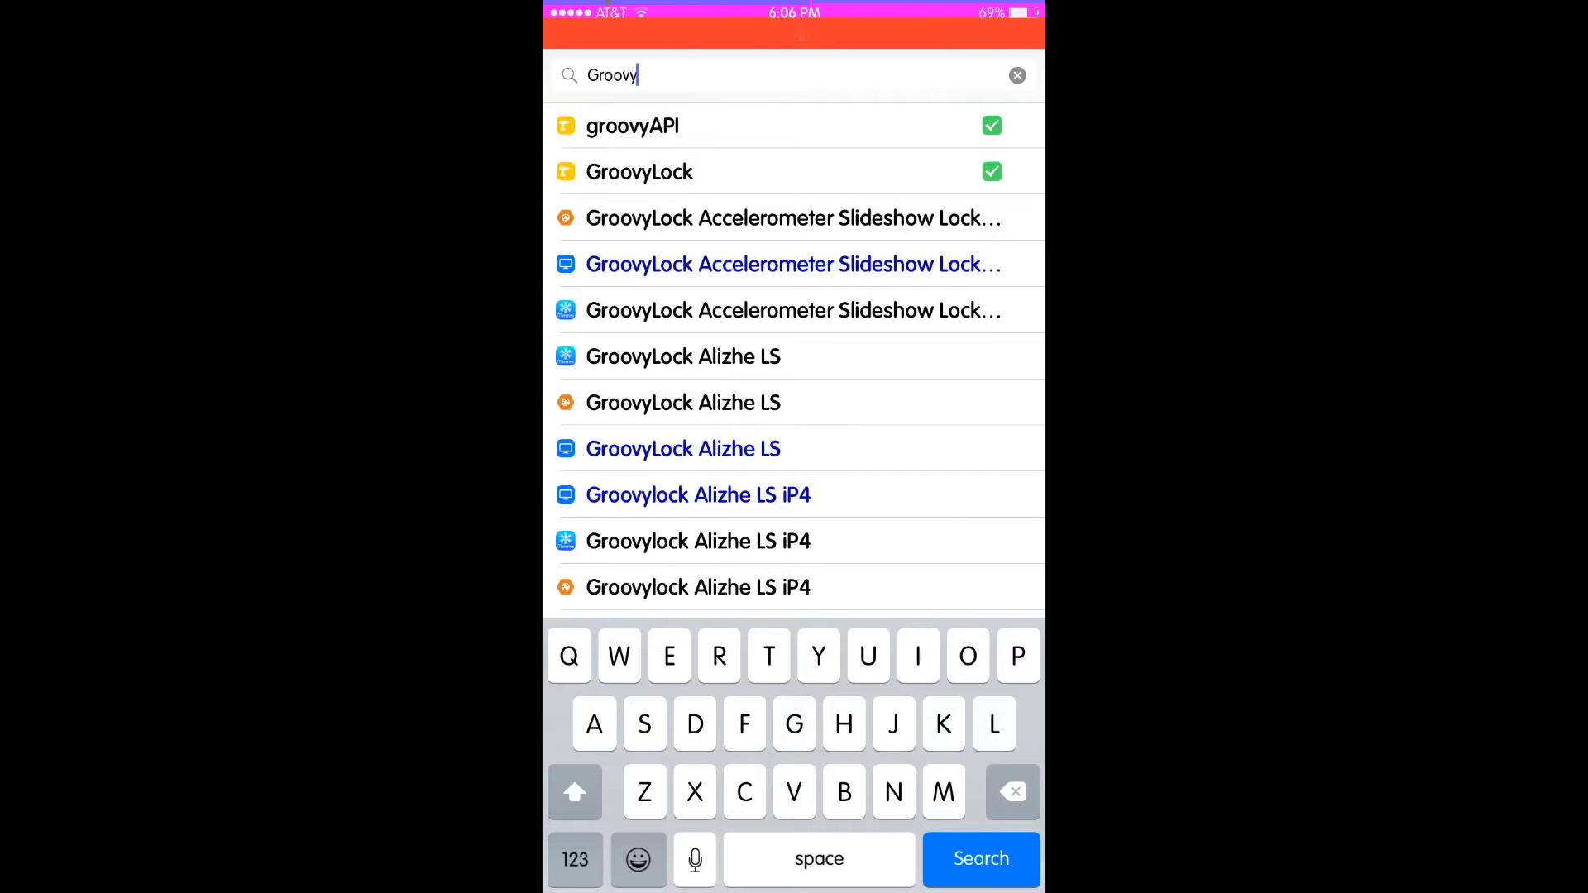
{"action": "key", "text": "home"}
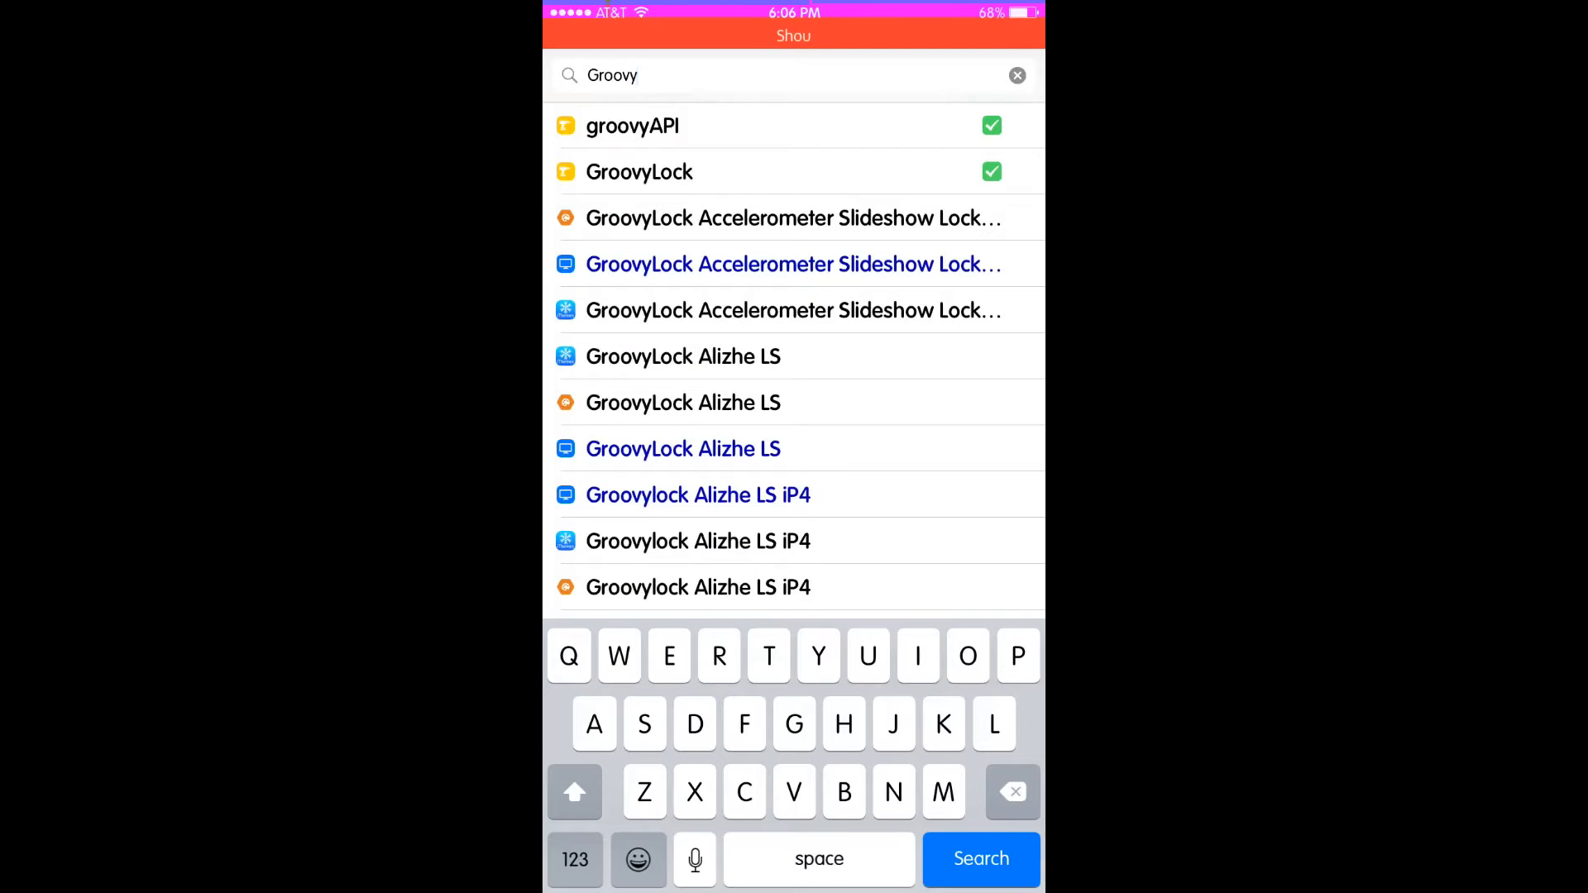
Look up LockGlyph and scroll through its package details page.
{"action": "left_click", "coordinate": [1016, 76]}
{"action": "type", "text": "Lockg"}
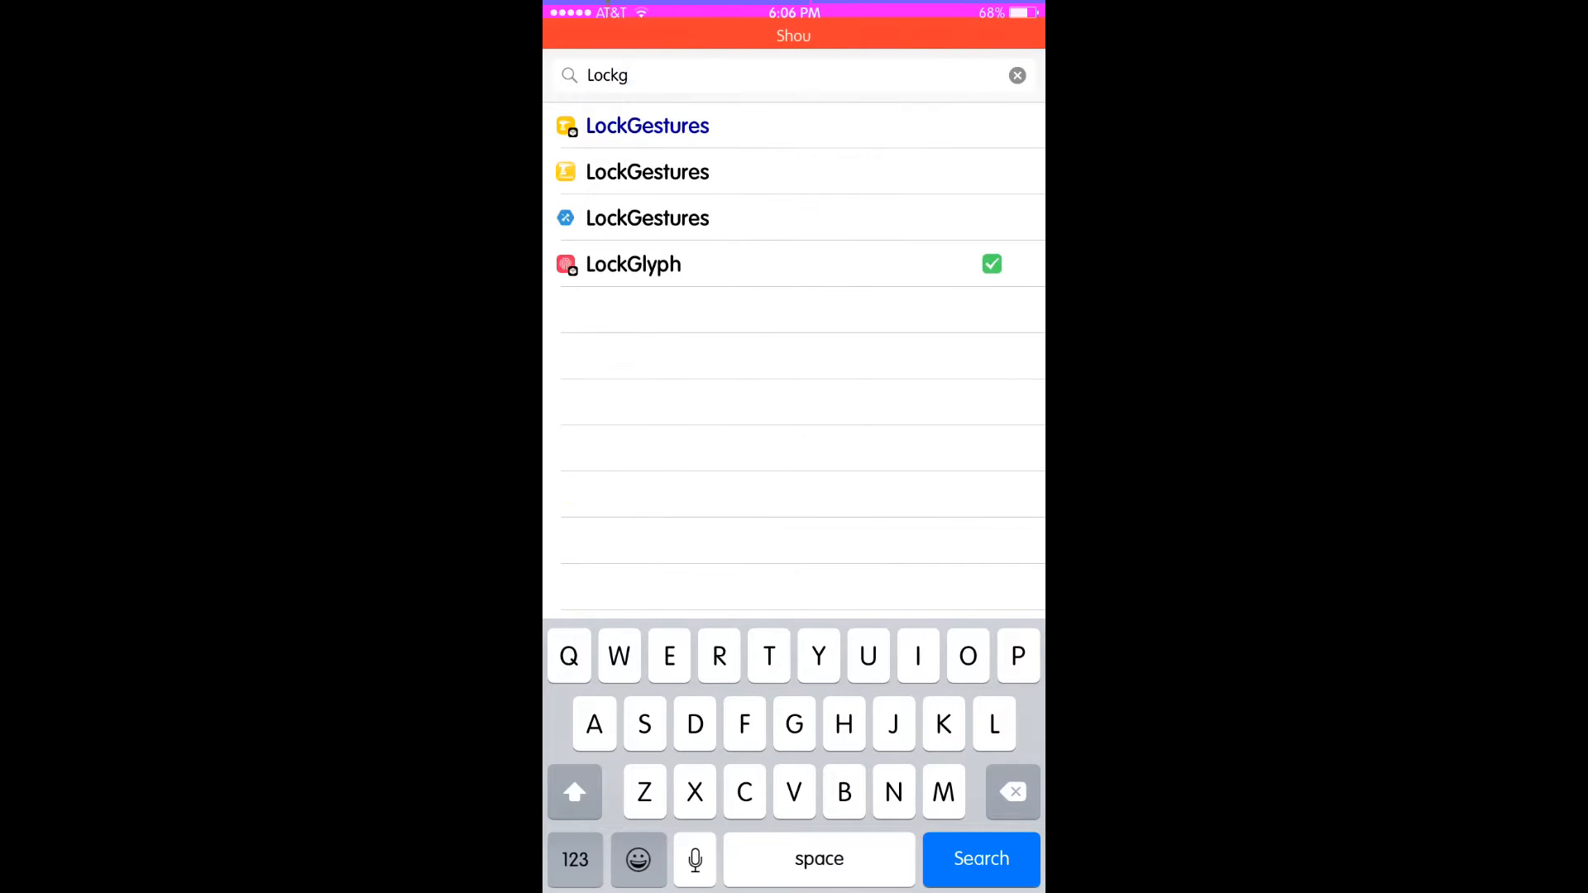
{"action": "left_click", "coordinate": [632, 264]}
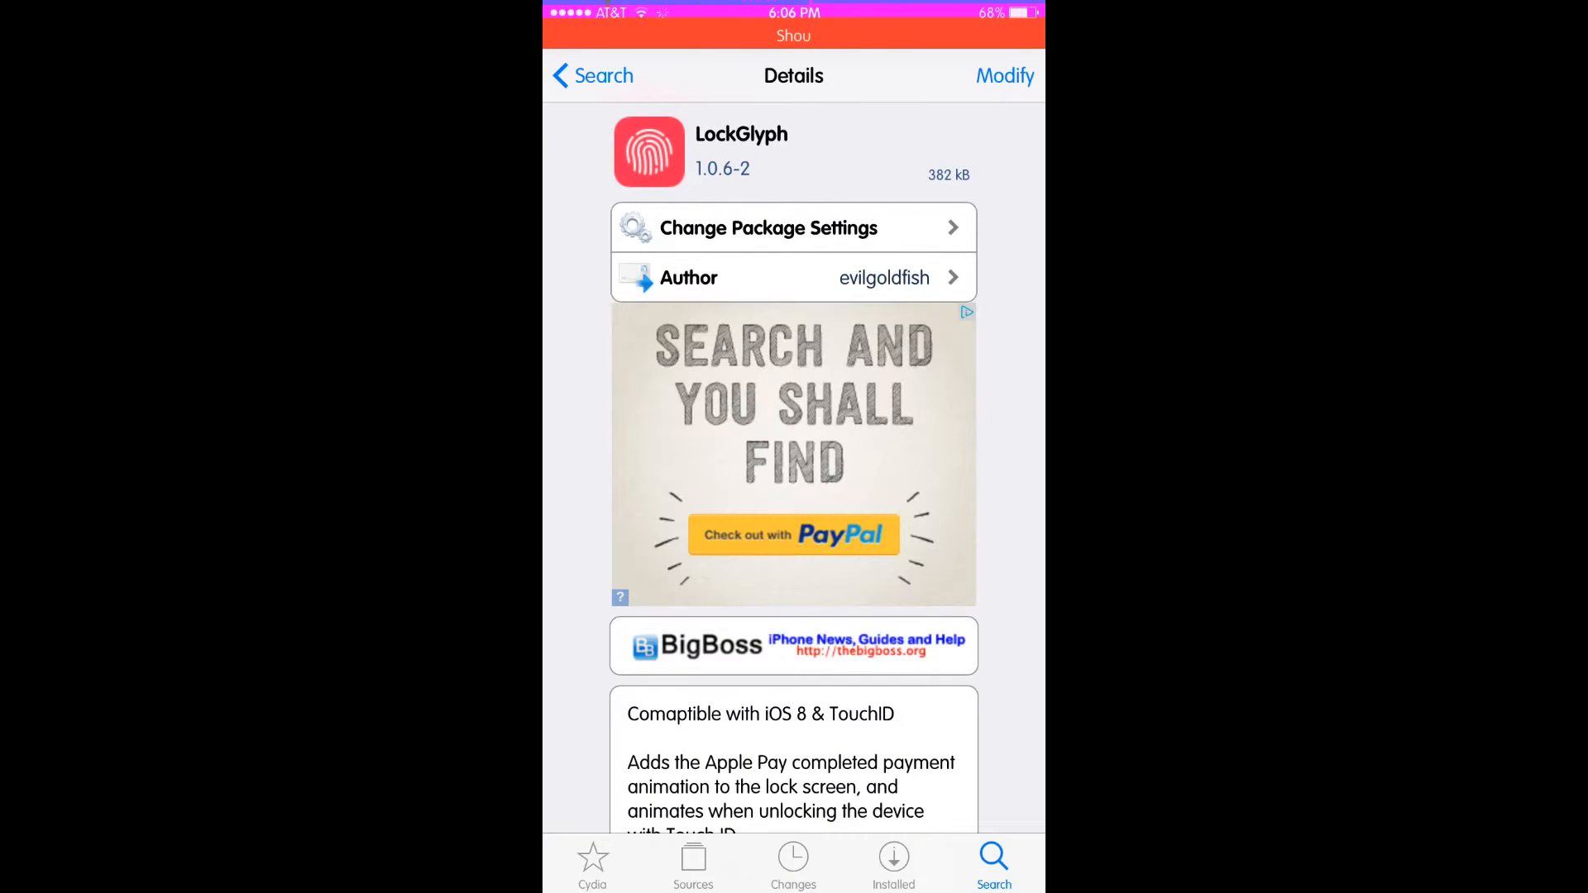
{"action": "scroll", "scroll_direction": "down", "scroll_amount": 3}
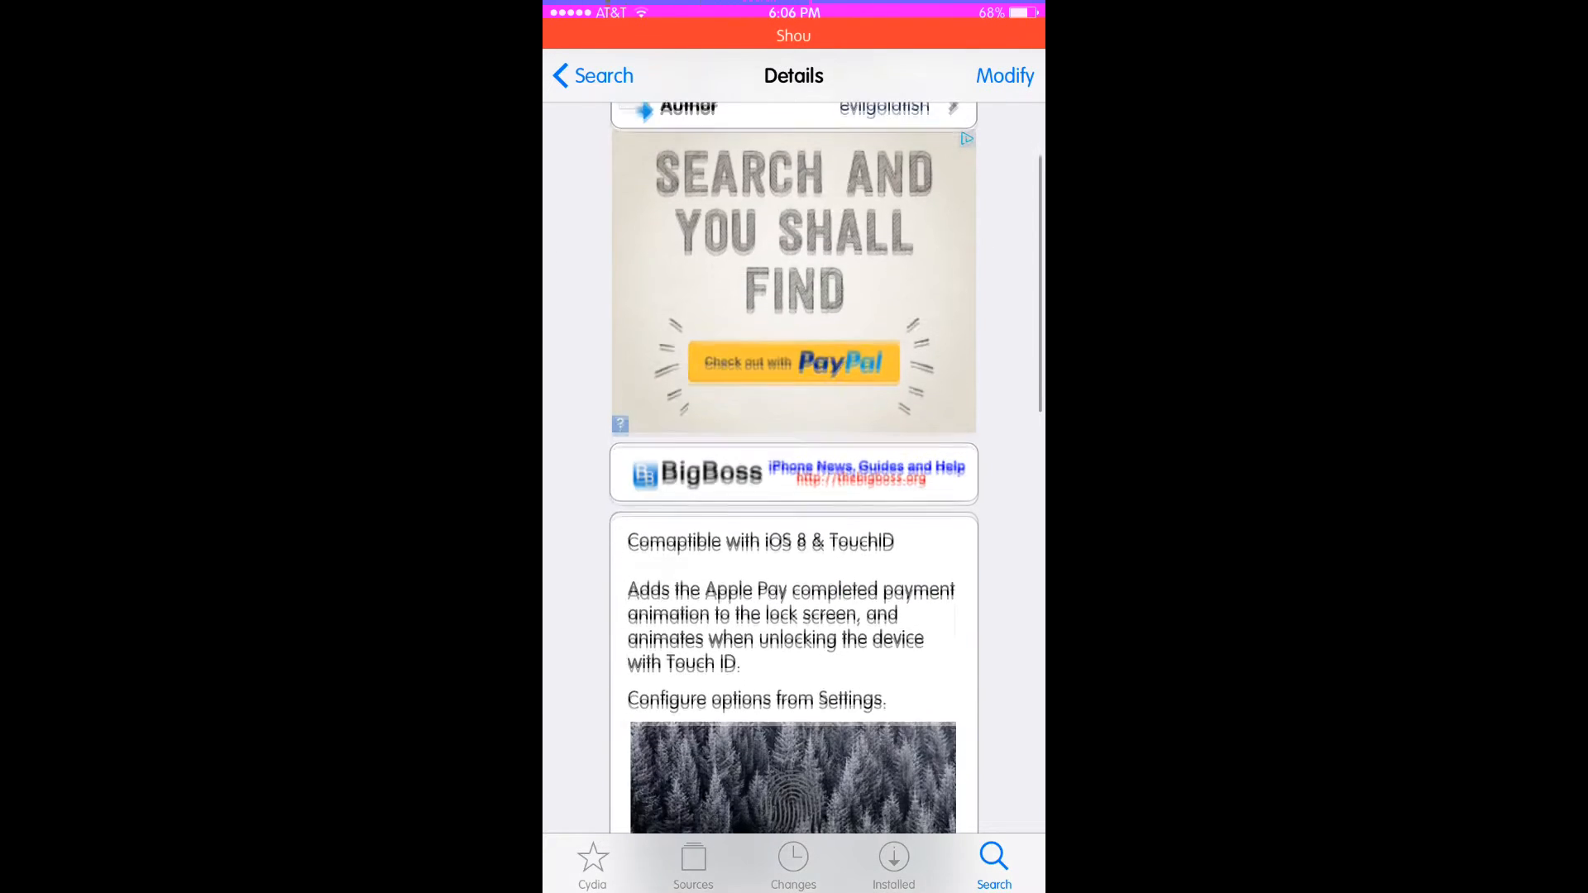
{"action": "scroll", "scroll_direction": "down", "scroll_amount": 3}
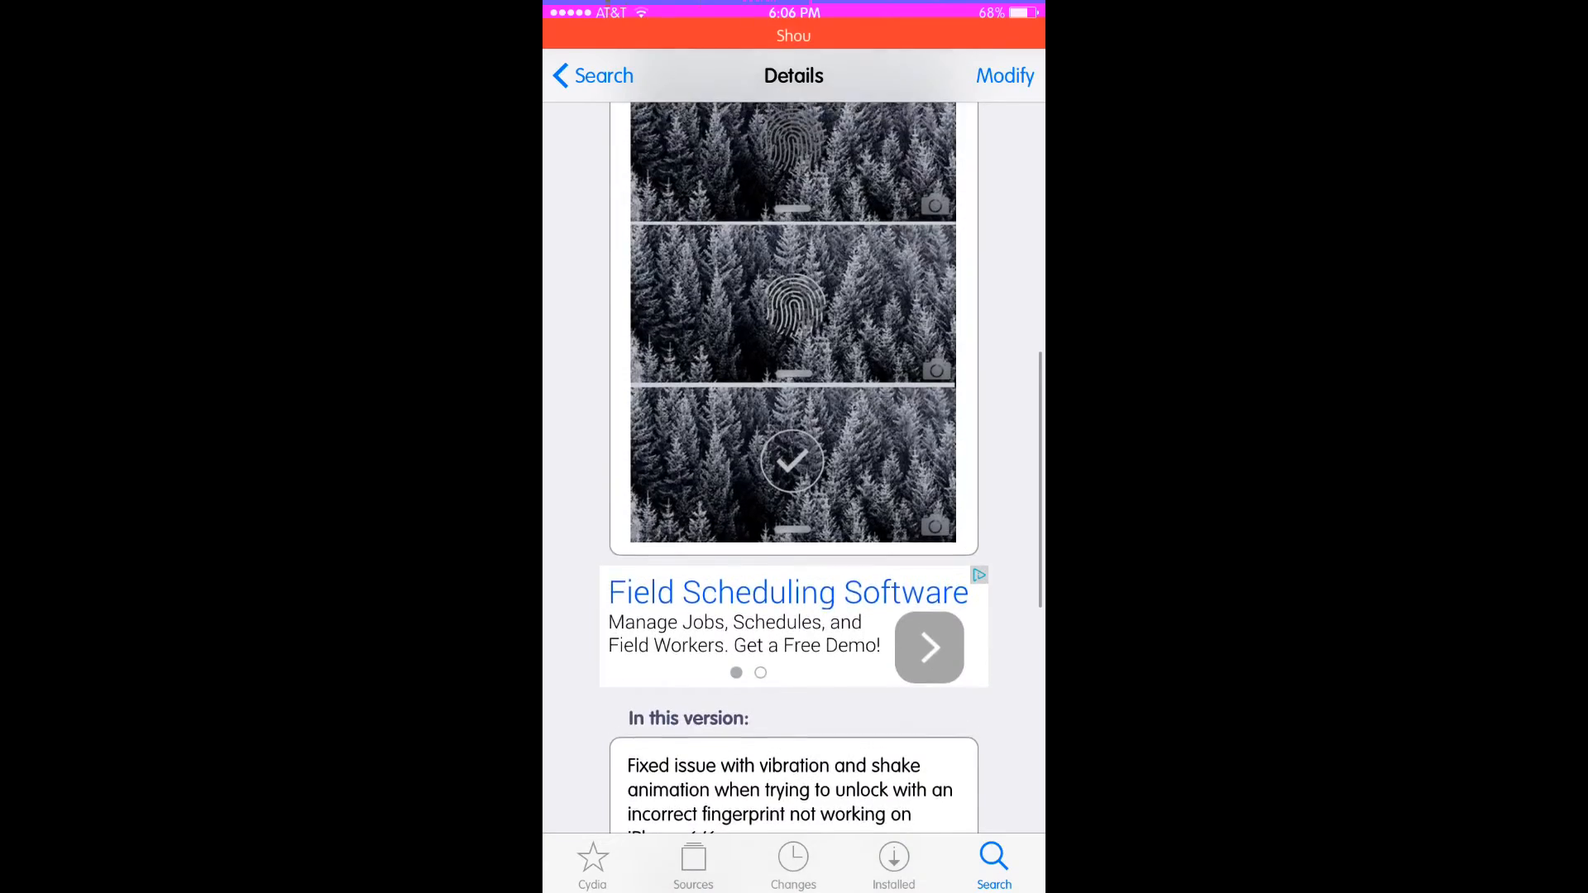
{"action": "scroll", "scroll_direction": "down", "scroll_amount": 3}
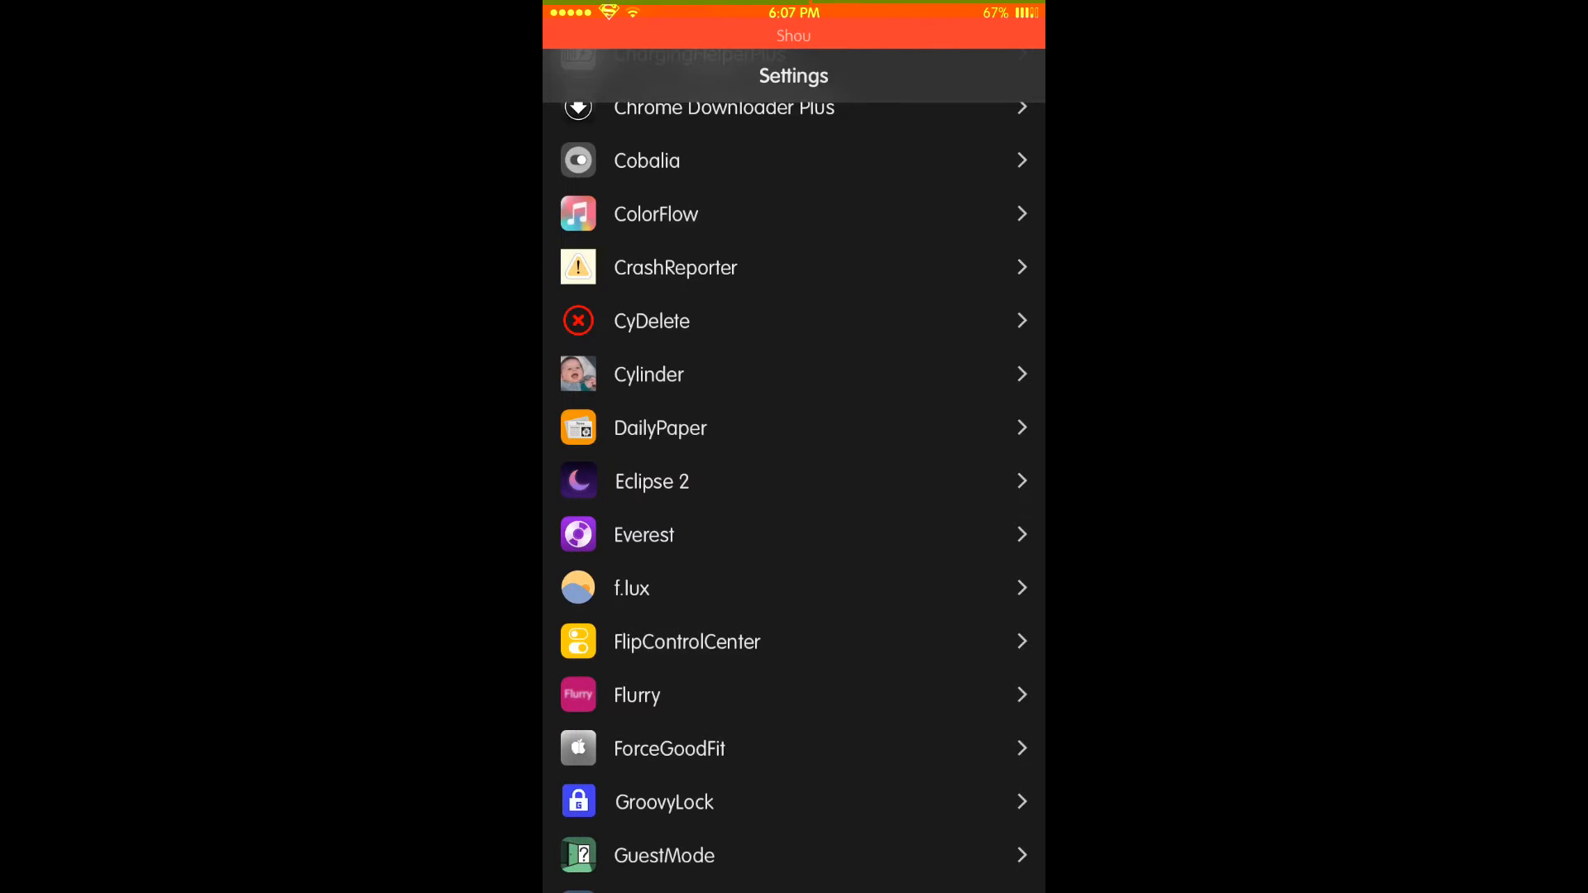
Scroll the Settings tweak list and open LockGlyph's preference page.
{"action": "scroll", "scroll_direction": "down", "scroll_amount": 3}
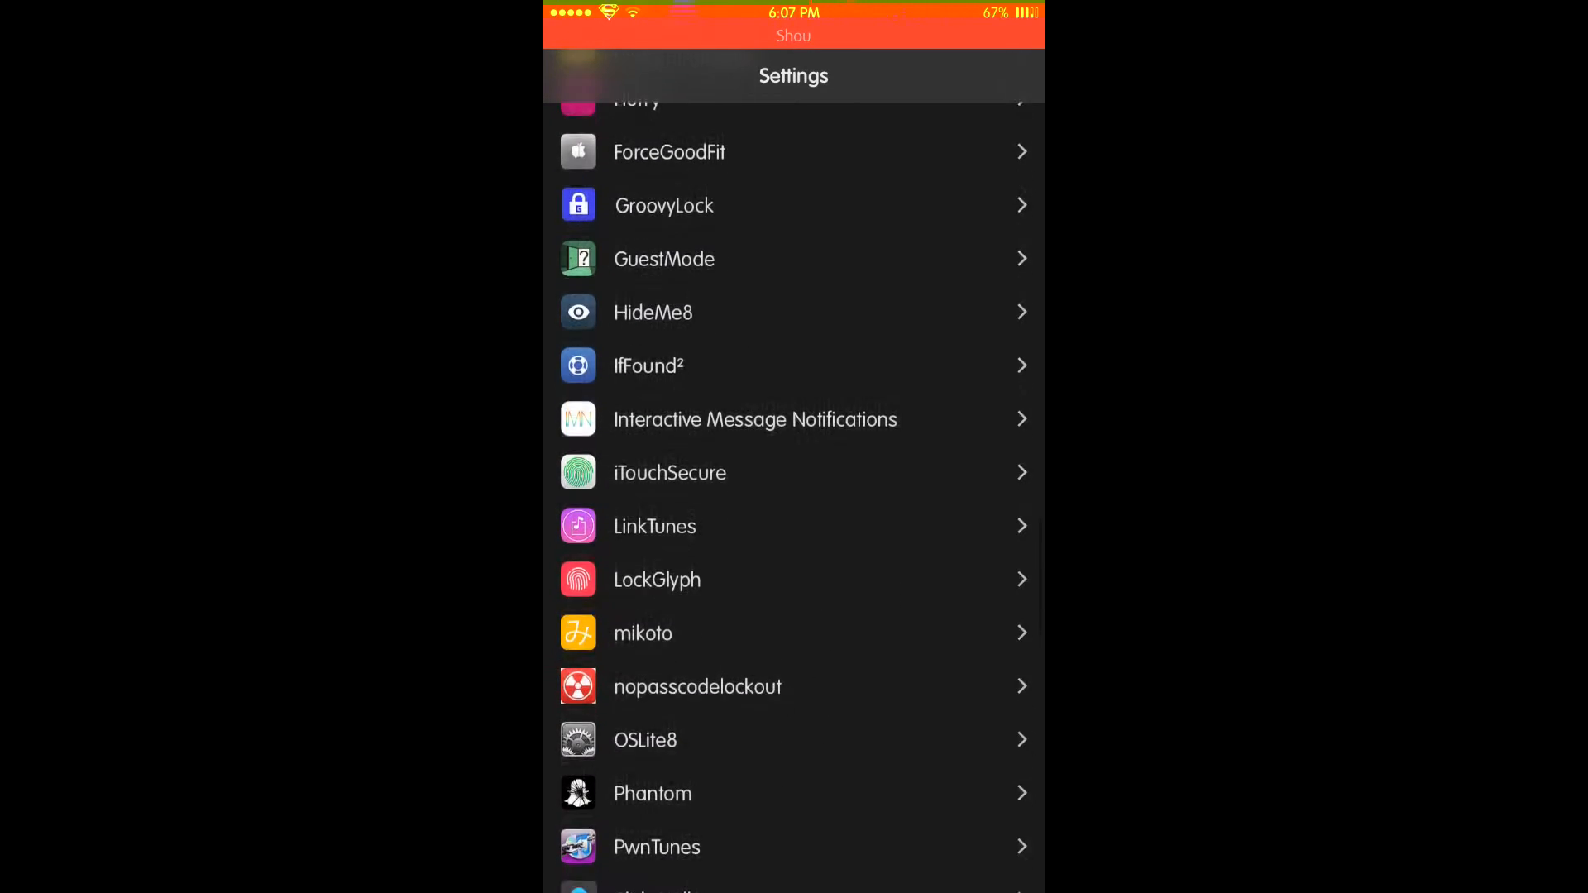
{"action": "left_click", "coordinate": [657, 579]}
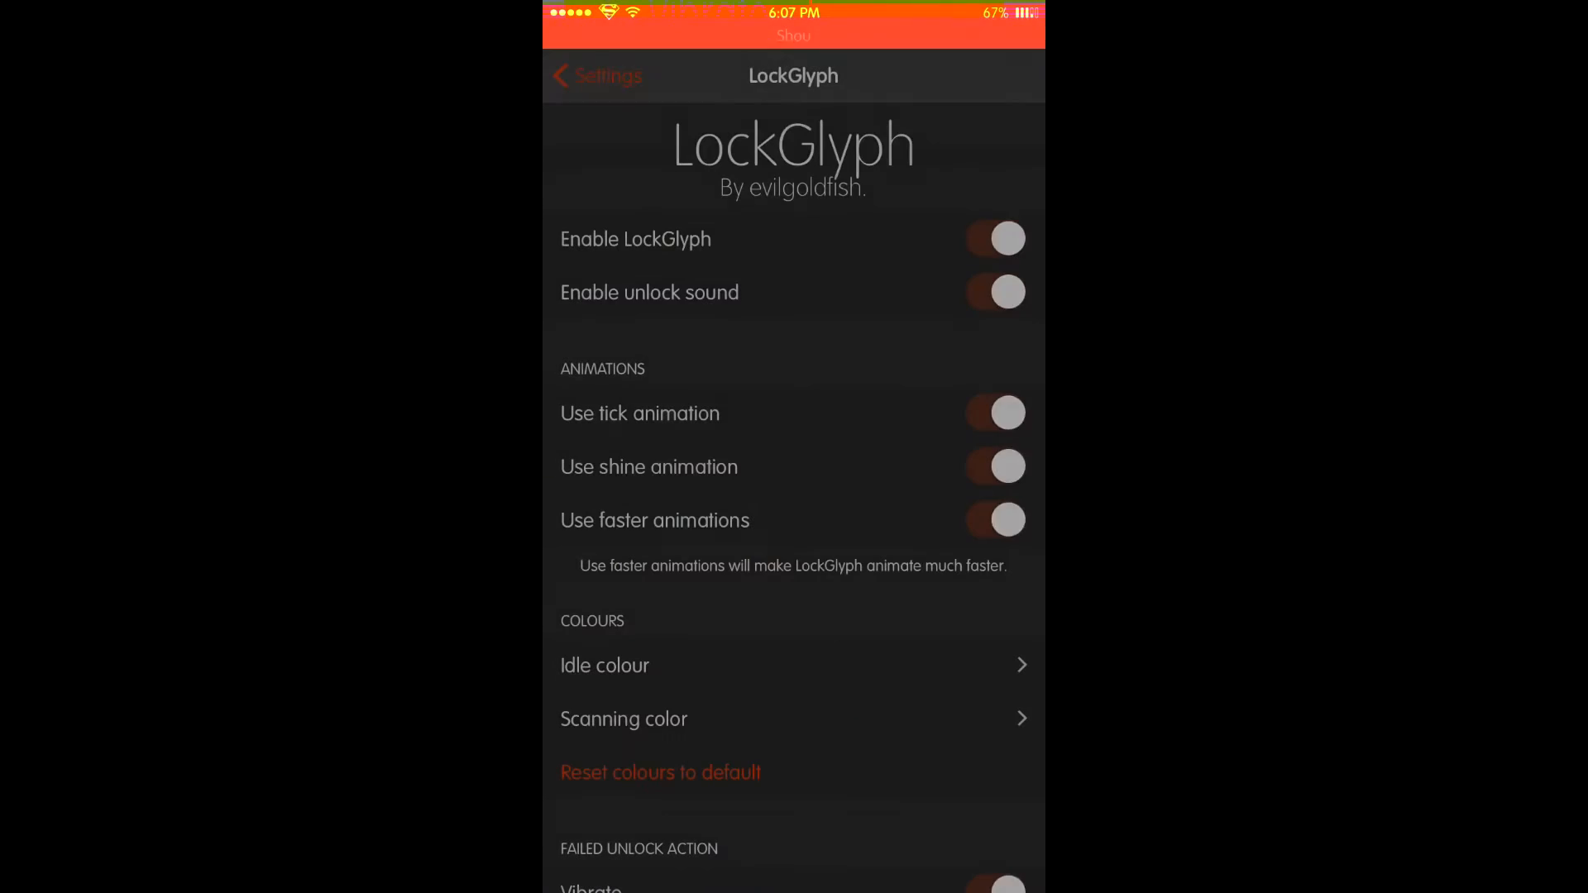
Preview the fingerprint lock screen, then check LockGlyph's cyan idle colour.
{"action": "left_click", "coordinate": [995, 519]}
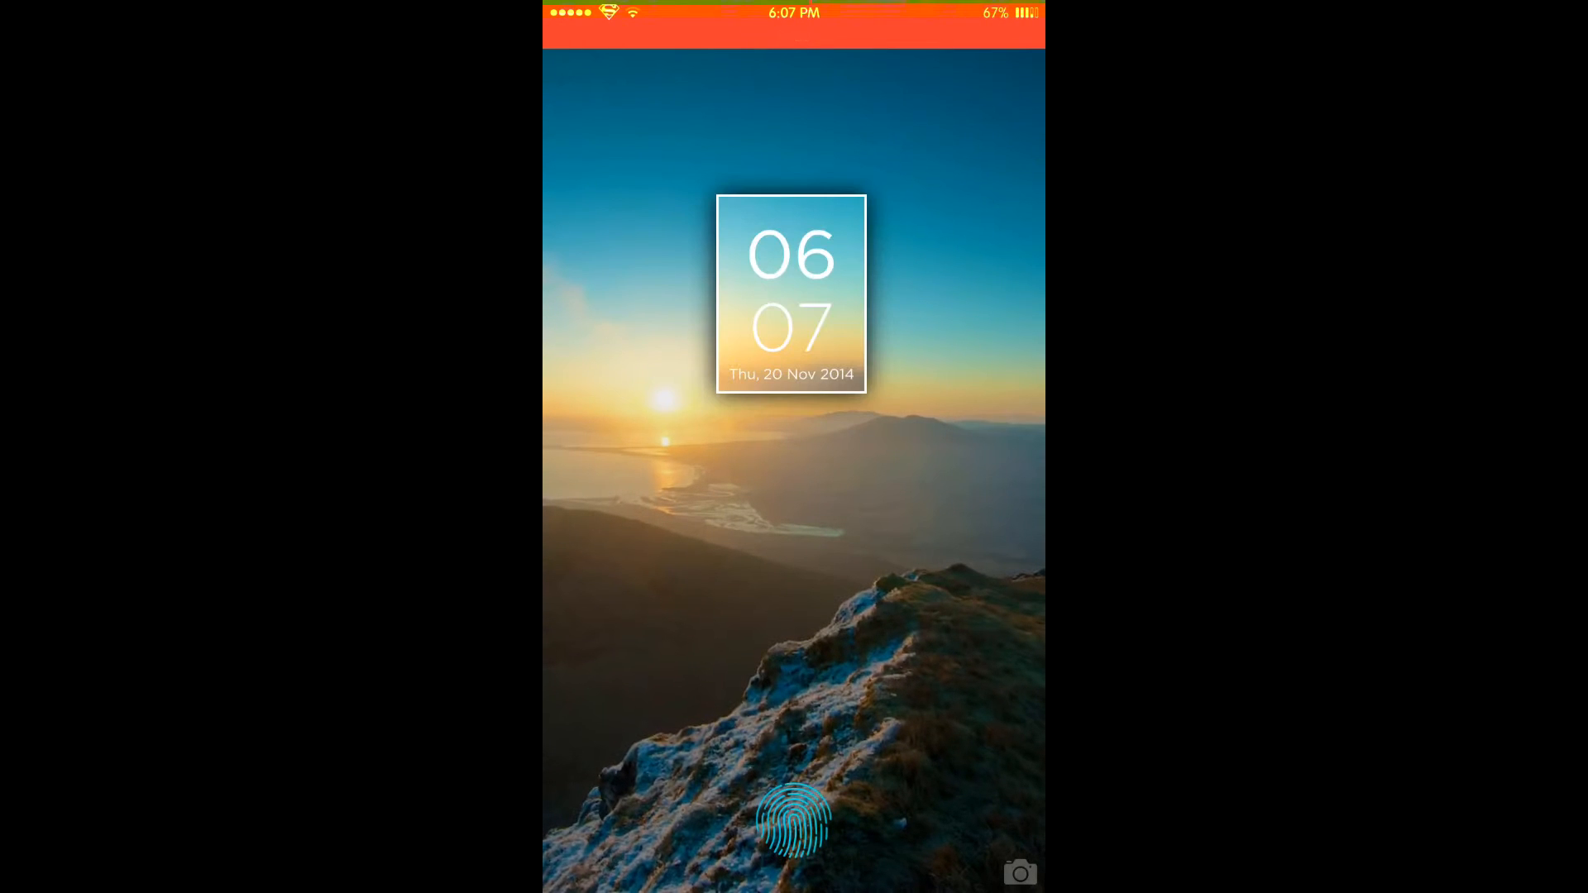
{"action": "left_click", "coordinate": [794, 825]}
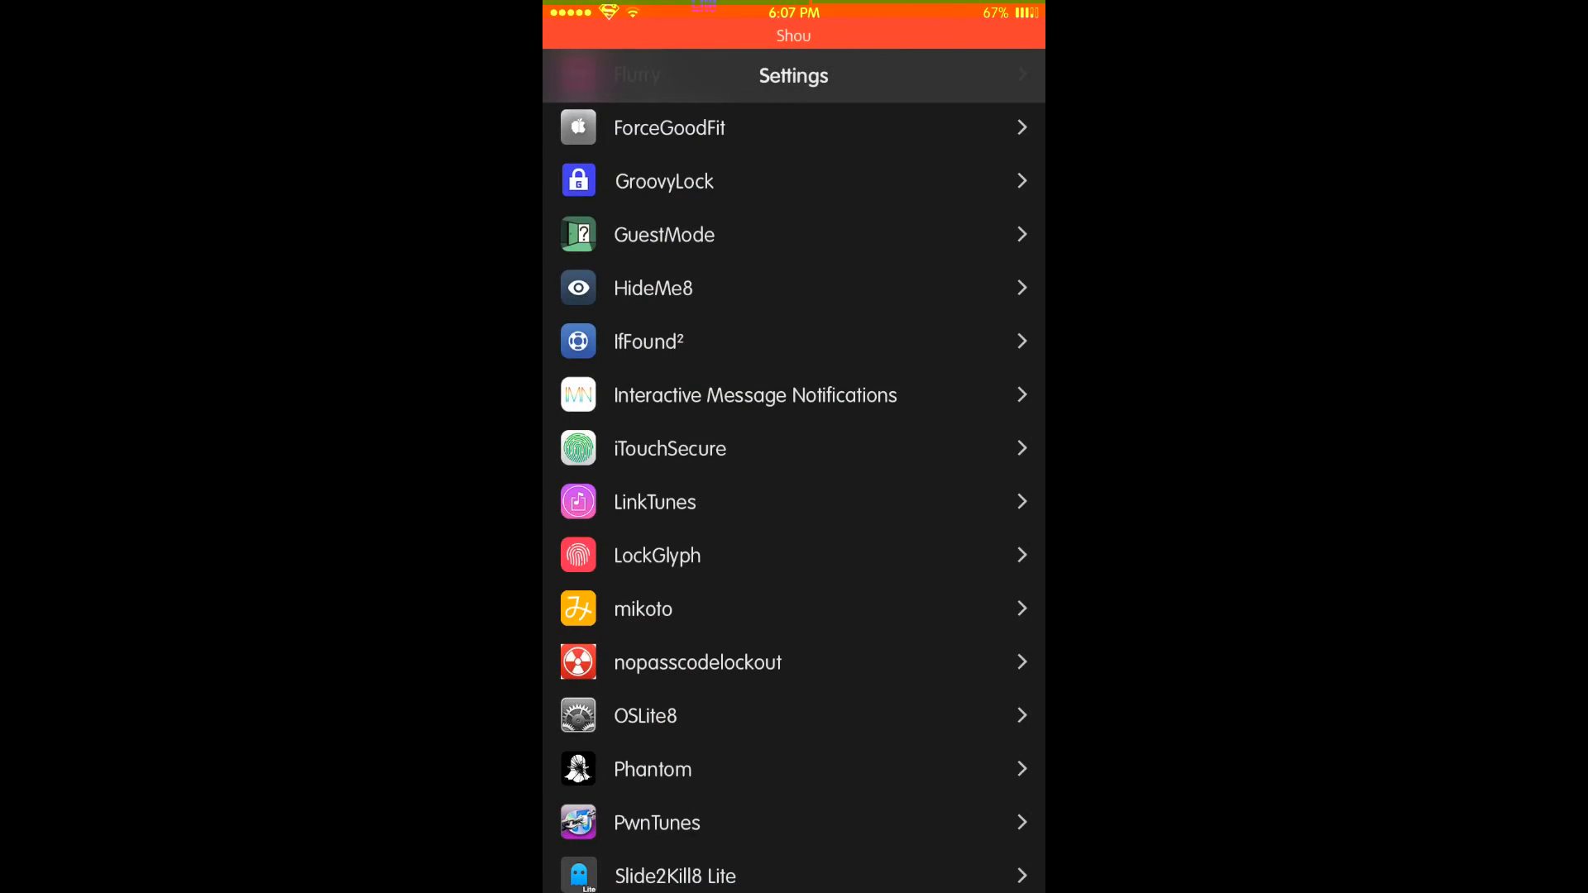
{"action": "left_click", "coordinate": [658, 556]}
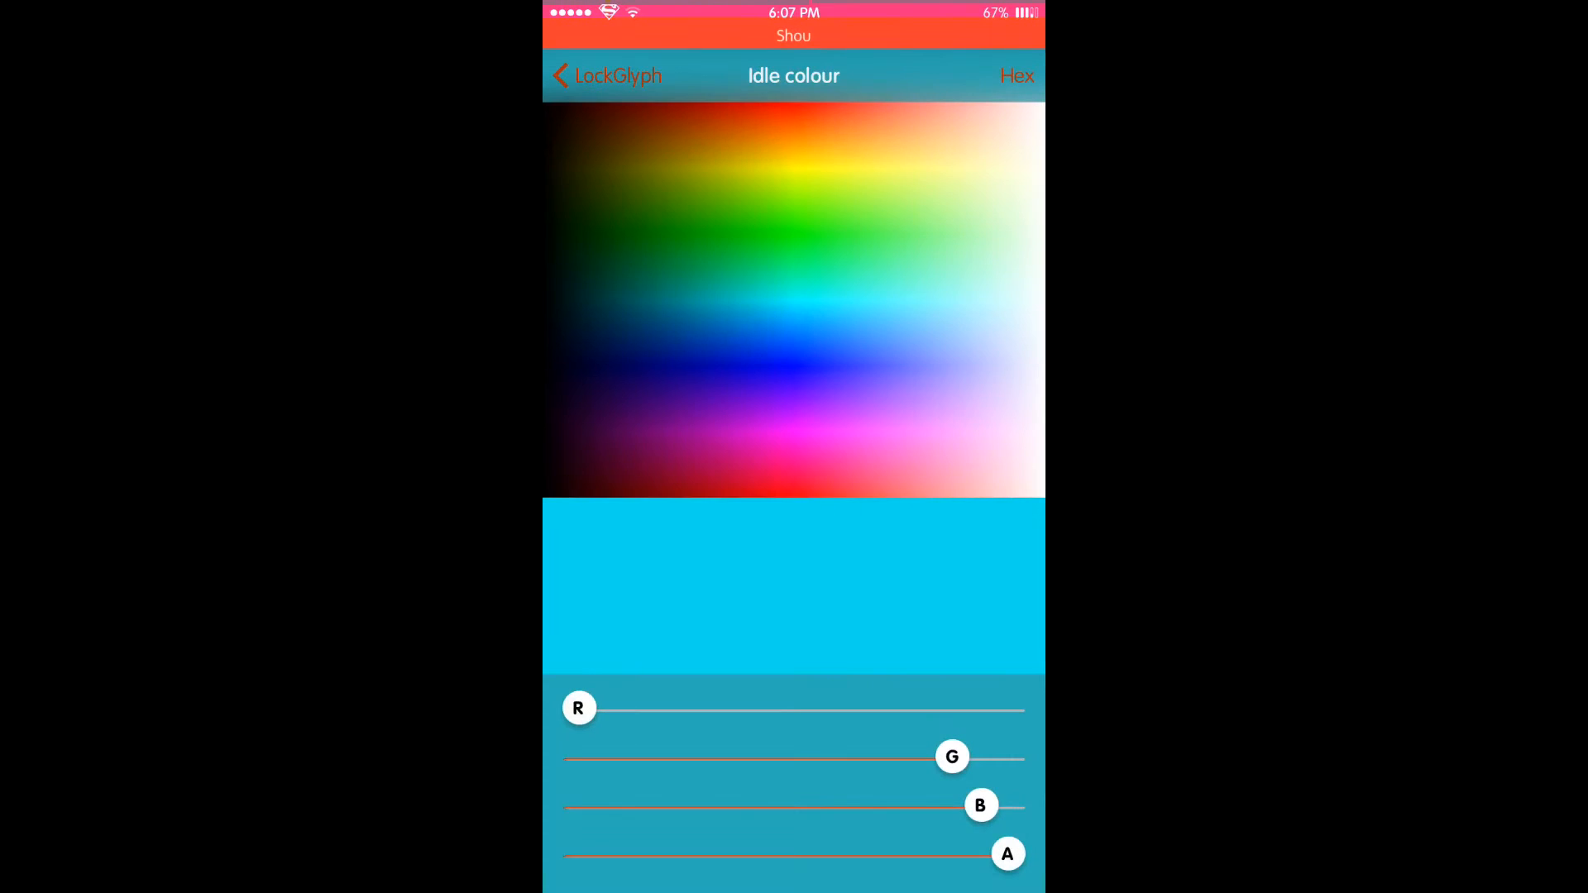
{"action": "left_click", "coordinate": [607, 75]}
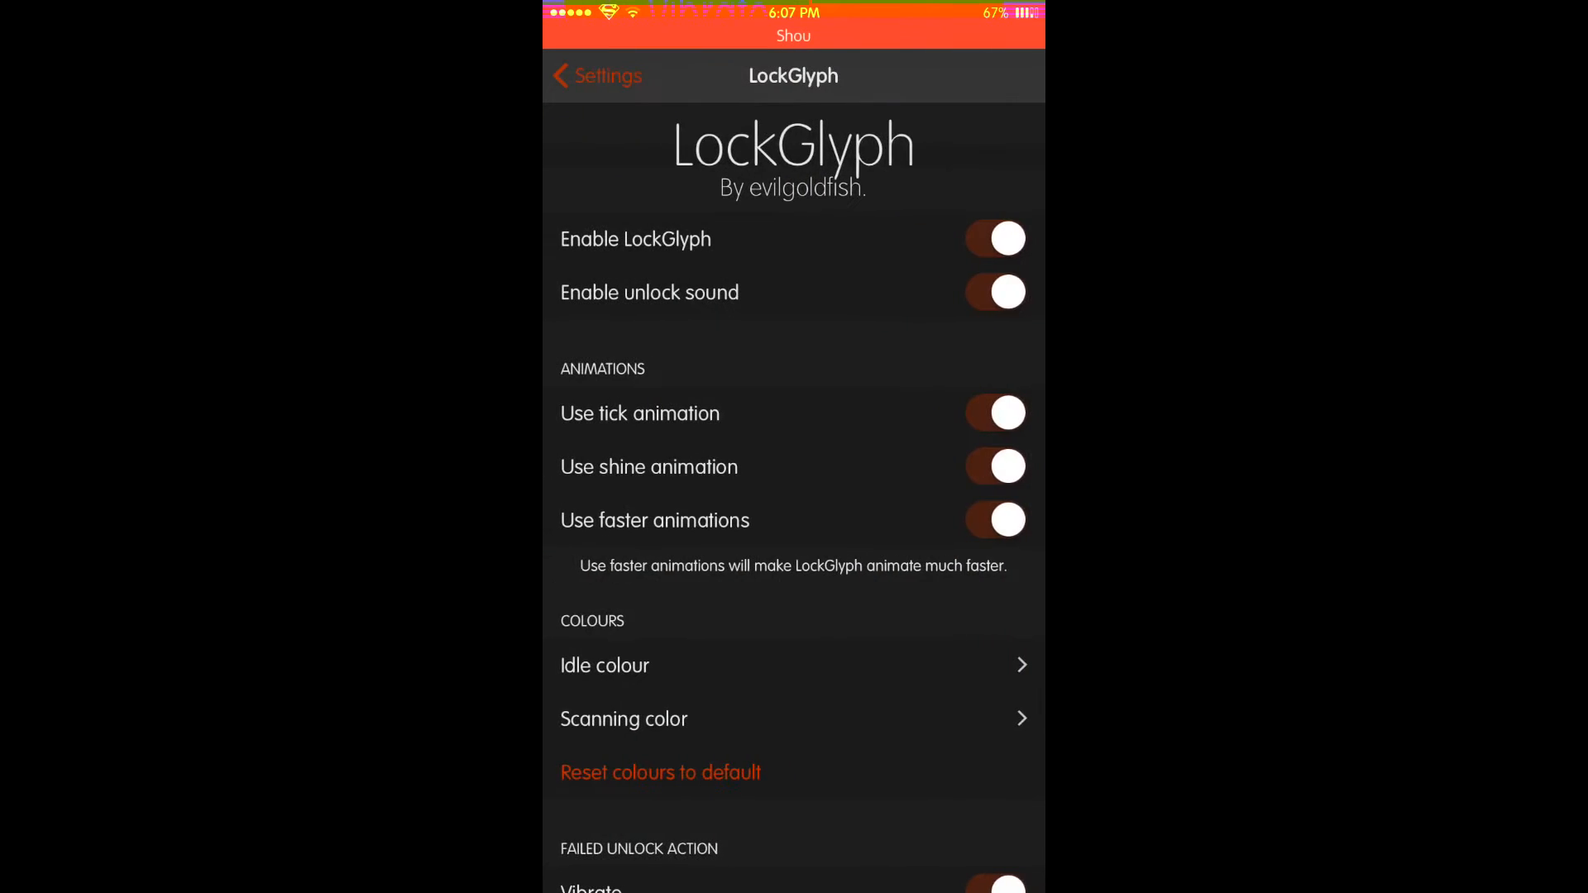
Check the yellow scanning colour and failure options, then return to the tweak list.
{"action": "left_click", "coordinate": [623, 719]}
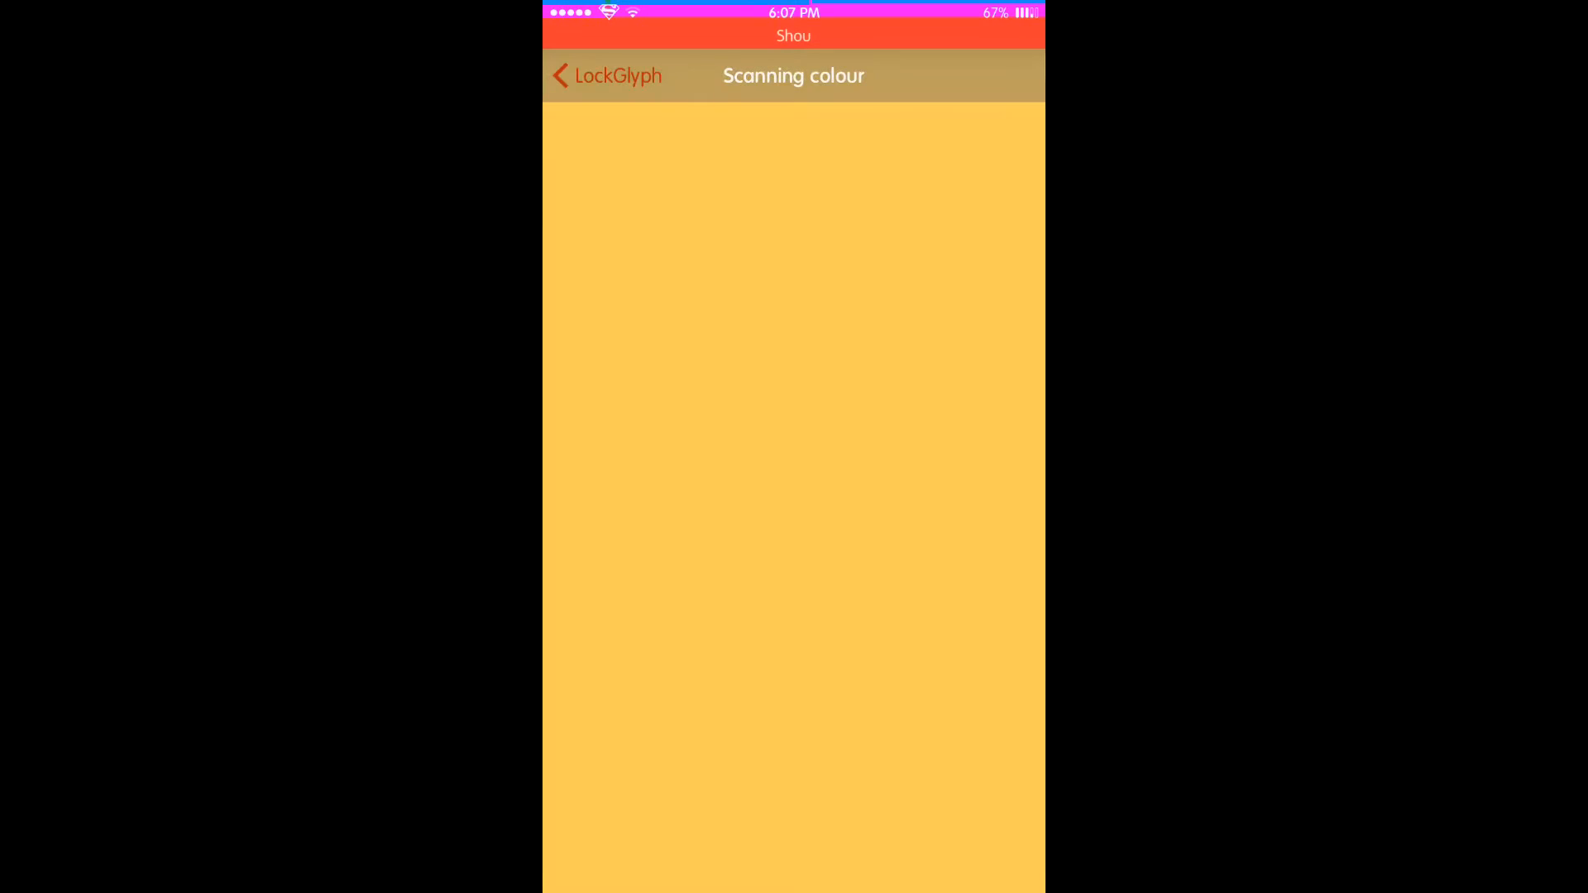
{"action": "left_click", "coordinate": [605, 75]}
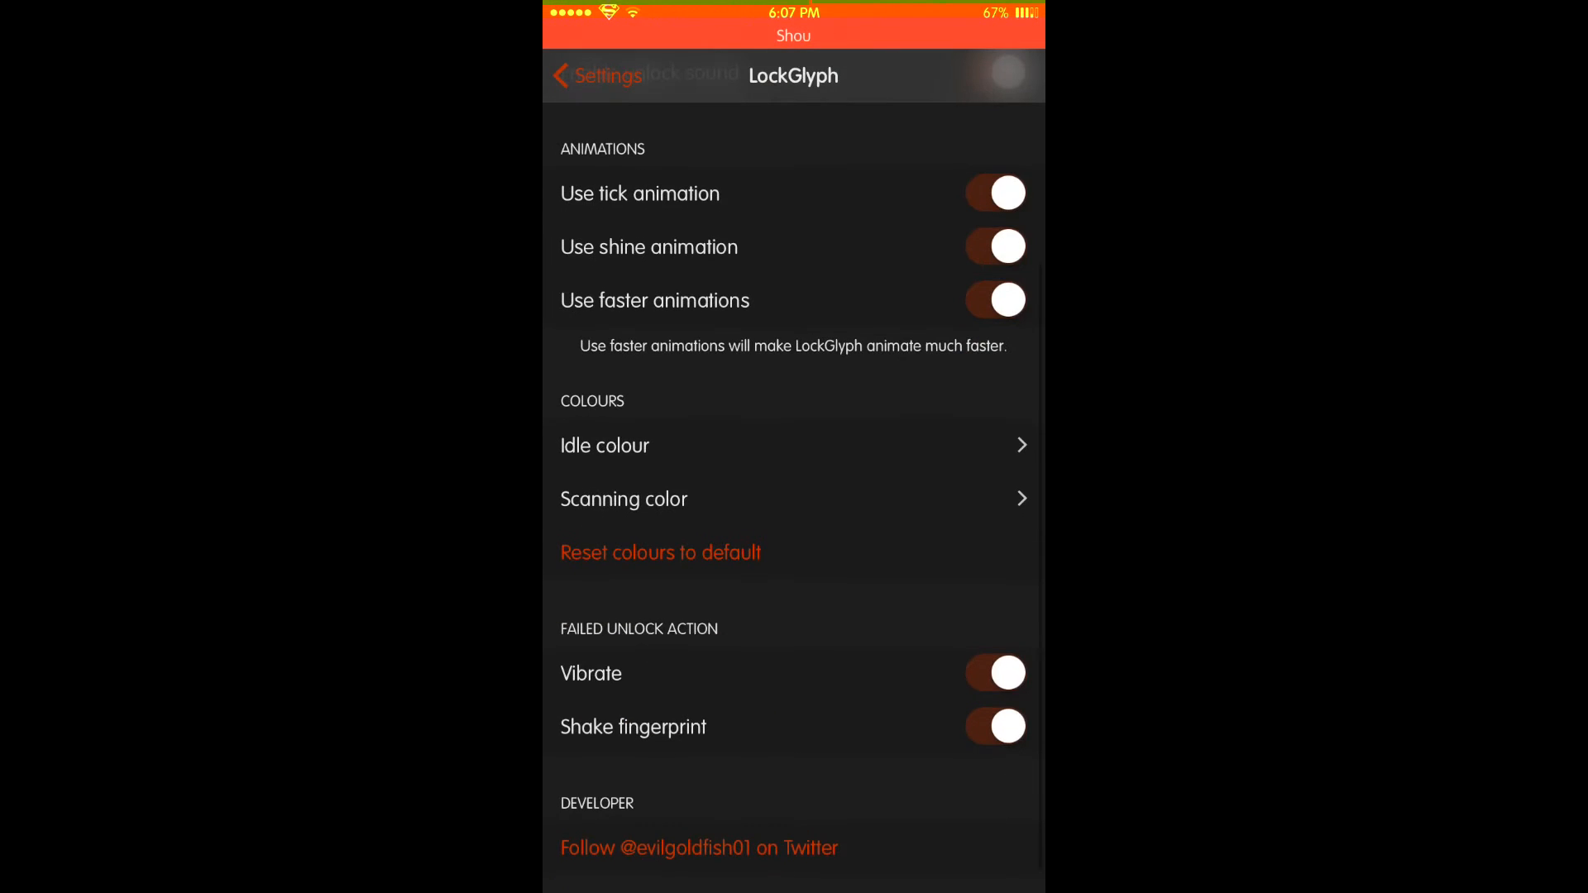
{"action": "scroll", "scroll_direction": "down", "scroll_amount": 3}
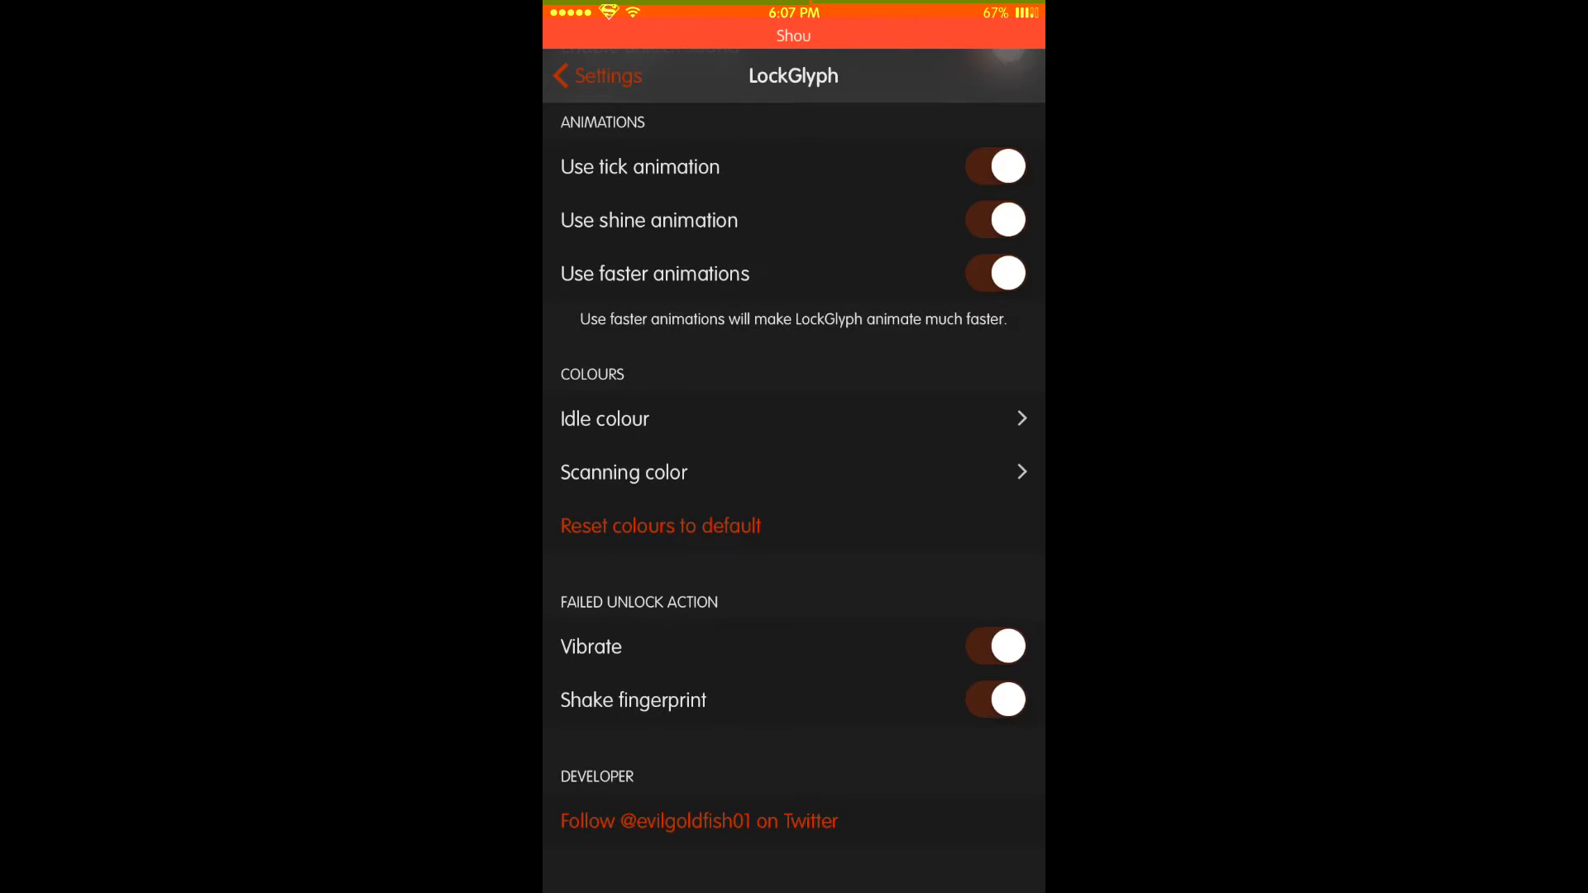
{"action": "left_click", "coordinate": [597, 75]}
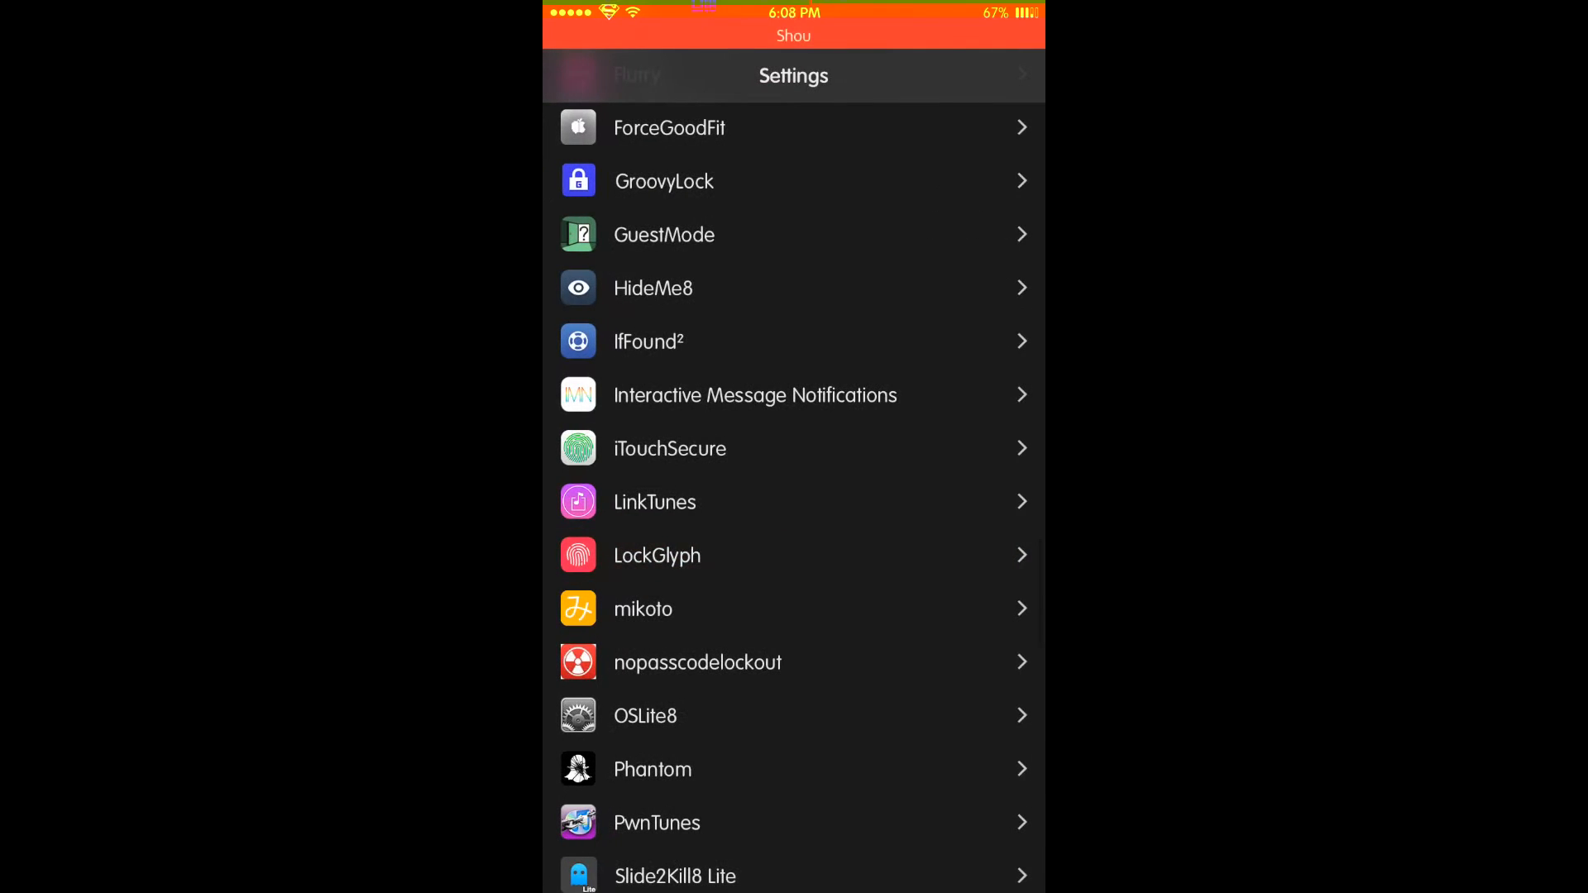
View GroovyLock settings: enabled, Cataracs theme, clock hidden.
{"action": "scroll", "scroll_direction": "down", "scroll_amount": 3}
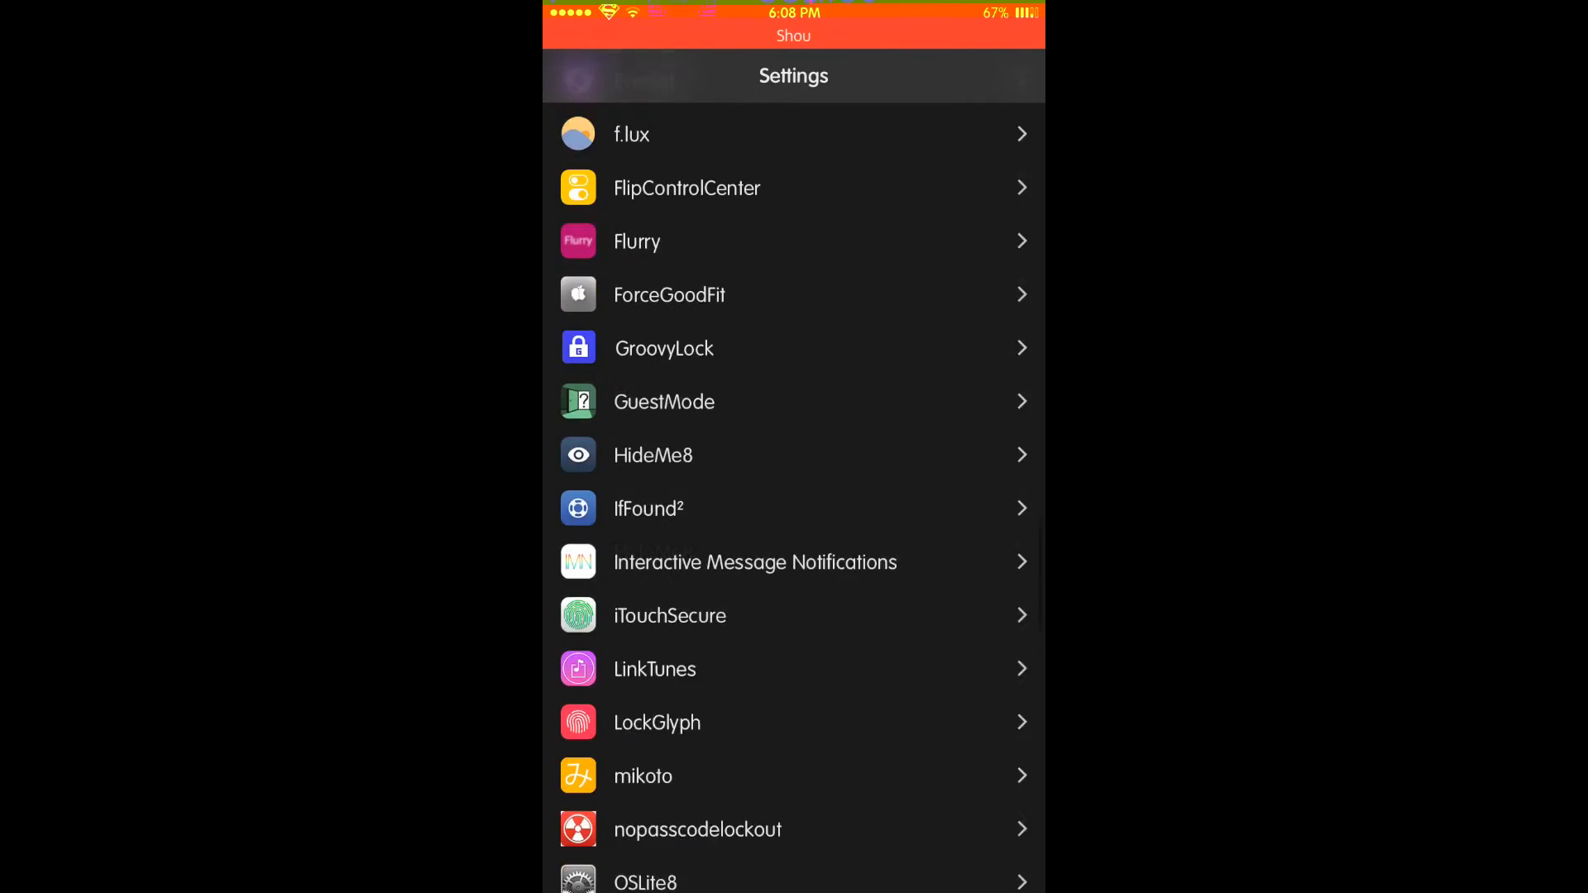
{"action": "scroll", "scroll_direction": "down", "scroll_amount": 3}
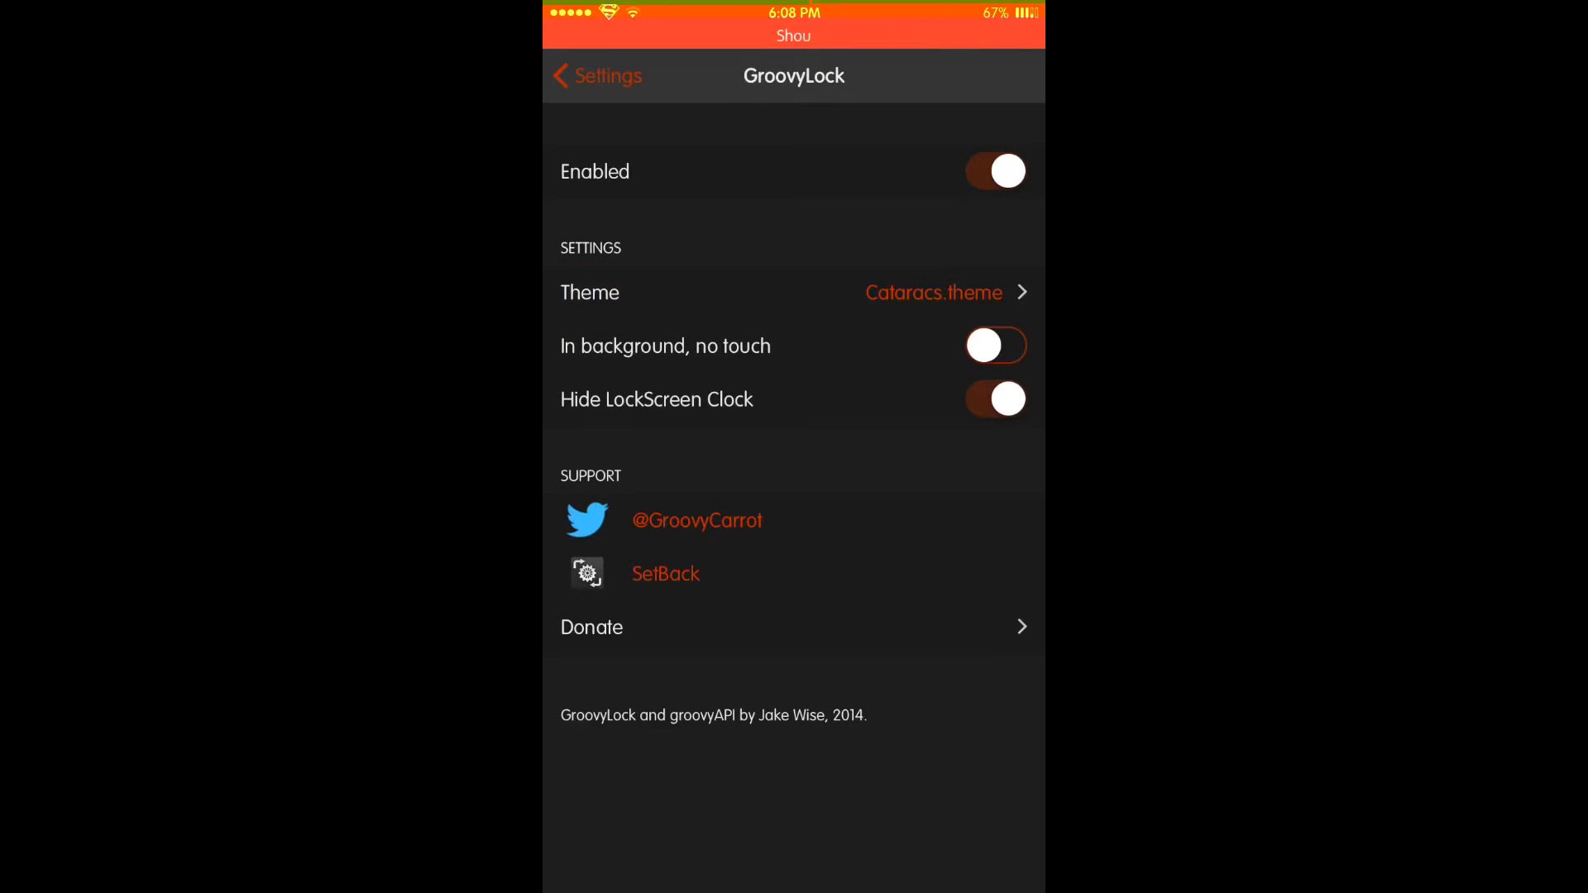
{"action": "left_click", "coordinate": [597, 75]}
{"action": "type", "text": "Catara"}
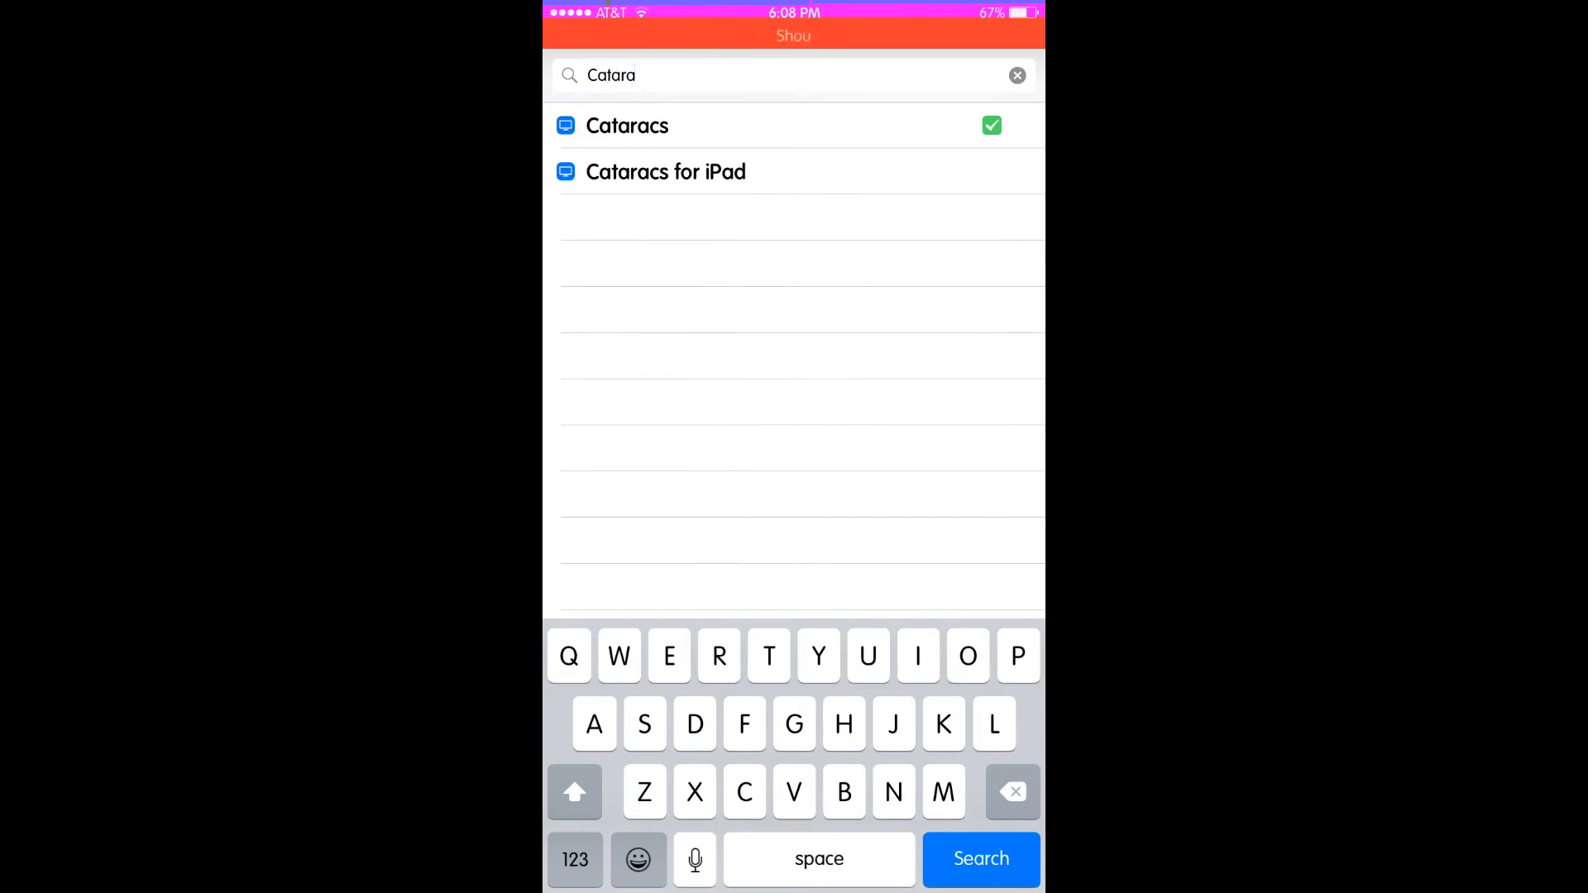
Open the Cataracs package, swipe through its screenshots, then switch to Messages.
{"action": "left_click", "coordinate": [627, 125]}
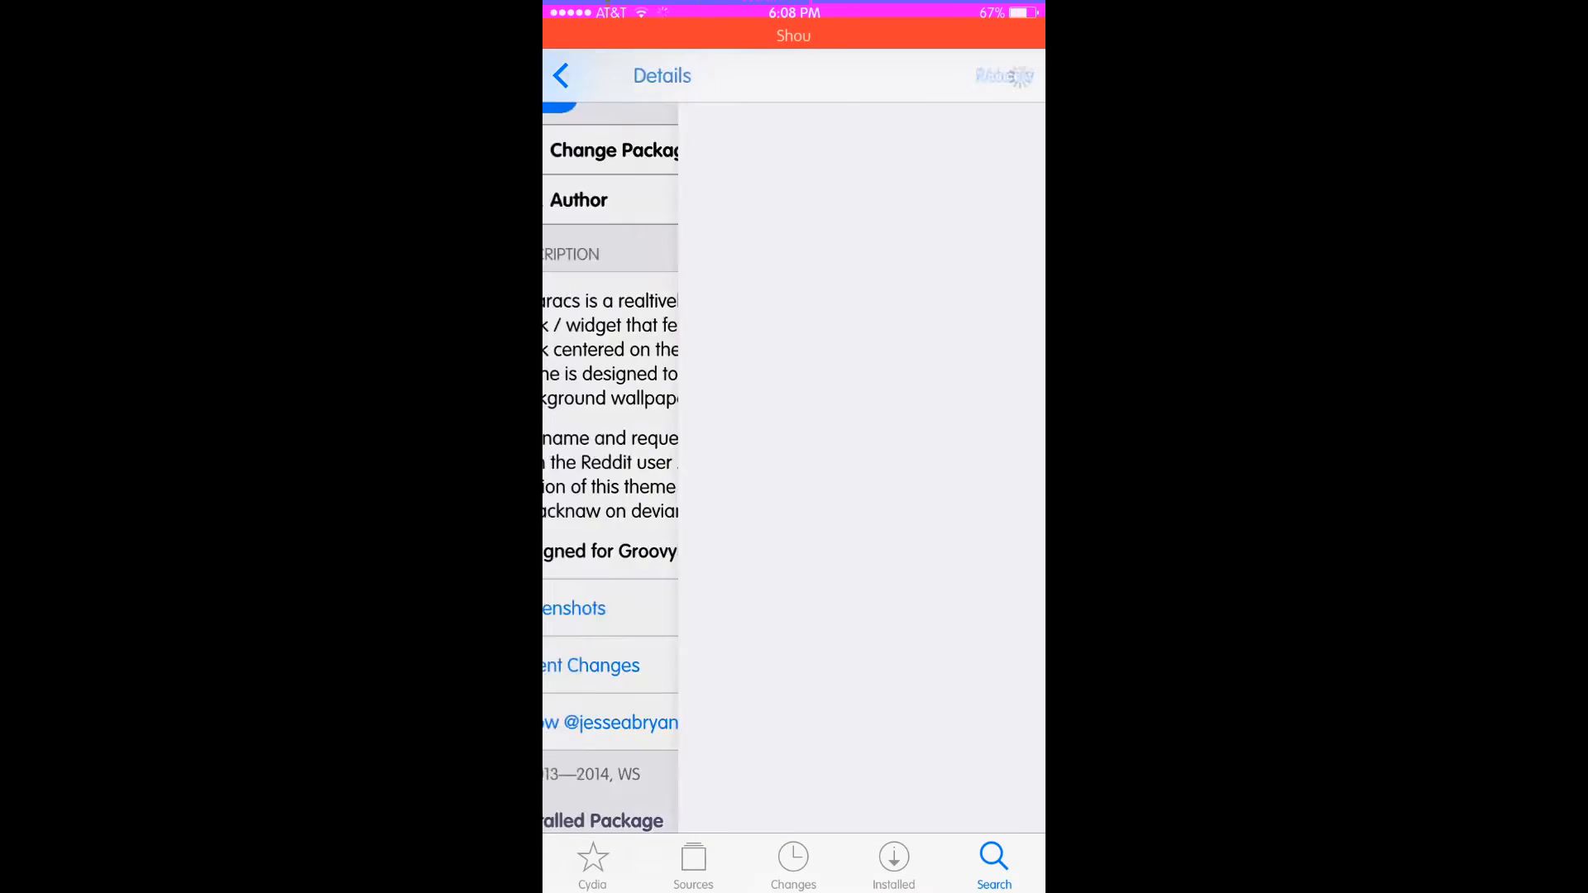
{"action": "left_click", "coordinate": [573, 608]}
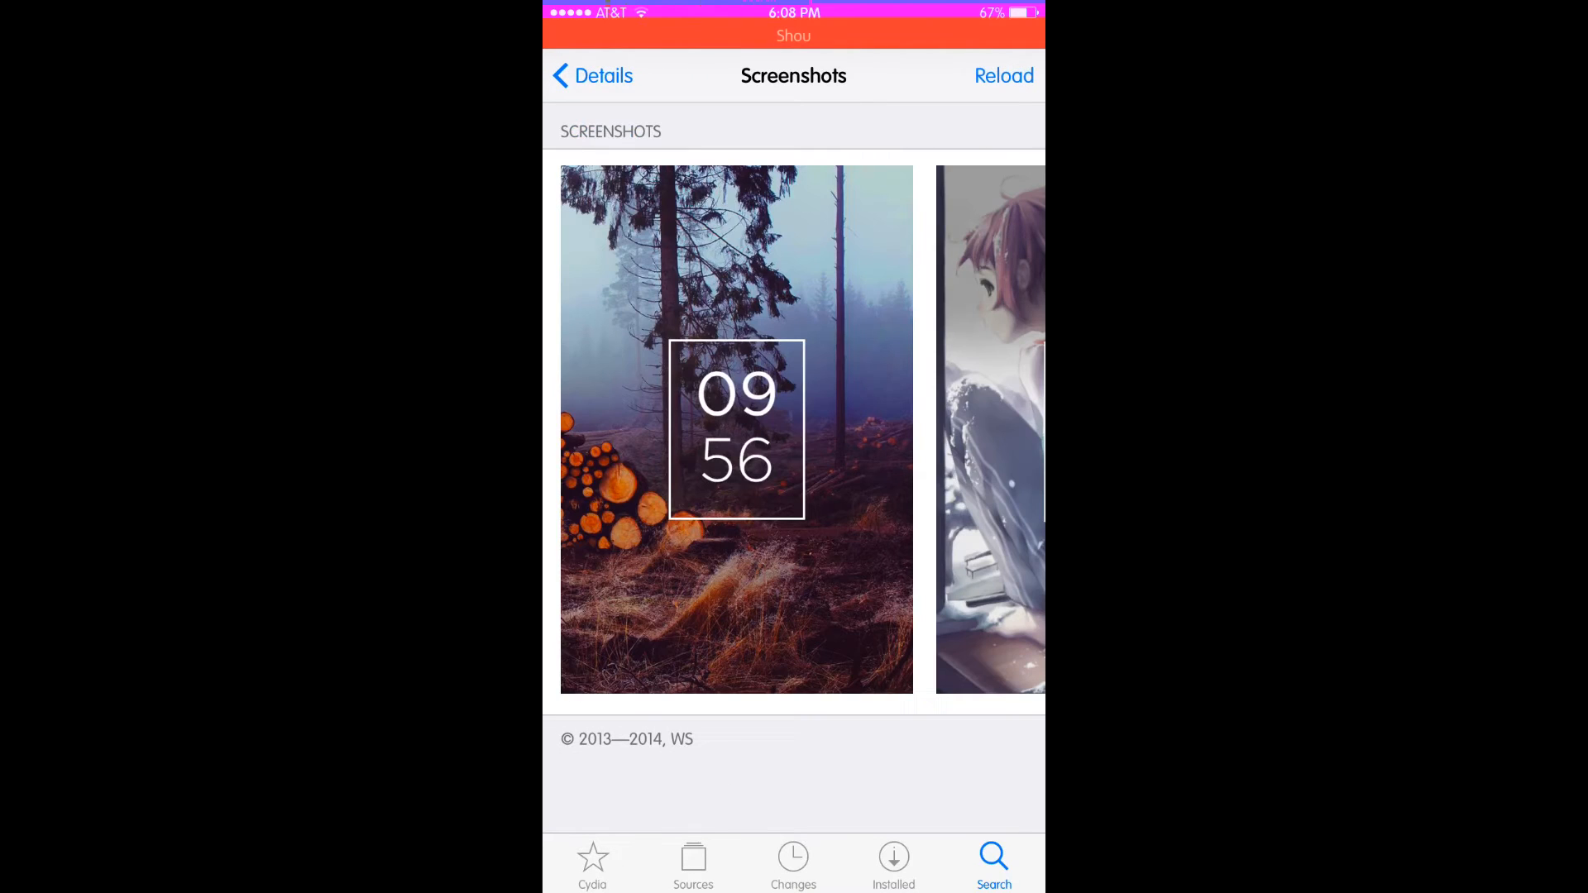
{"action": "scroll", "scroll_direction": "left", "scroll_amount": 3}
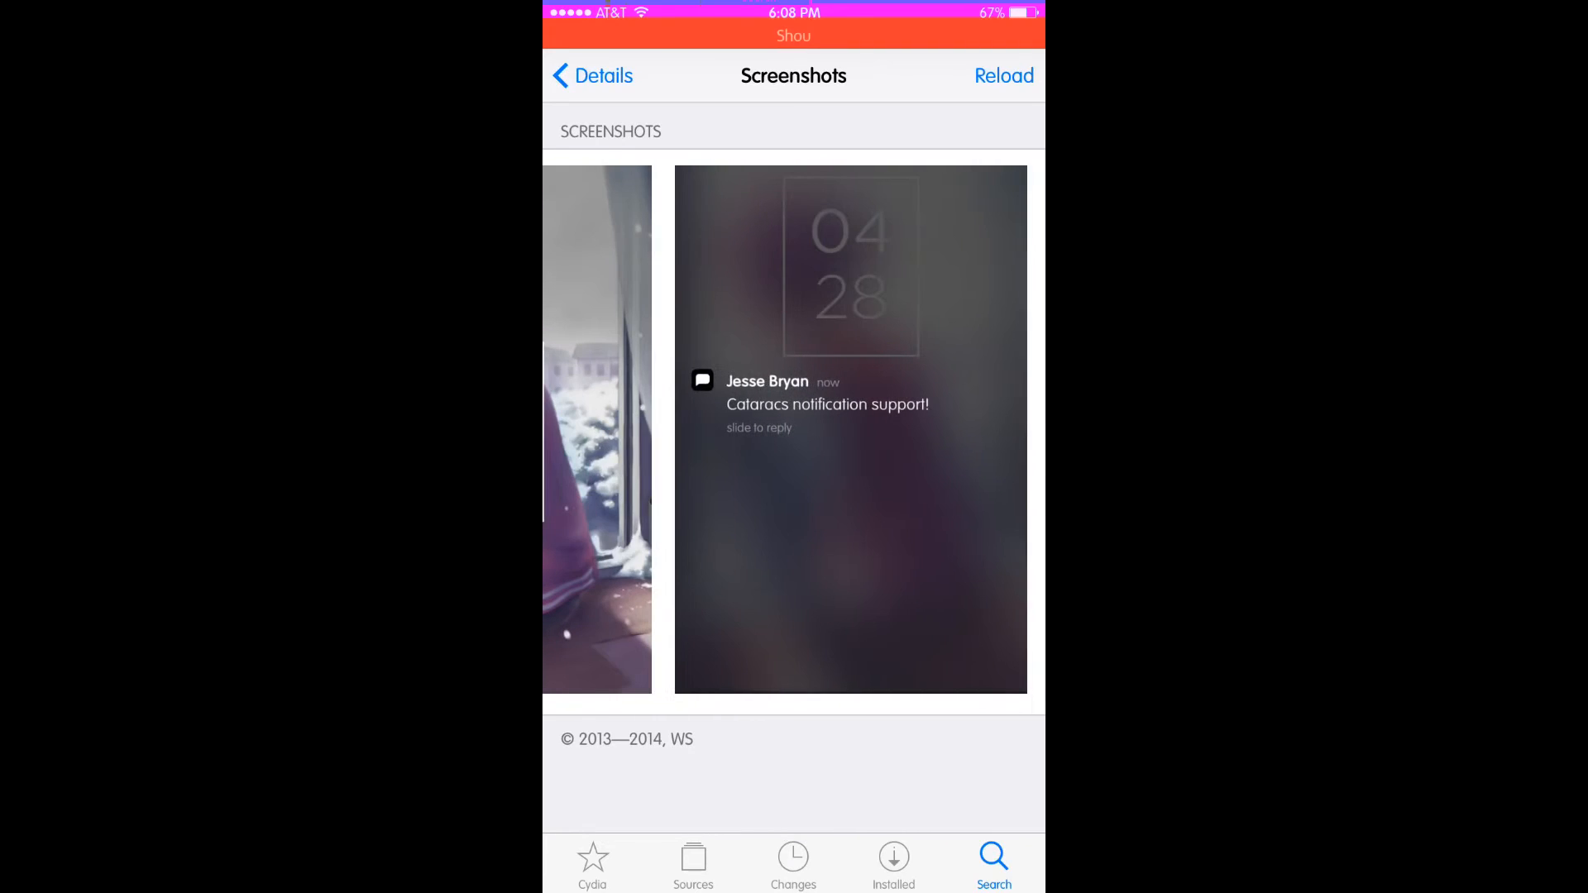
{"action": "left_click", "coordinate": [594, 75]}
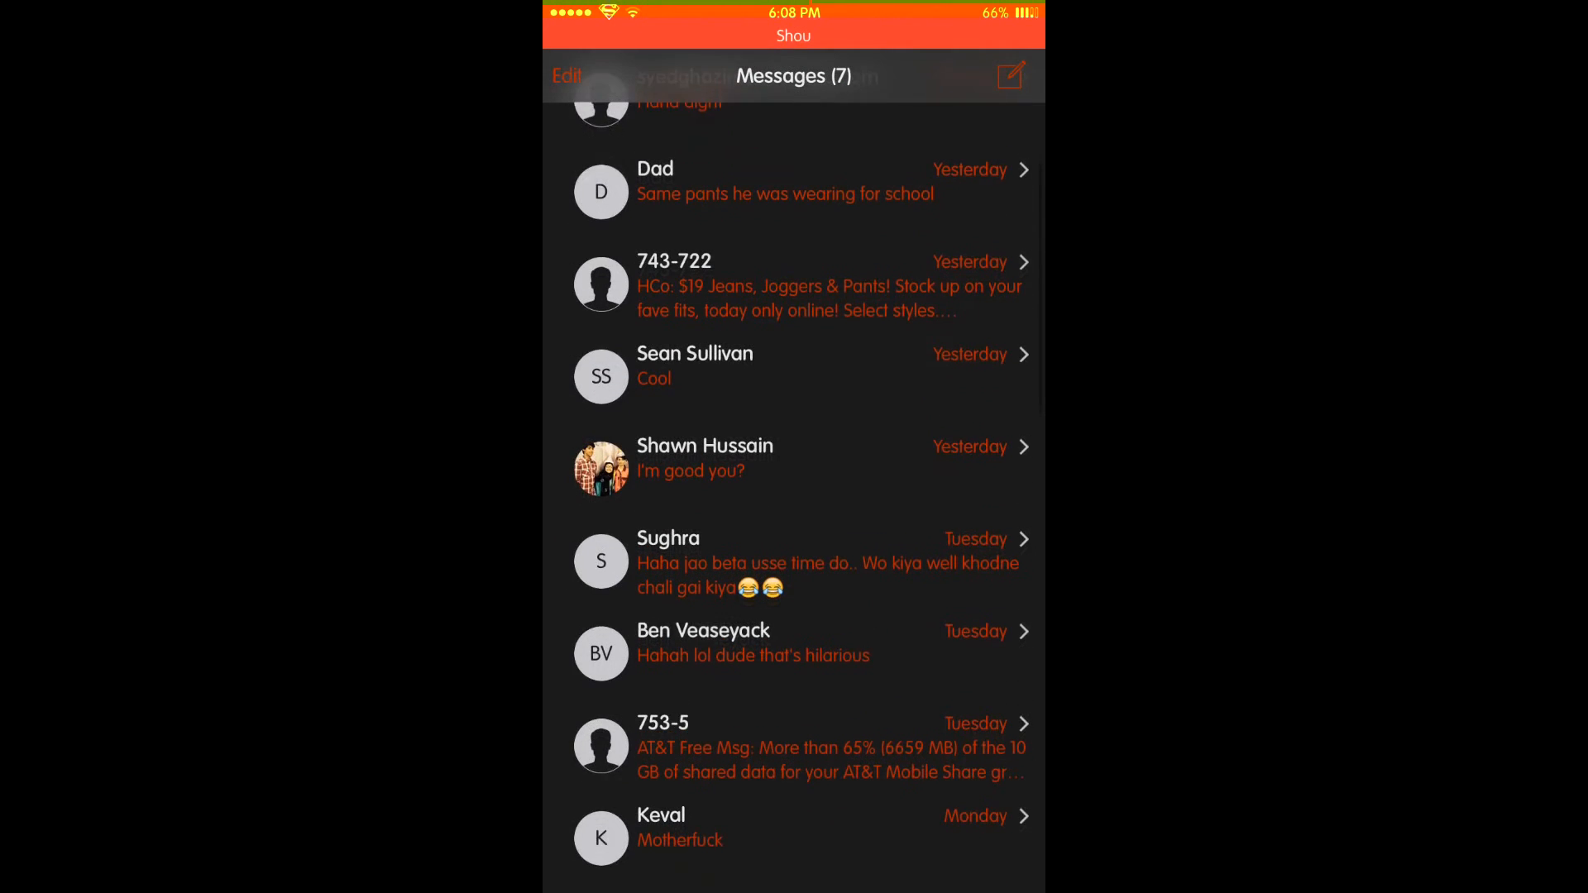
Send 'Hi' in the conversation with Shawn and return to the home screen.
{"action": "left_click", "coordinate": [705, 458]}
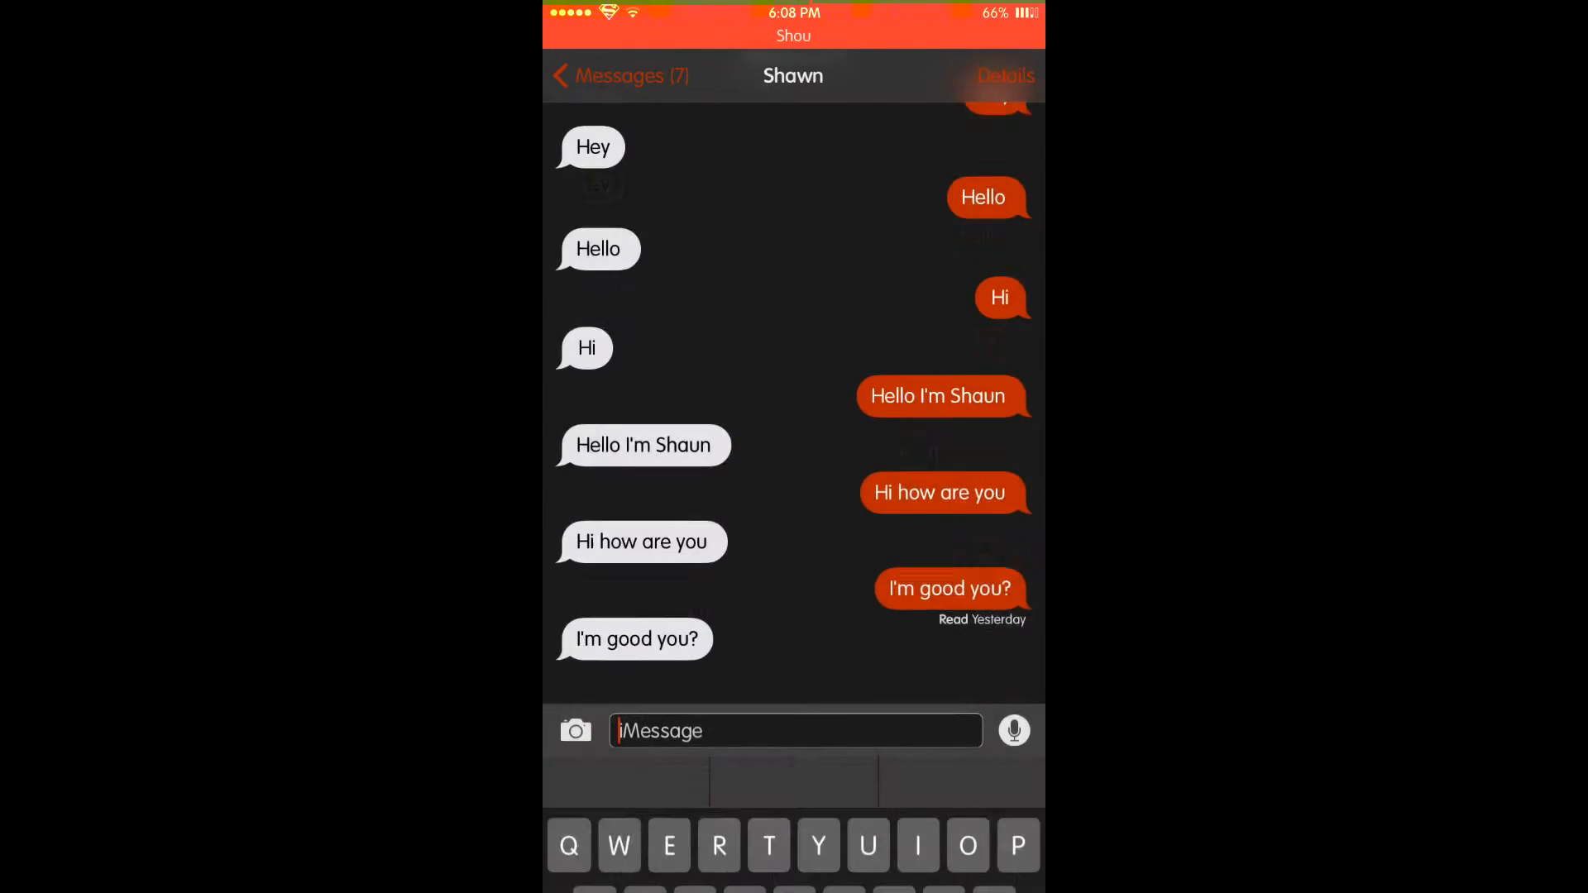
{"action": "type", "text": "Hu"}
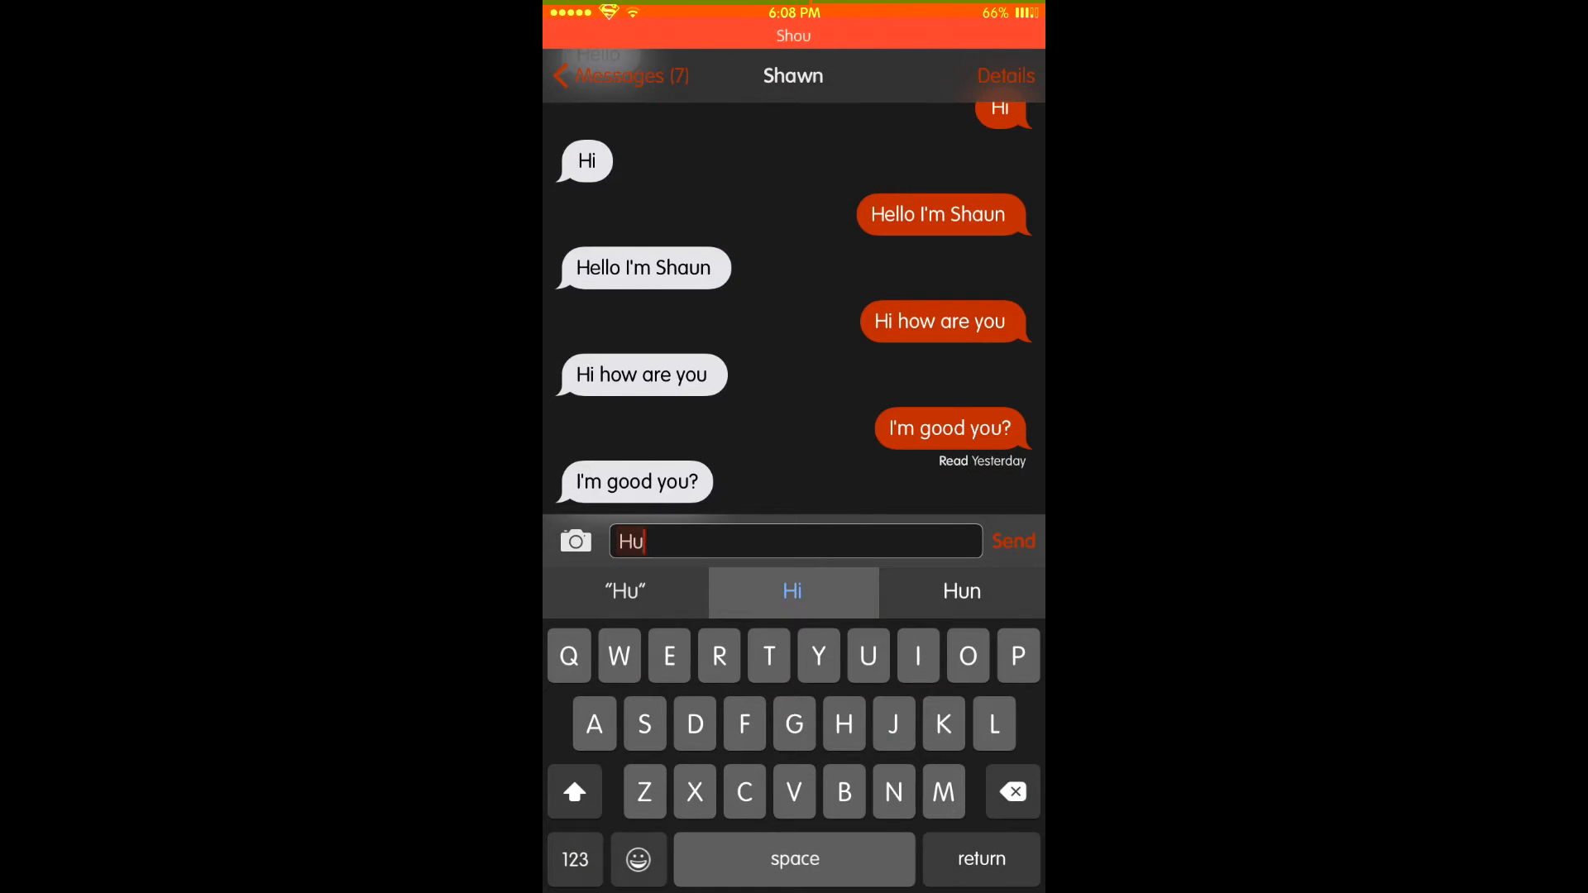
{"action": "left_click", "coordinate": [1014, 540]}
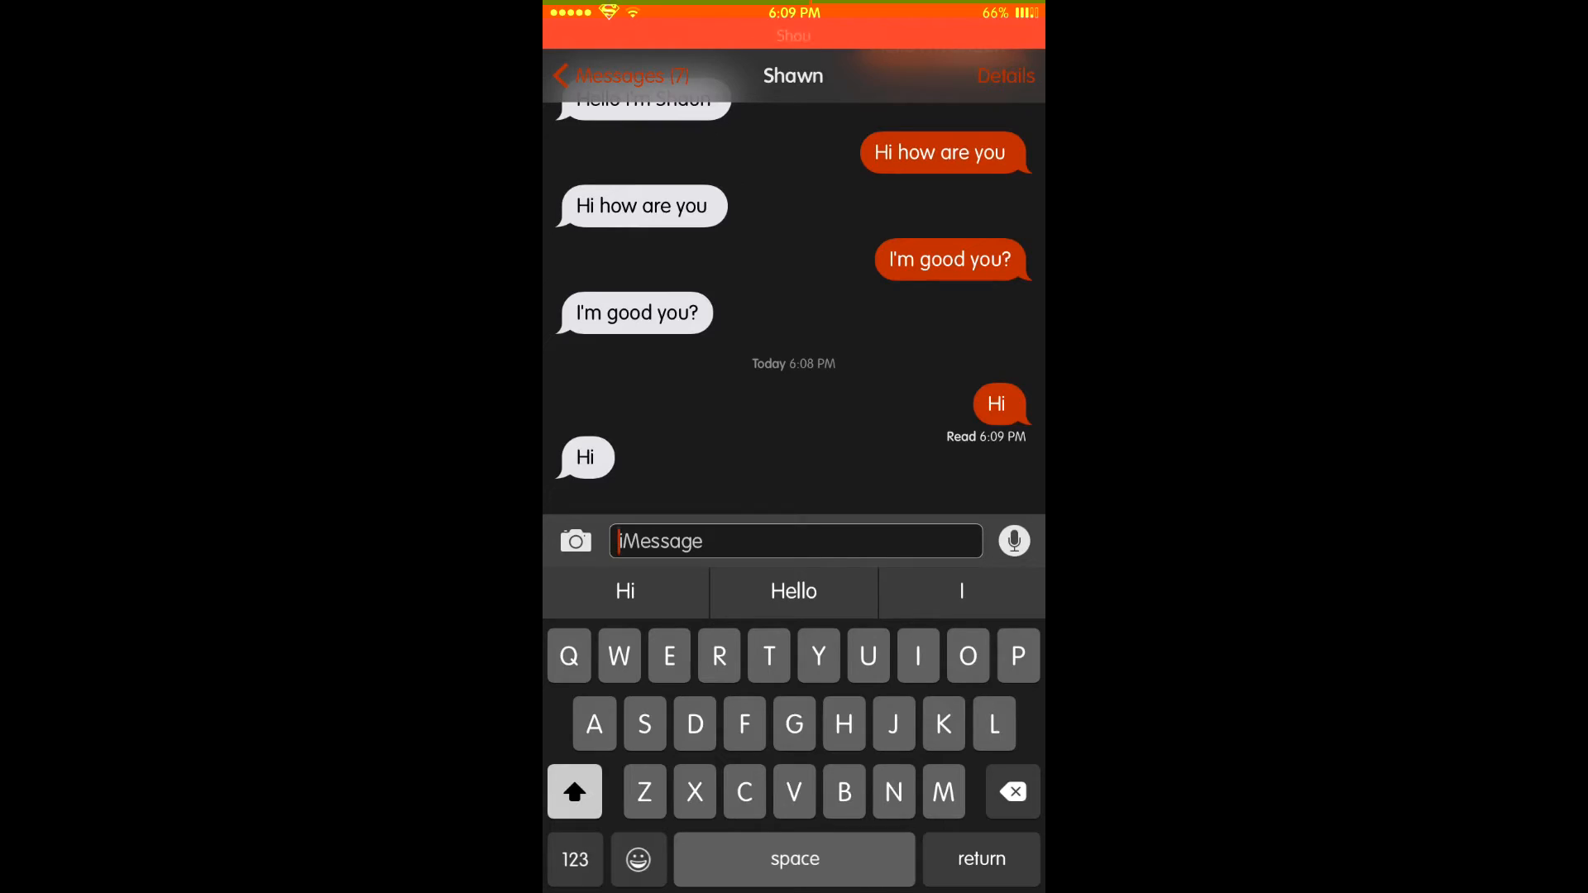
{"action": "key", "text": "home"}
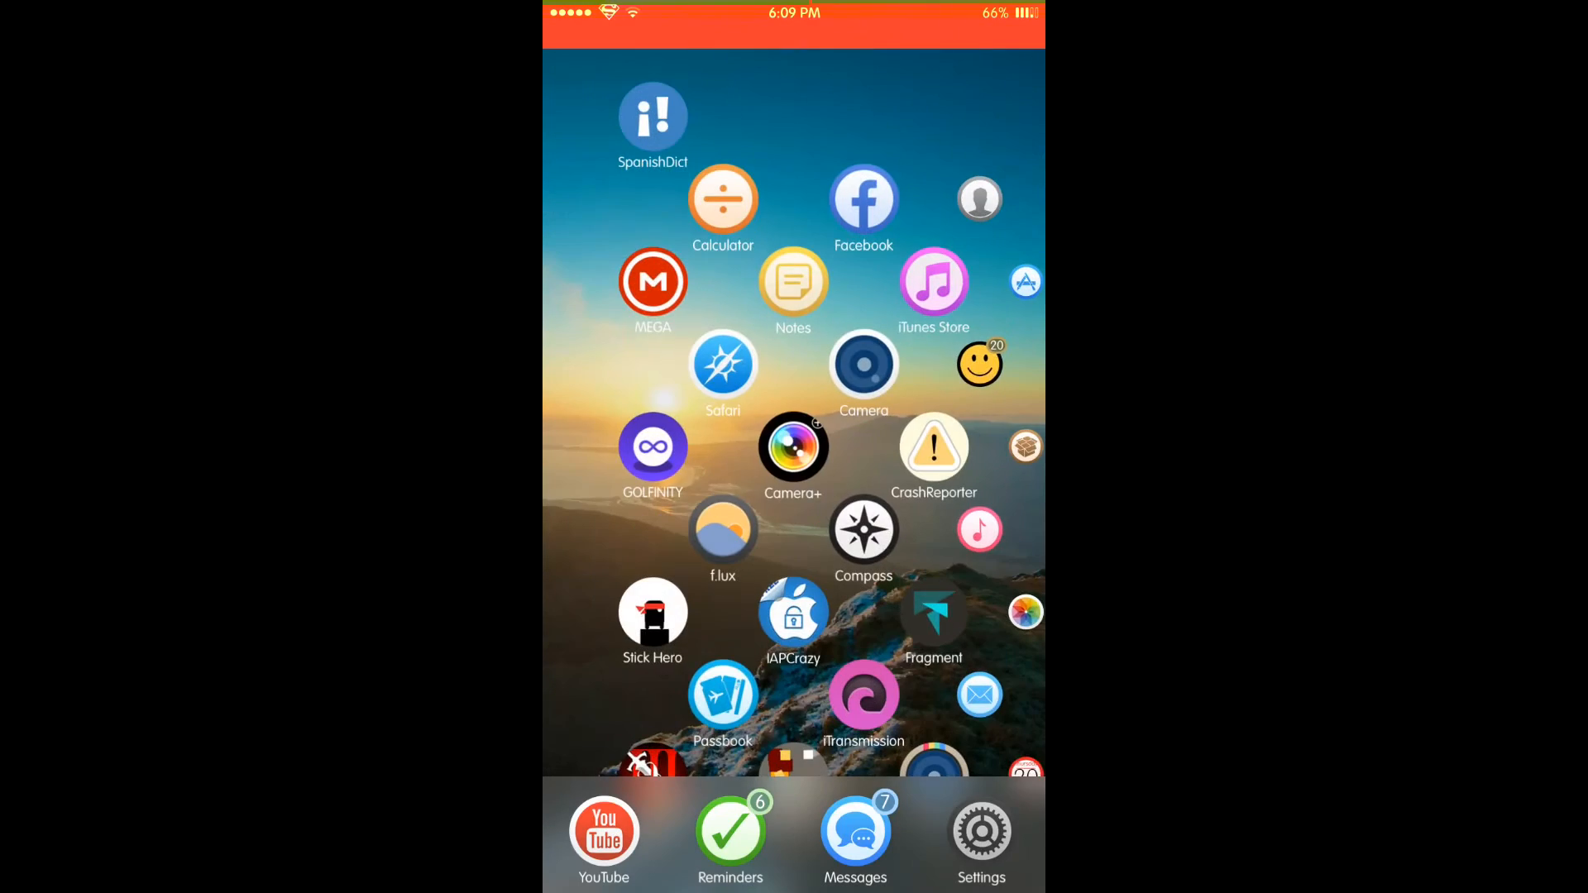
Navigate iFile up to the filesystem root and open the var folder.
{"action": "scroll", "scroll_direction": "down", "scroll_amount": 3}
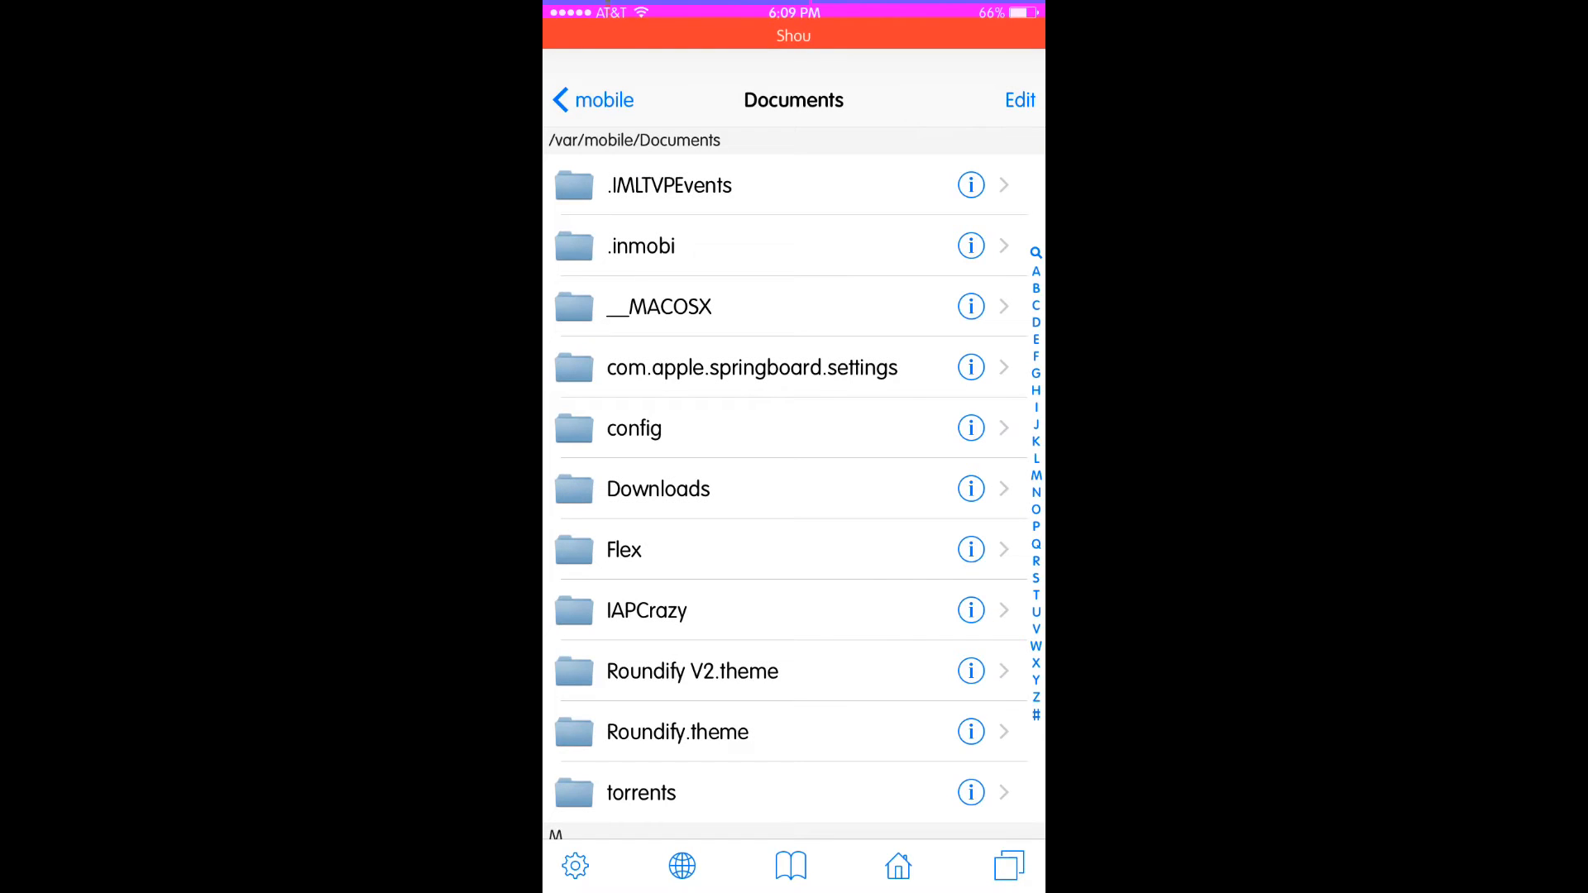
{"action": "left_click", "coordinate": [594, 99]}
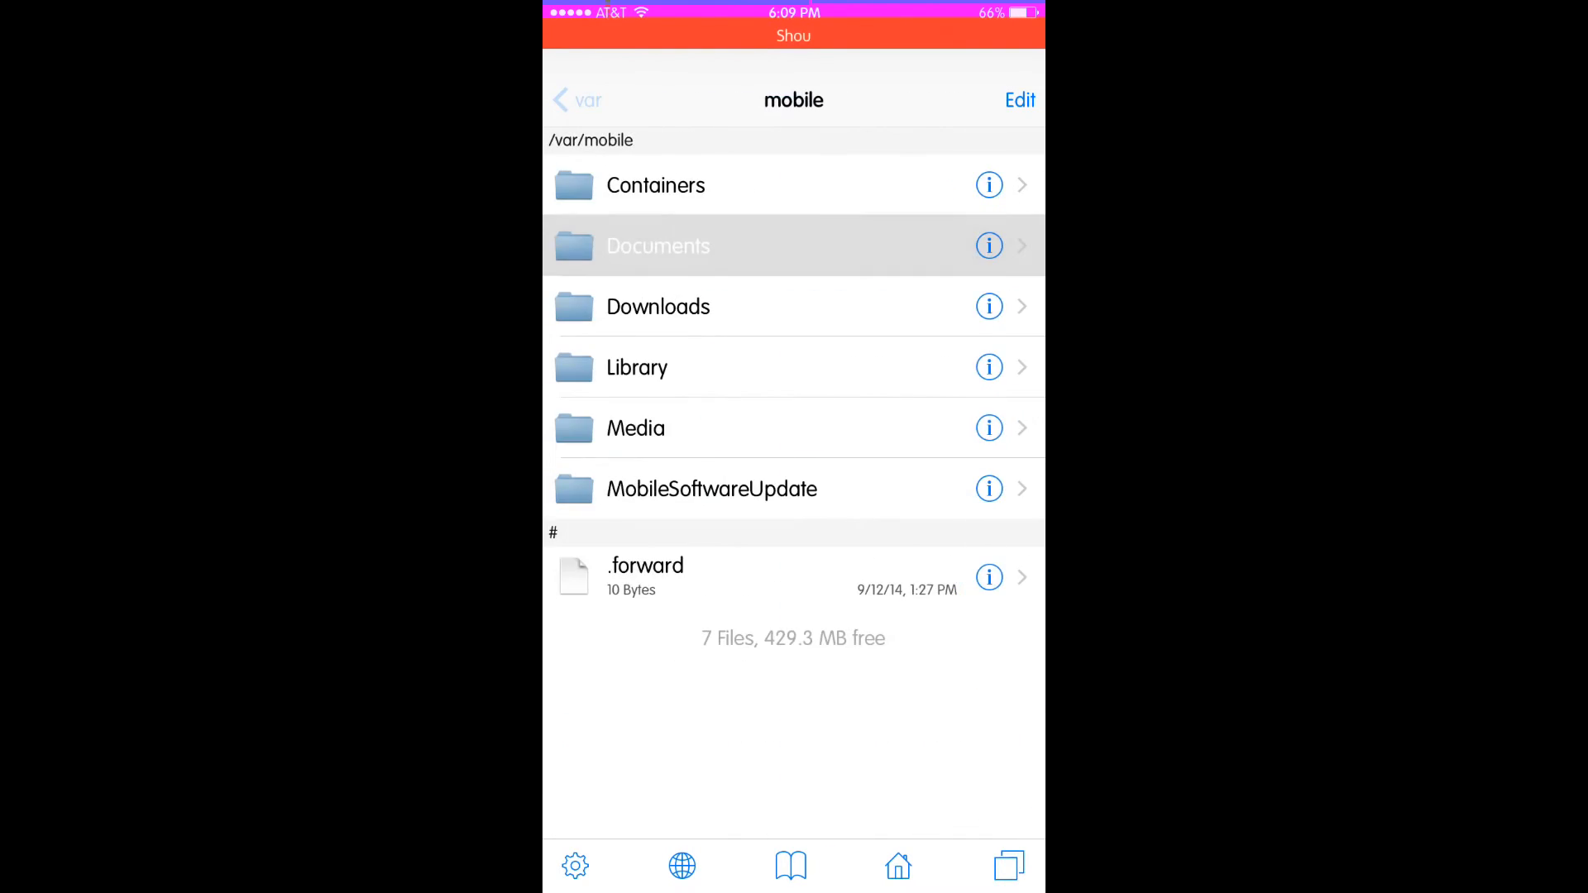
{"action": "left_click", "coordinate": [576, 100]}
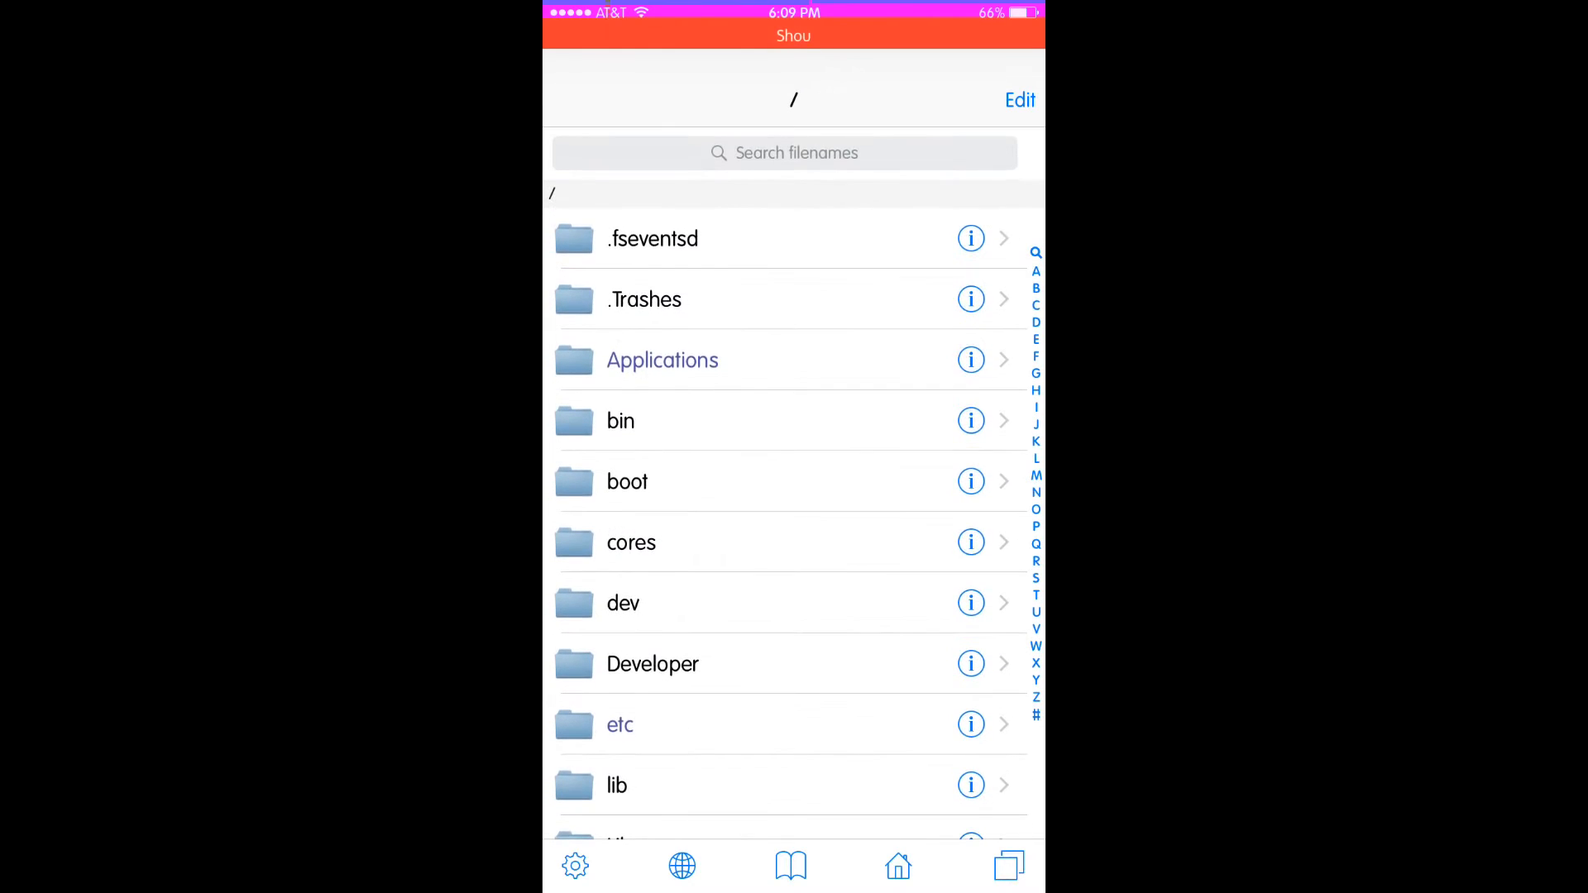
{"action": "scroll", "scroll_direction": "down", "scroll_amount": 3}
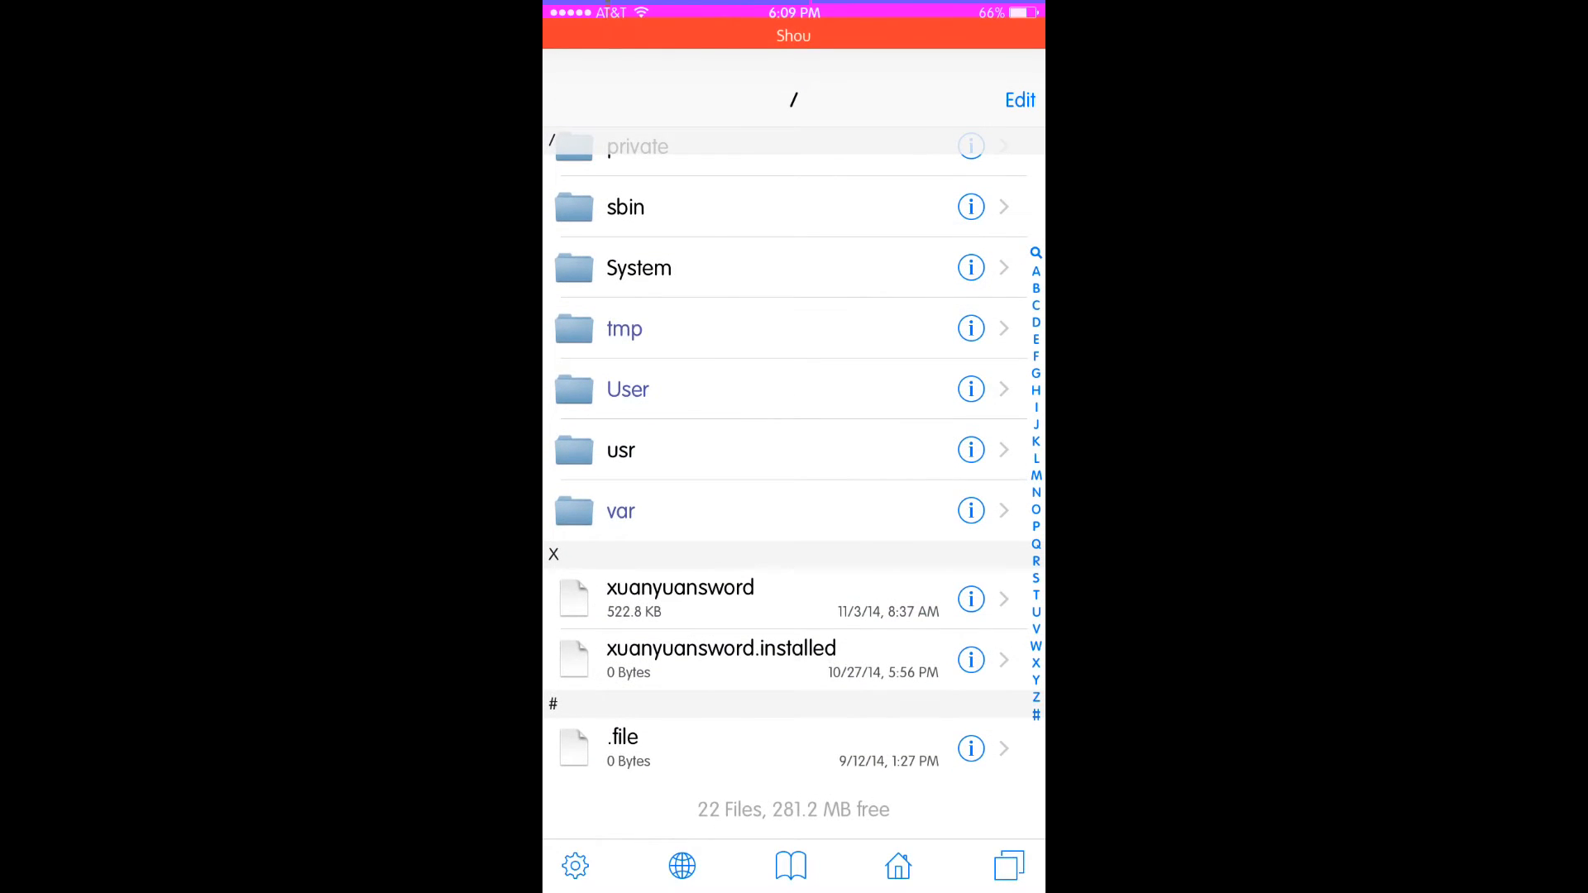
{"action": "left_click", "coordinate": [620, 511]}
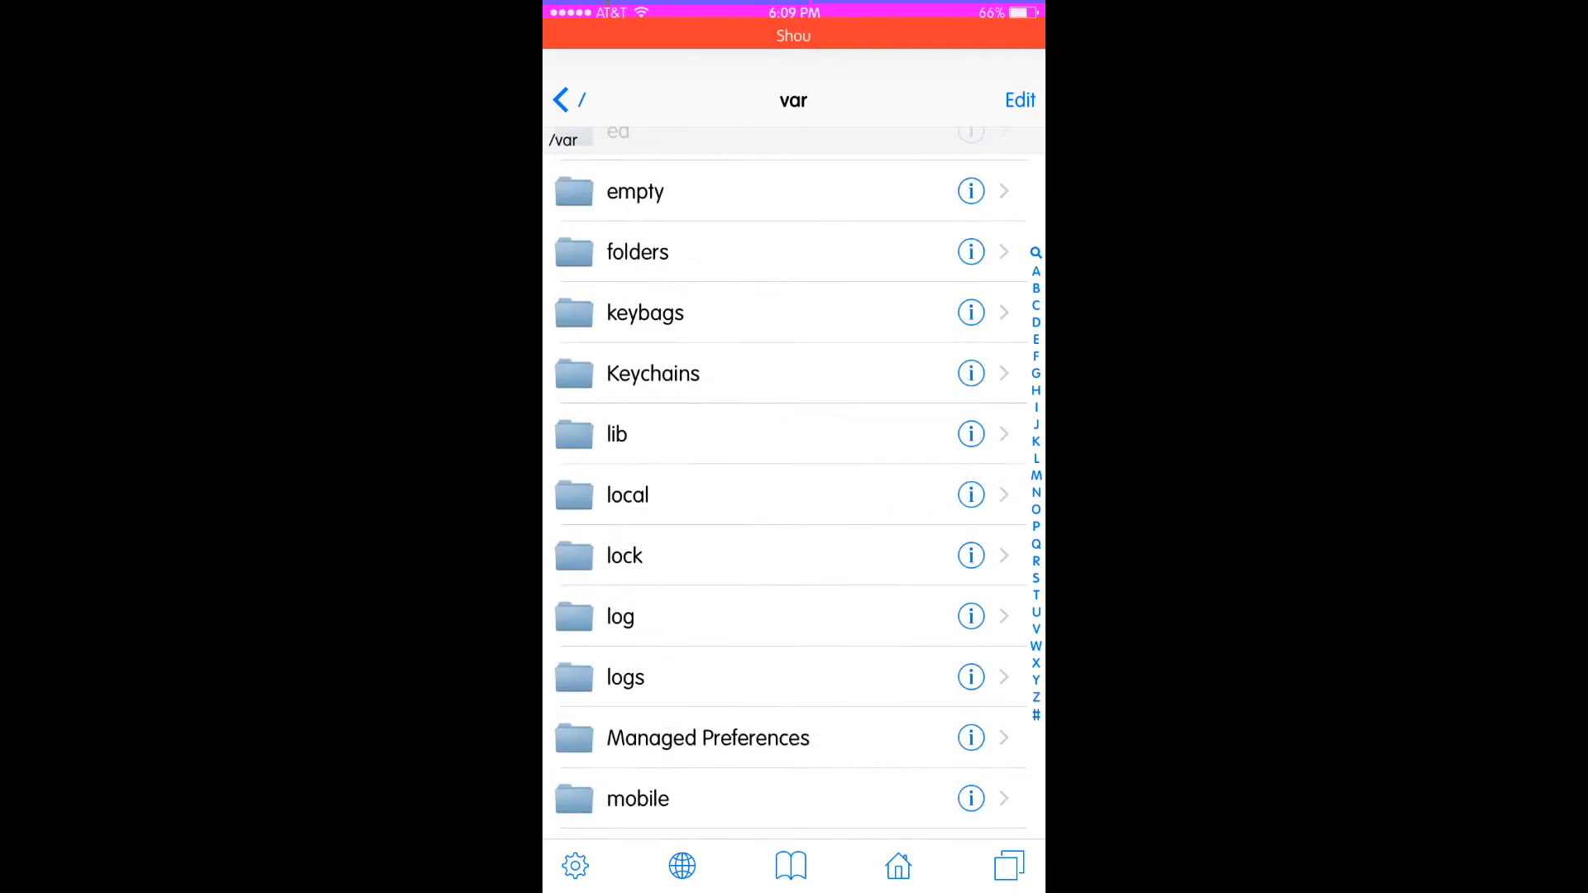
Open mobile, Library, GroovyLock, then the Cataracs.theme folder.
{"action": "left_click", "coordinate": [638, 798]}
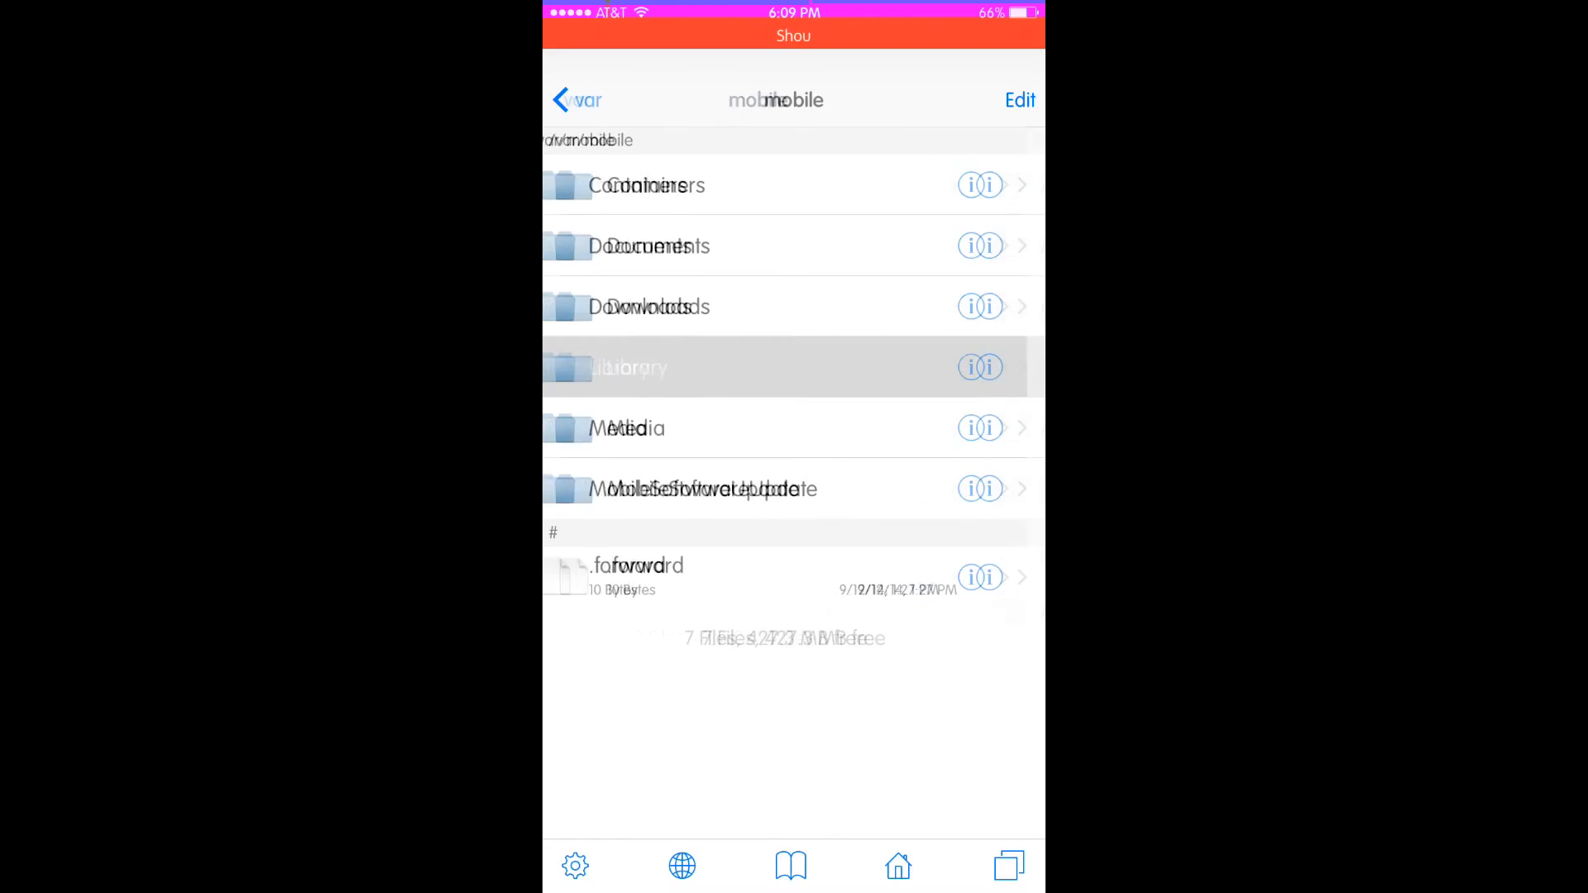
{"action": "left_click", "coordinate": [628, 368]}
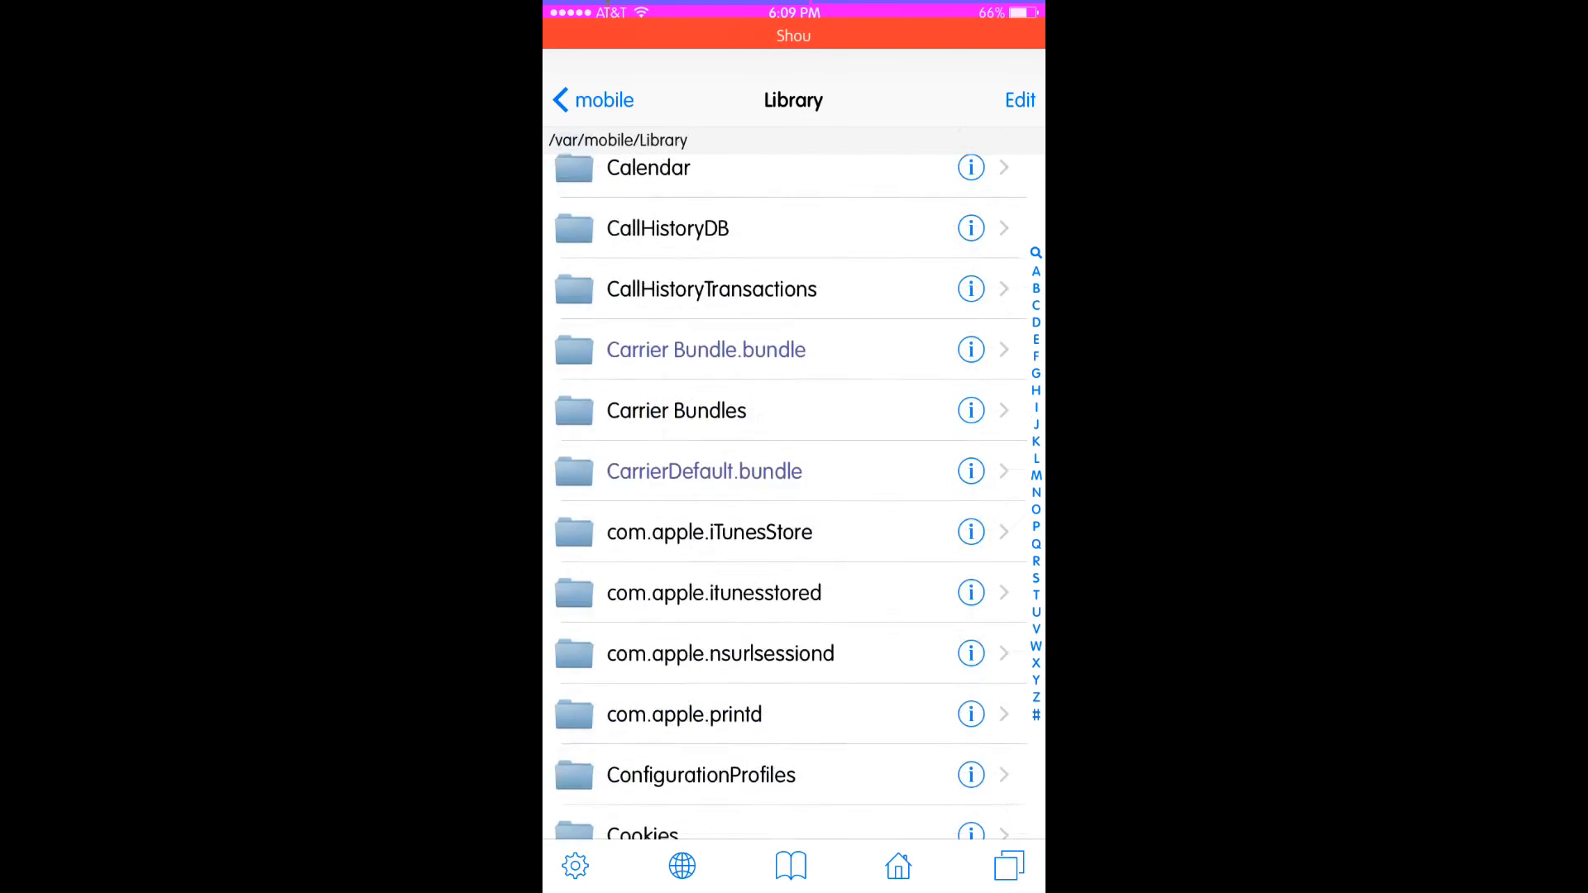
{"action": "scroll", "scroll_direction": "down", "scroll_amount": 3}
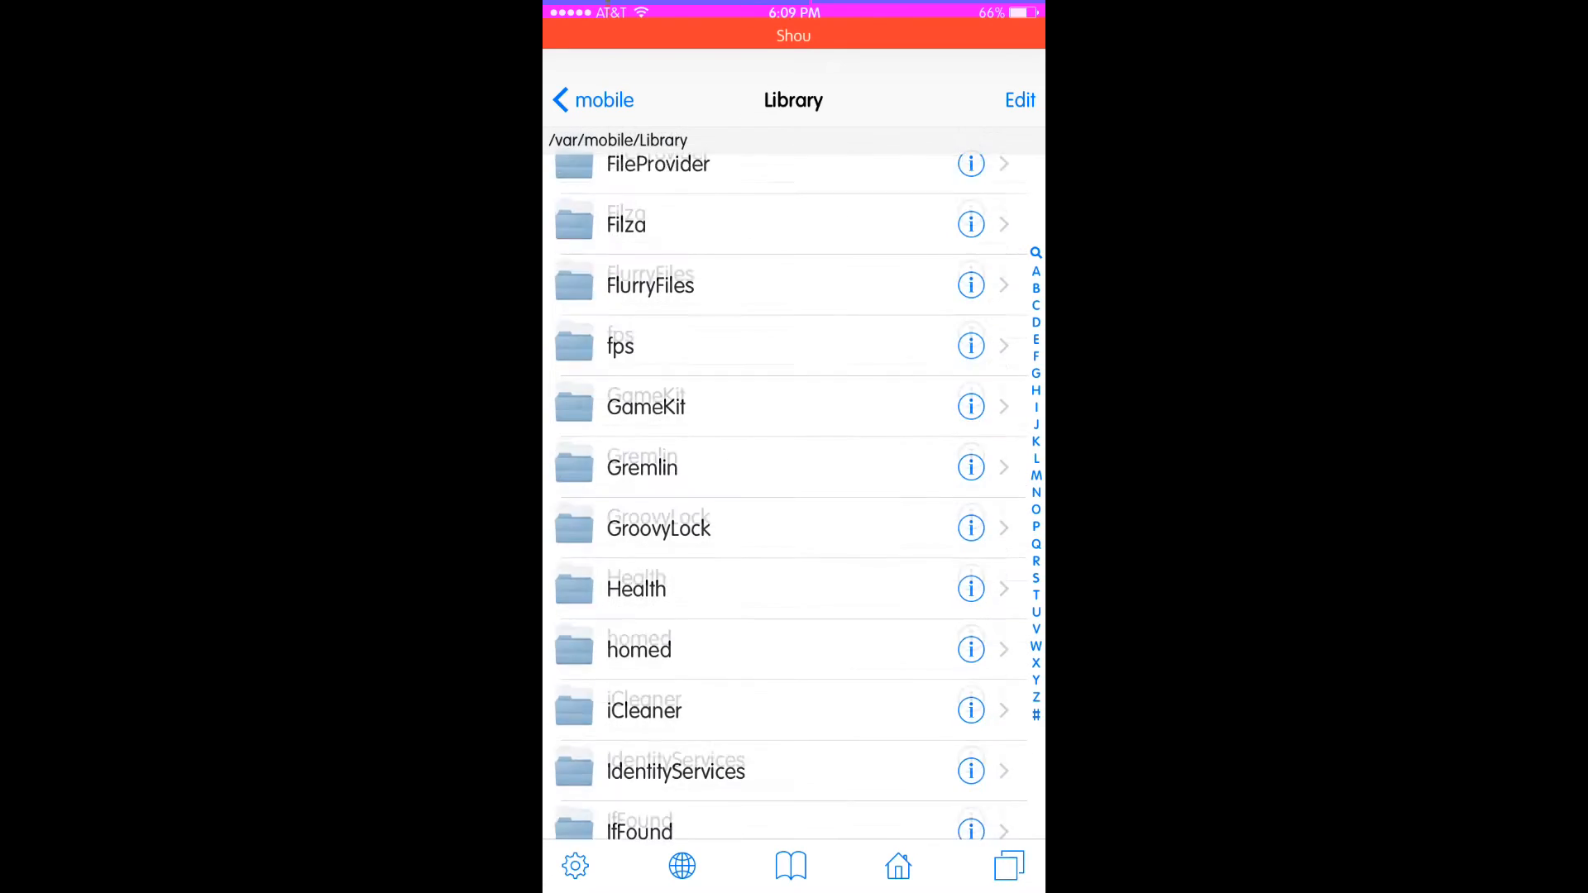
{"action": "left_click", "coordinate": [658, 527]}
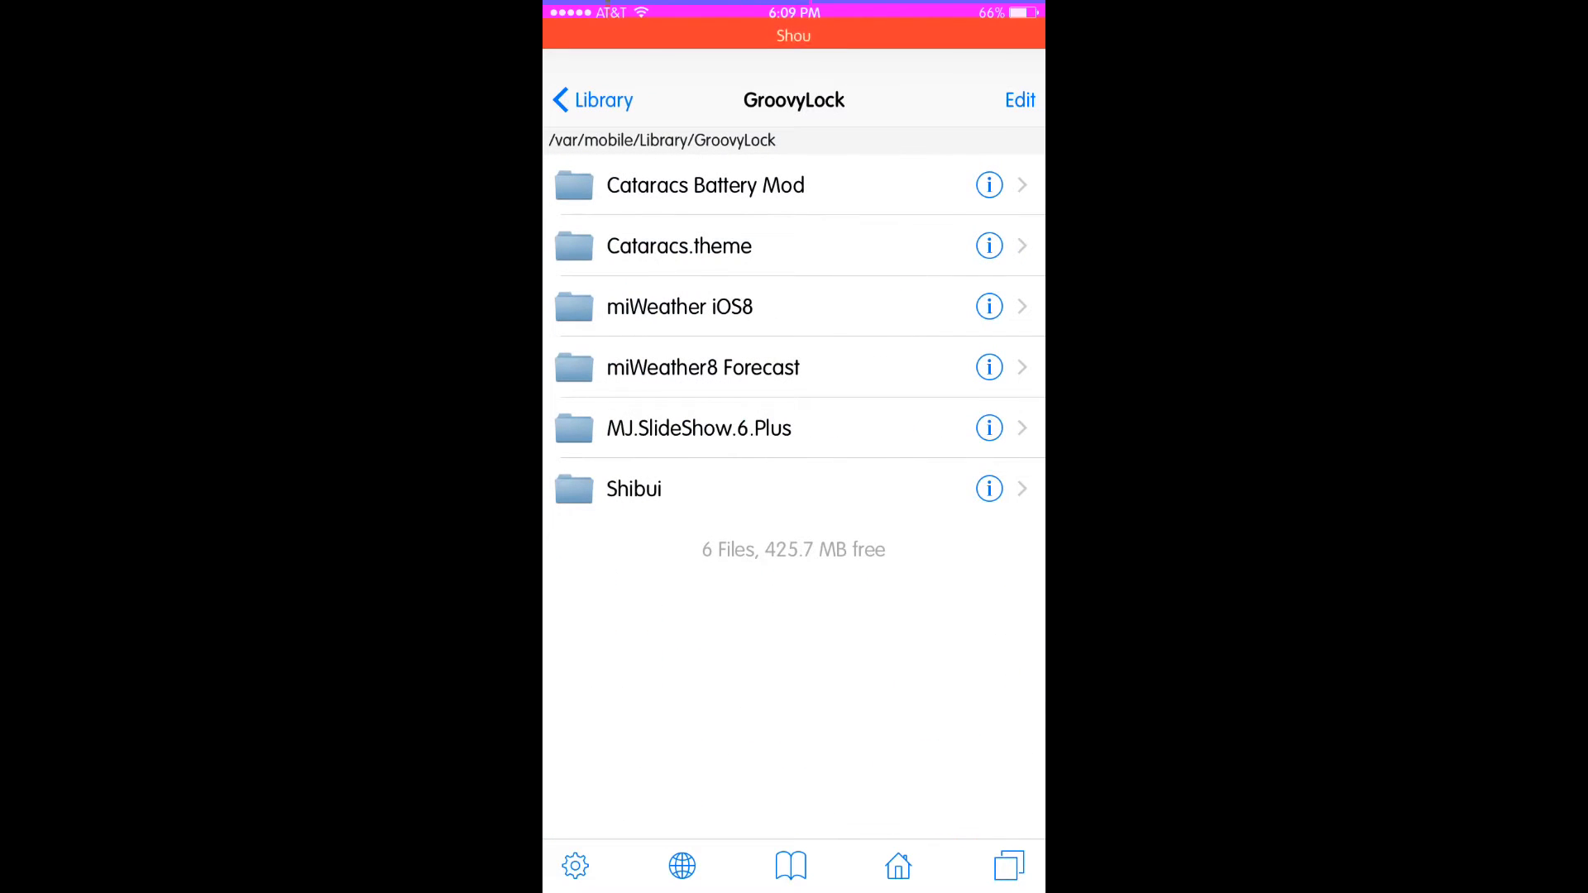
{"action": "left_click", "coordinate": [679, 245]}
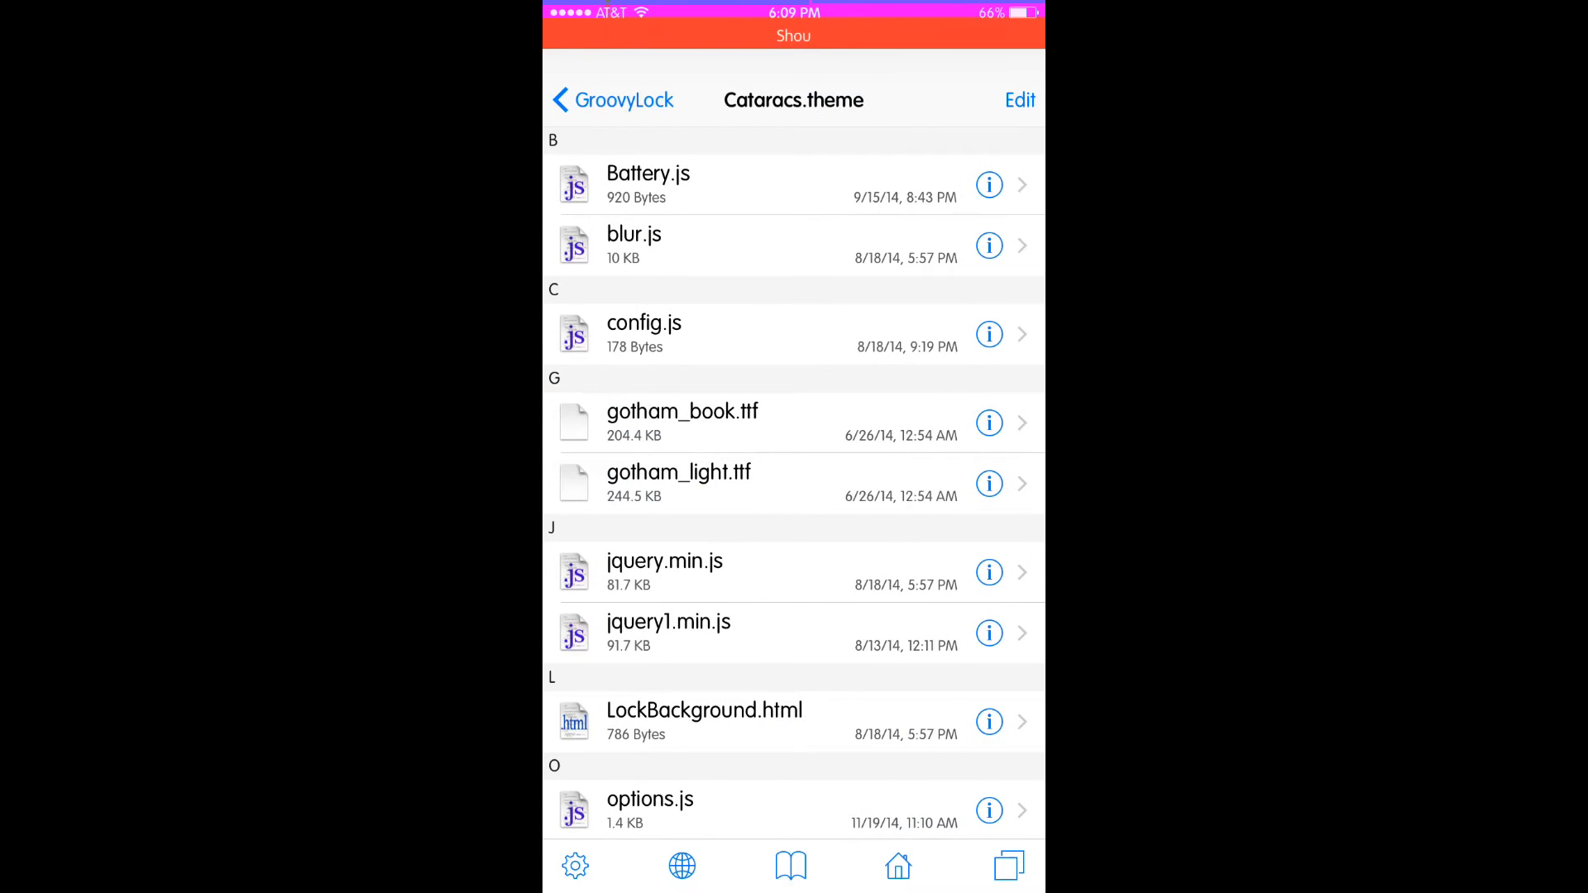
Read Battery.js, close it, and open the theme's style.css file.
{"action": "left_click", "coordinate": [648, 174]}
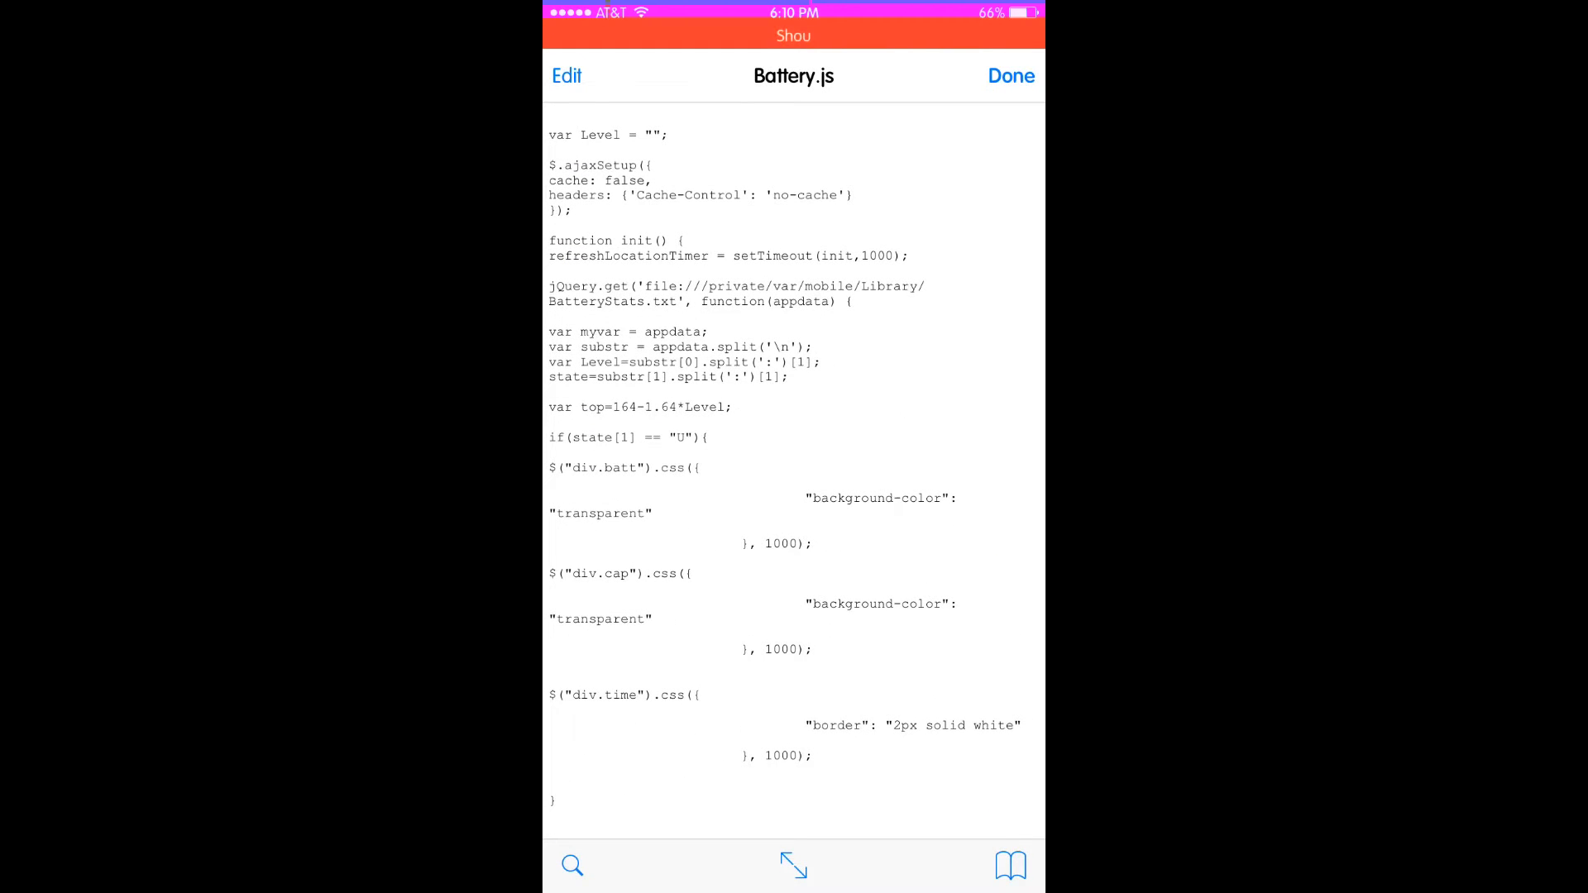
{"action": "left_click", "coordinate": [1010, 75]}
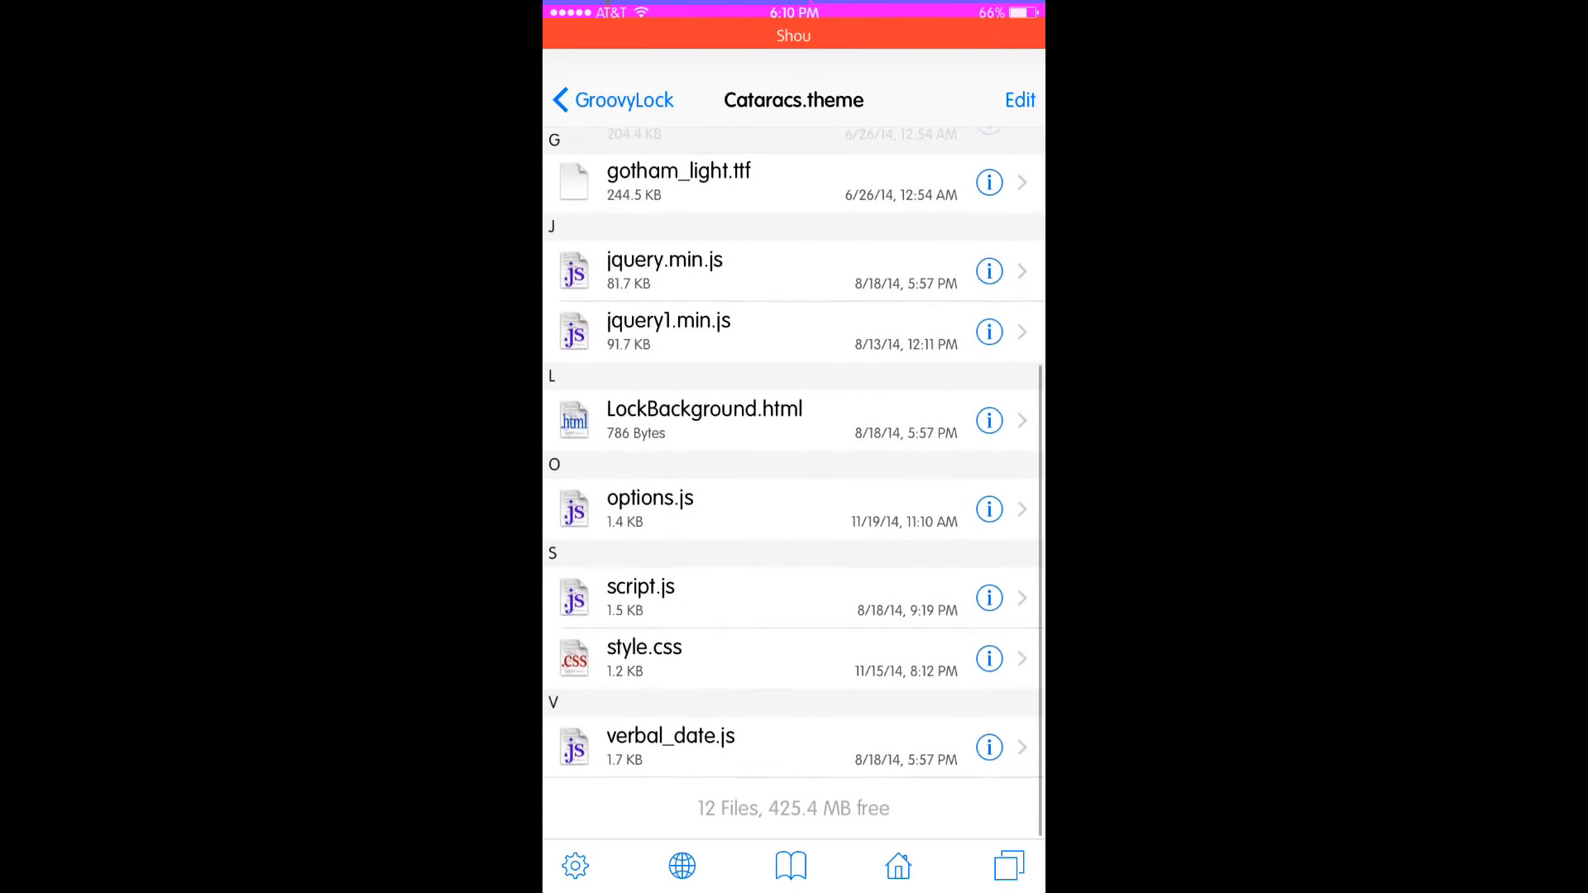
{"action": "left_click", "coordinate": [643, 648]}
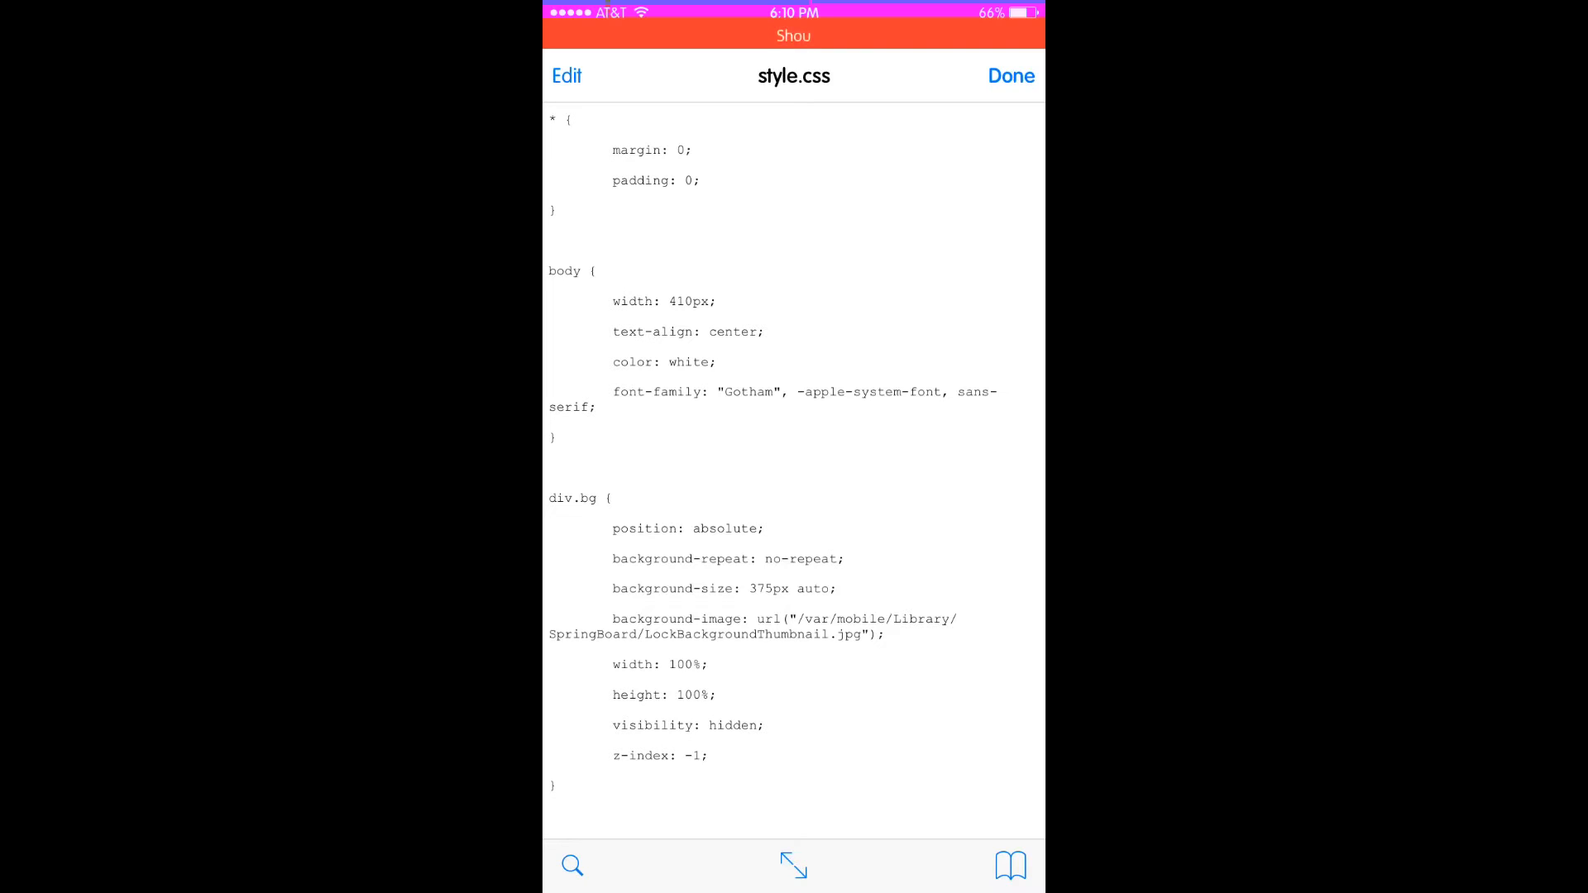
Open style.css and scroll through the div.time, div.date and Gotham font-face rules.
{"action": "double_click", "coordinate": [689, 301]}
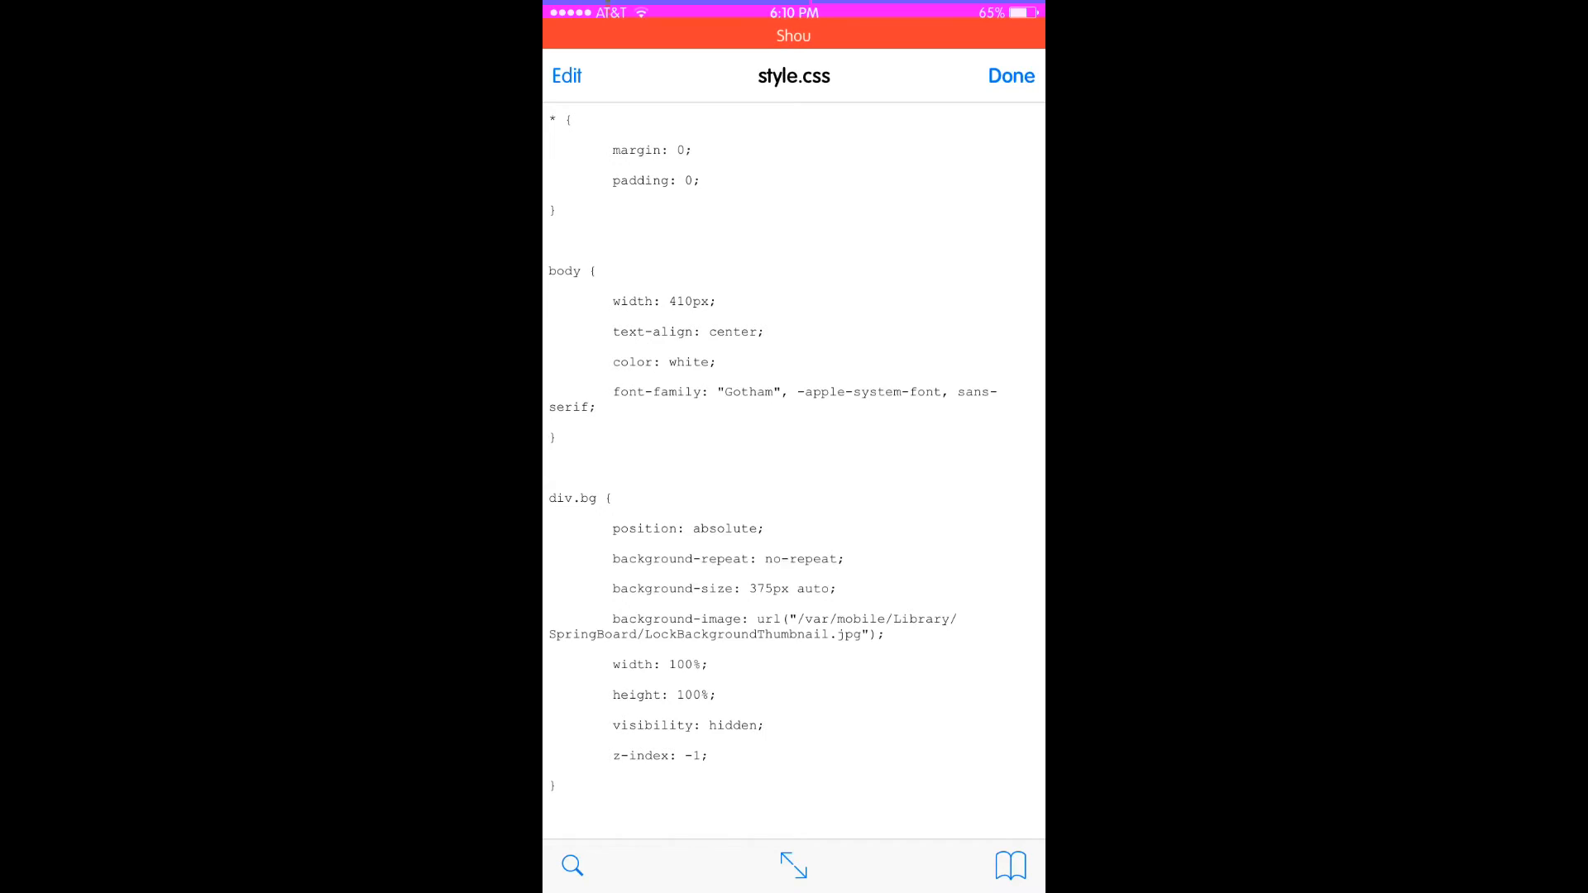
{"action": "scroll", "scroll_direction": "down", "scroll_amount": 3}
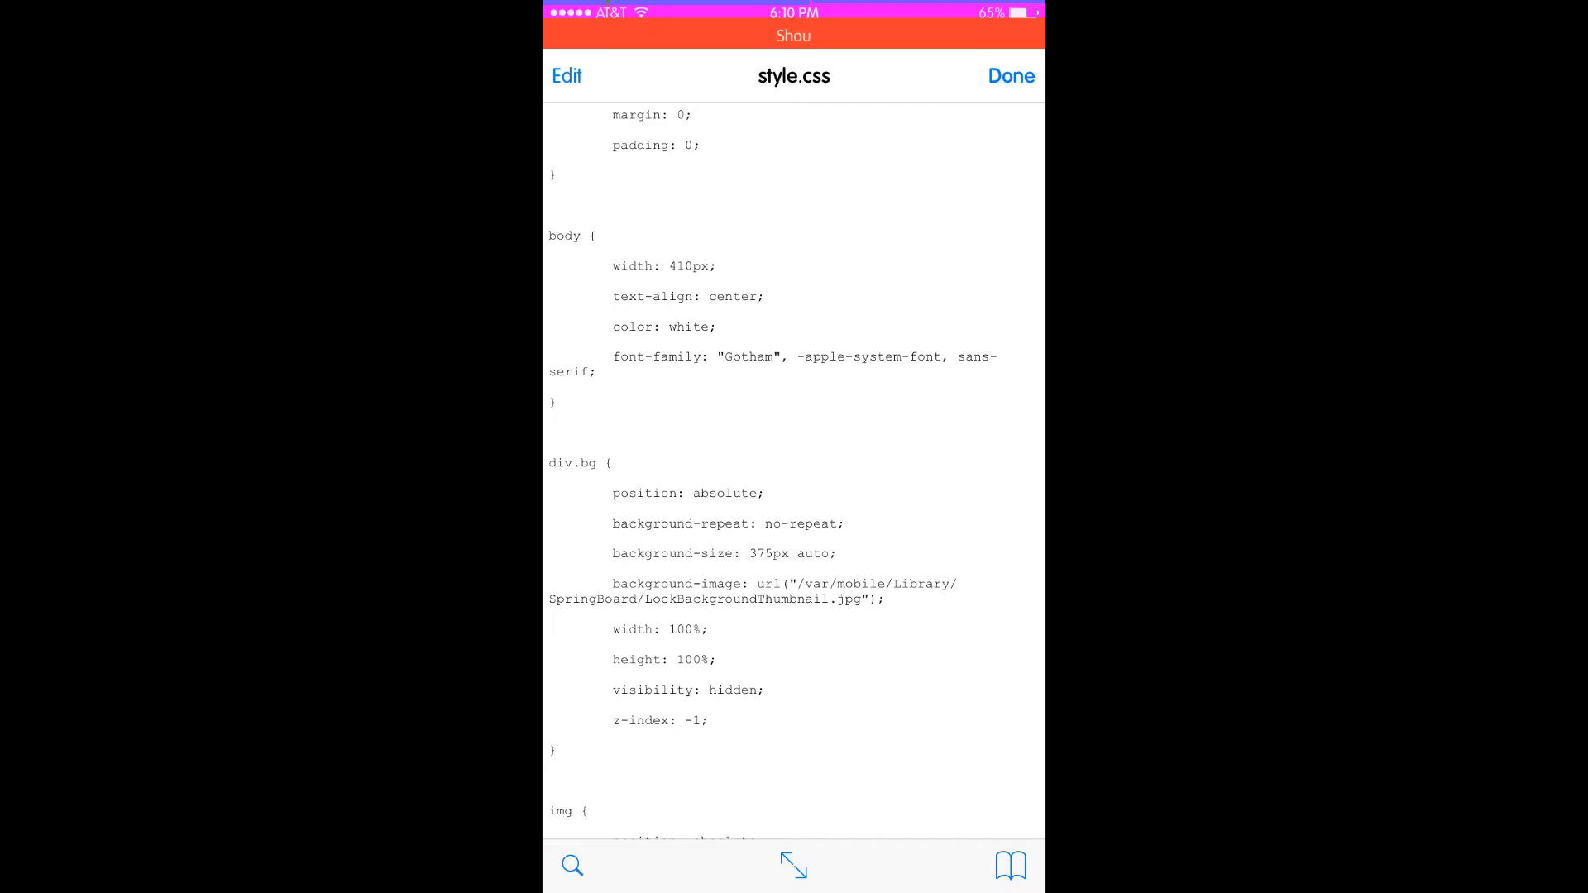
{"action": "scroll", "scroll_direction": "down", "scroll_amount": 3}
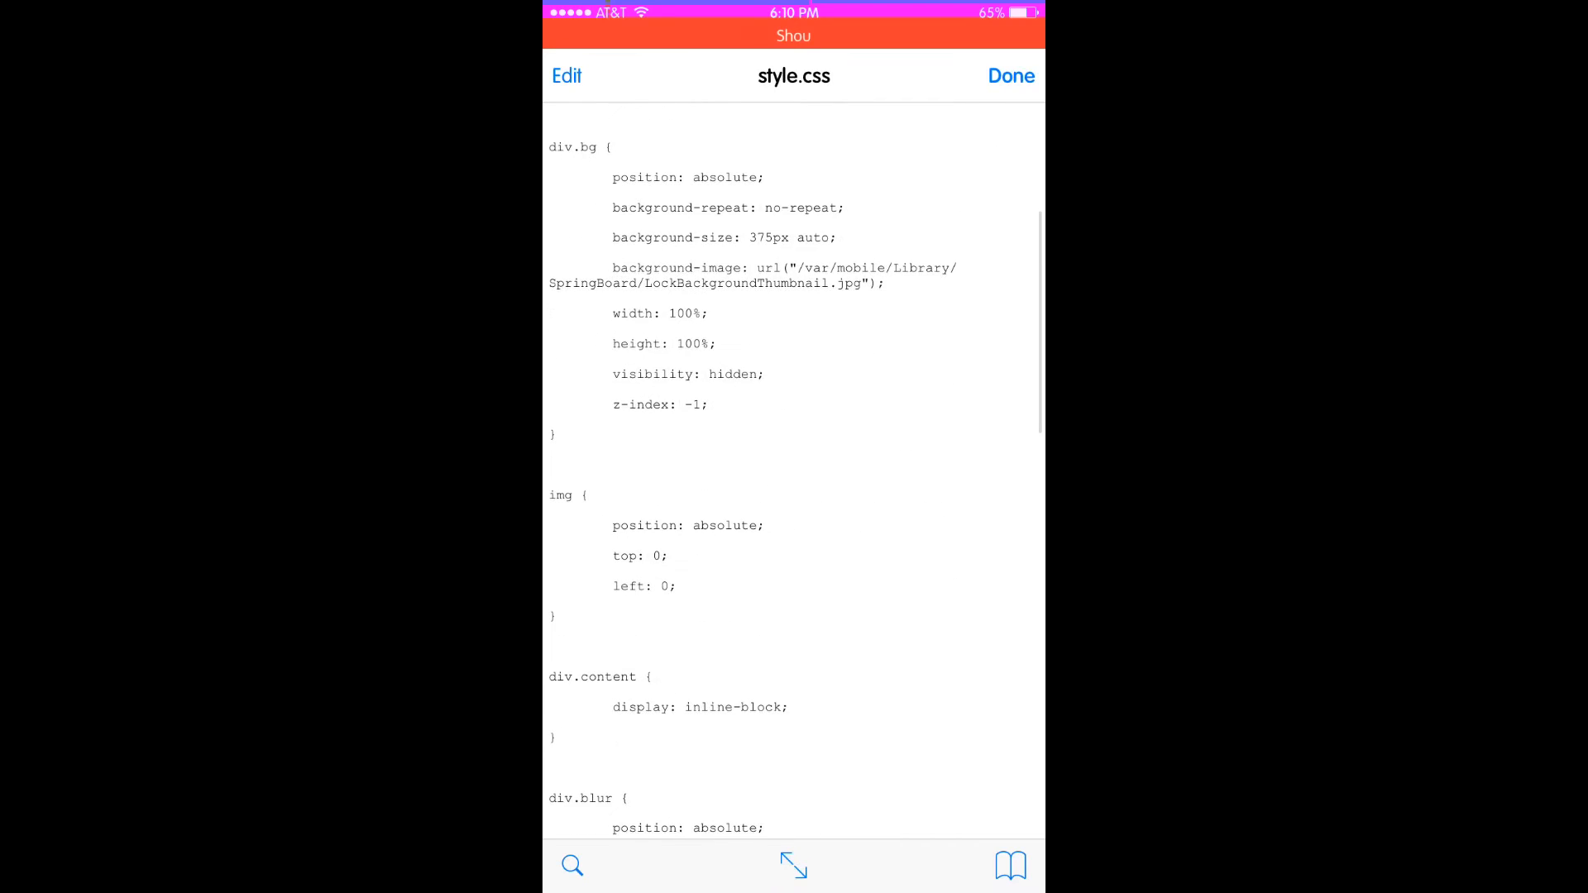
{"action": "scroll", "scroll_direction": "down", "scroll_amount": 3}
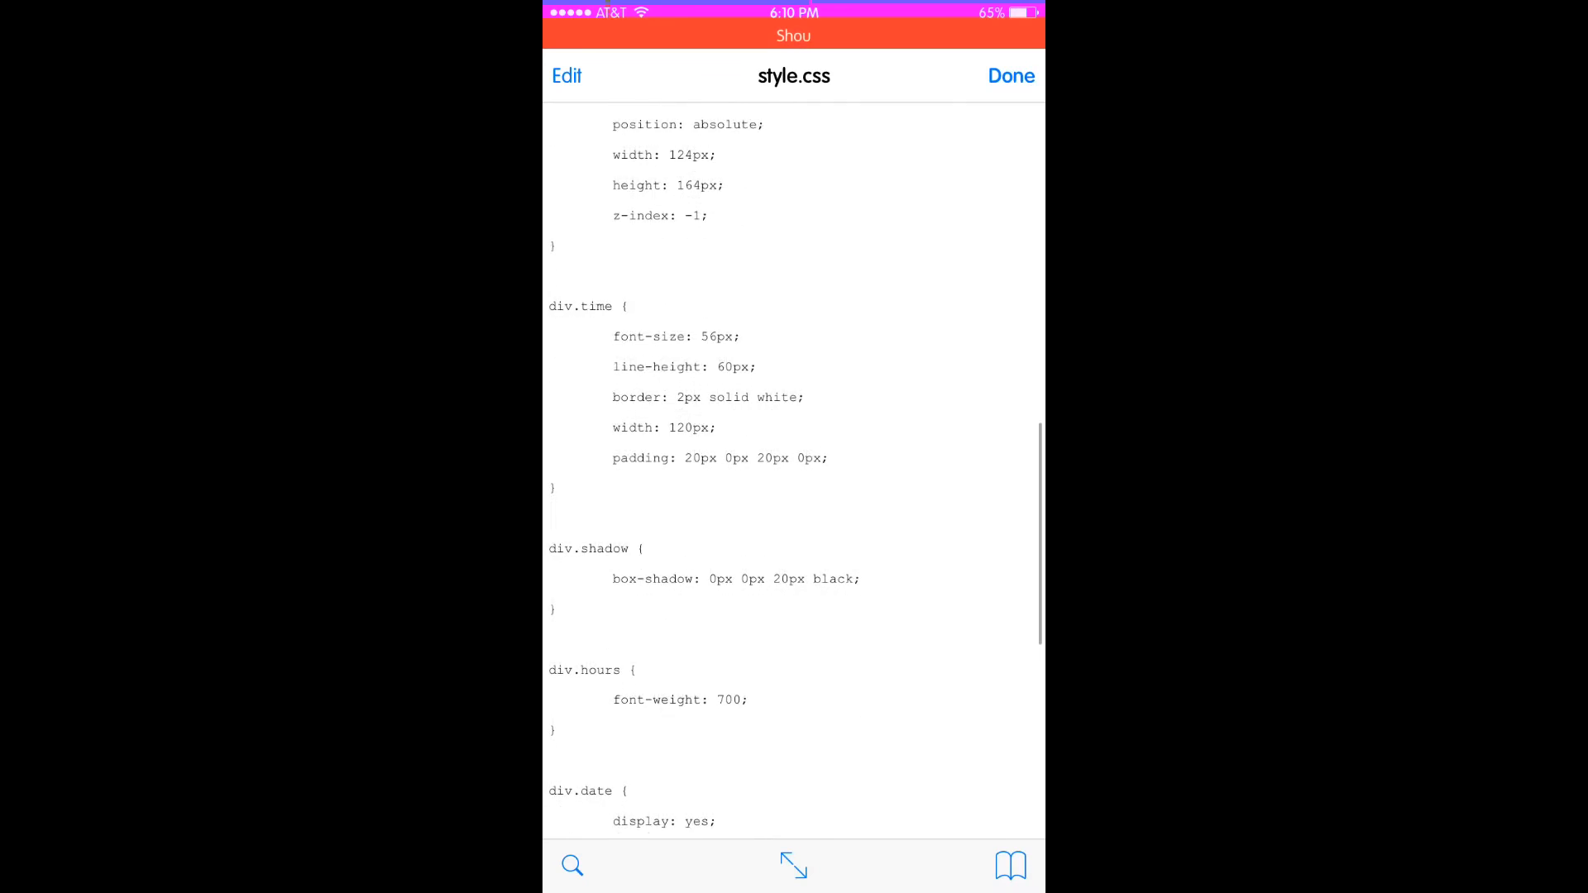
{"action": "scroll", "scroll_direction": "down", "scroll_amount": 3}
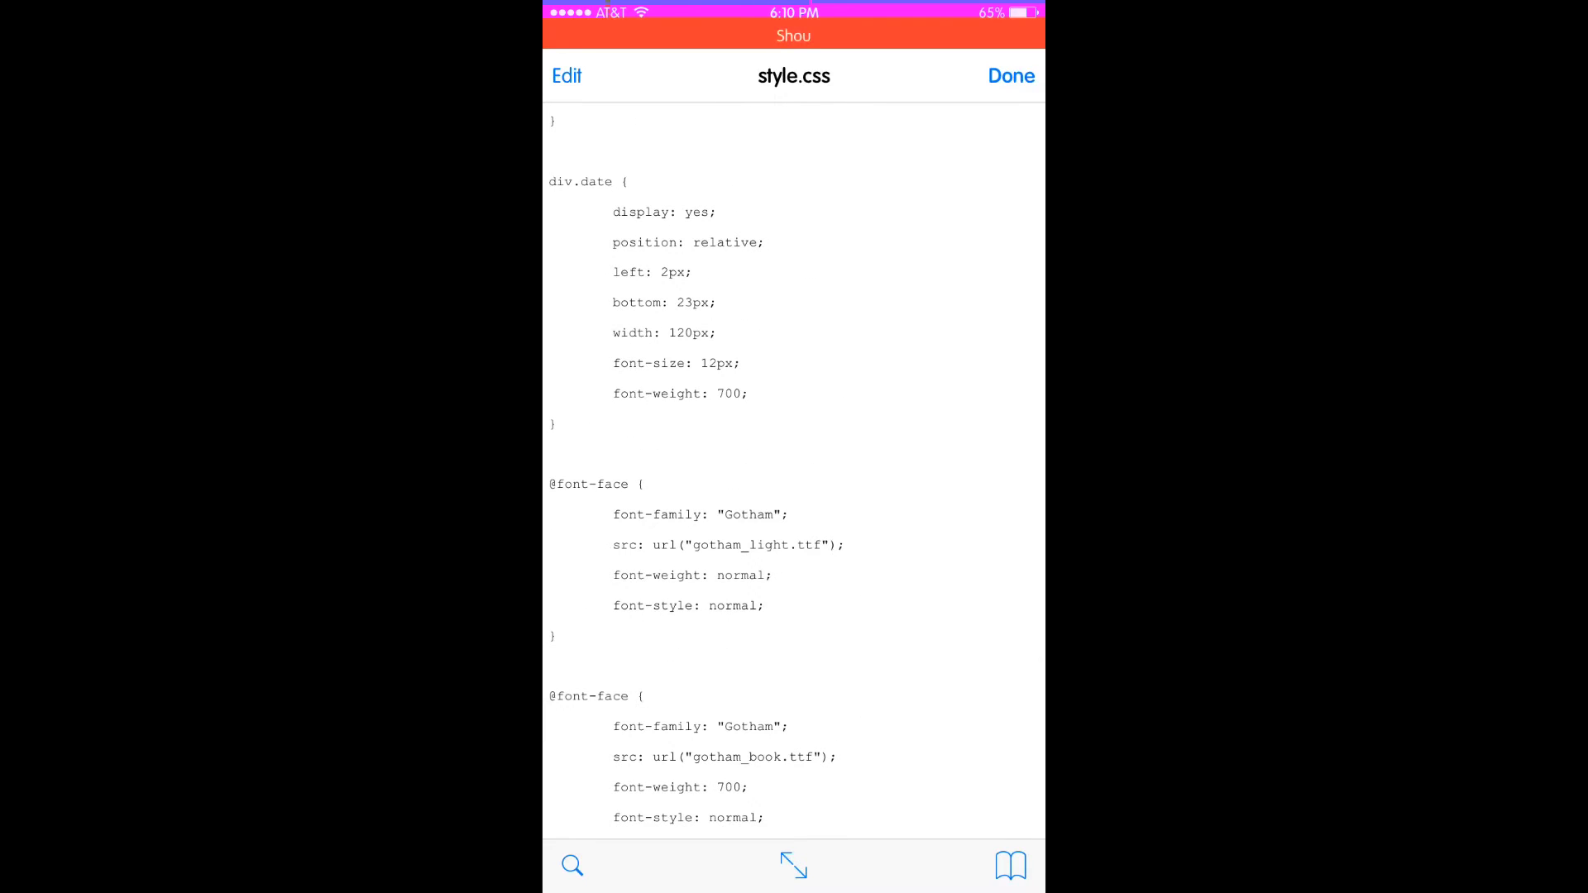
{"action": "scroll", "scroll_direction": "down", "scroll_amount": 3}
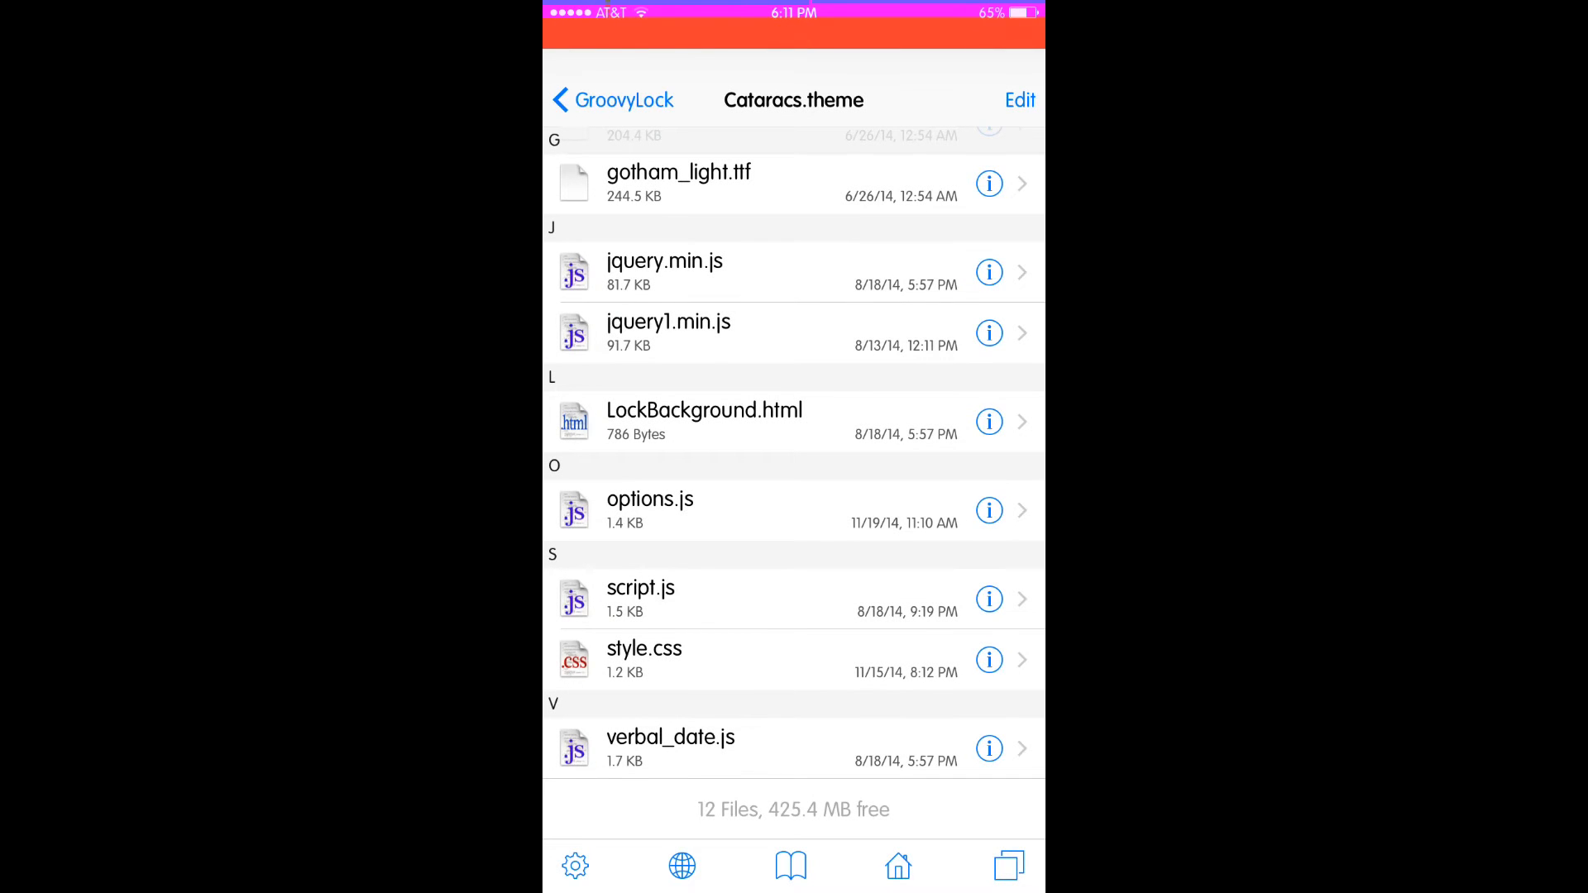
{"action": "left_click", "coordinate": [650, 499]}
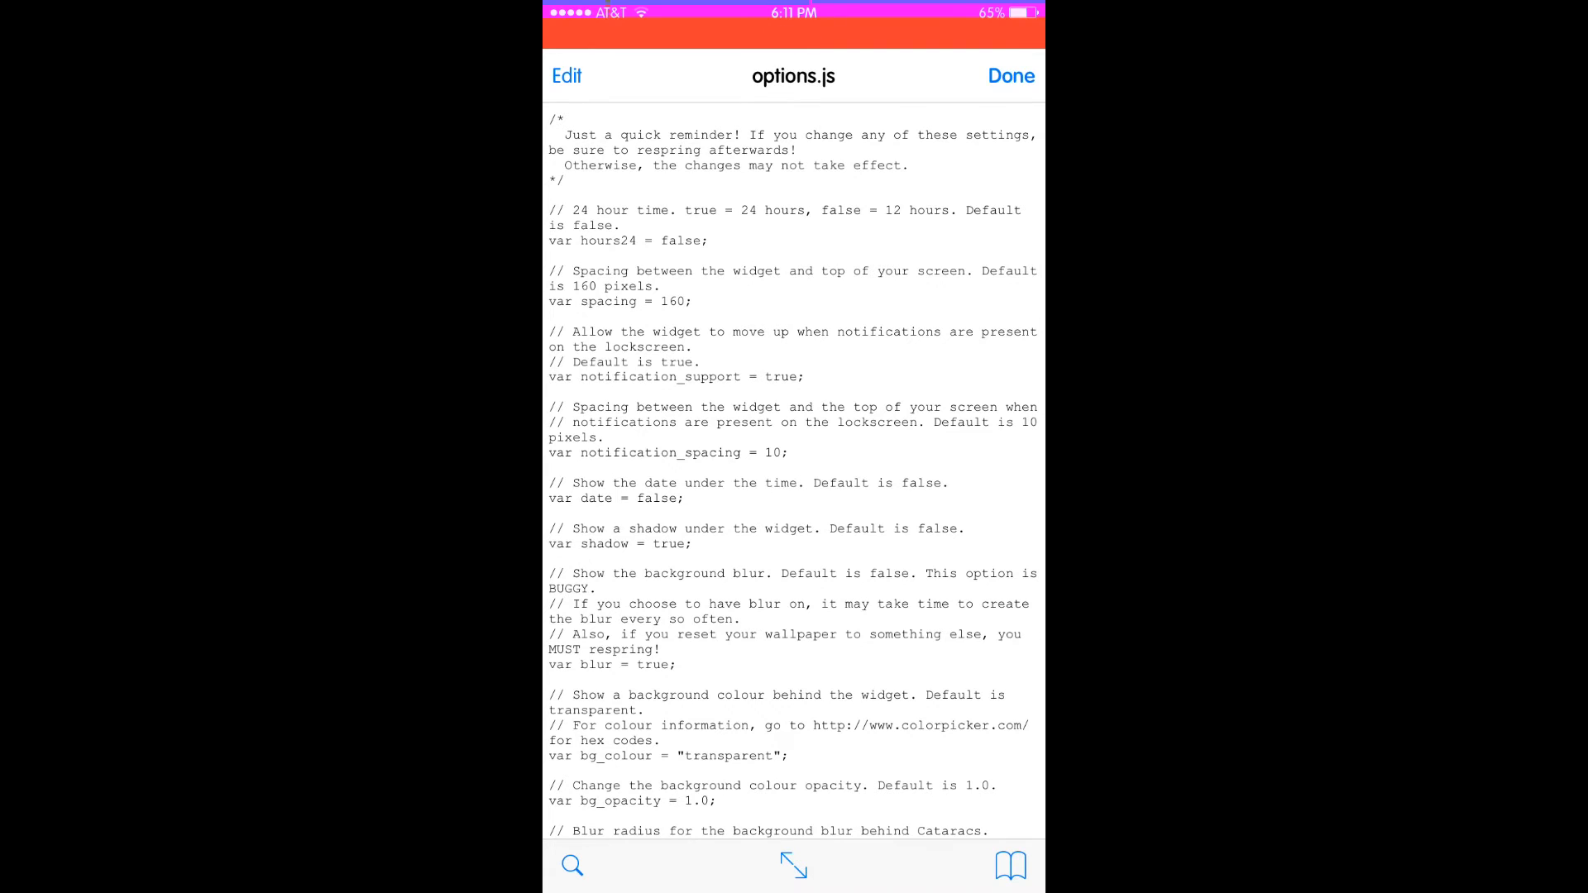
{"action": "scroll", "scroll_direction": "down", "scroll_amount": 3}
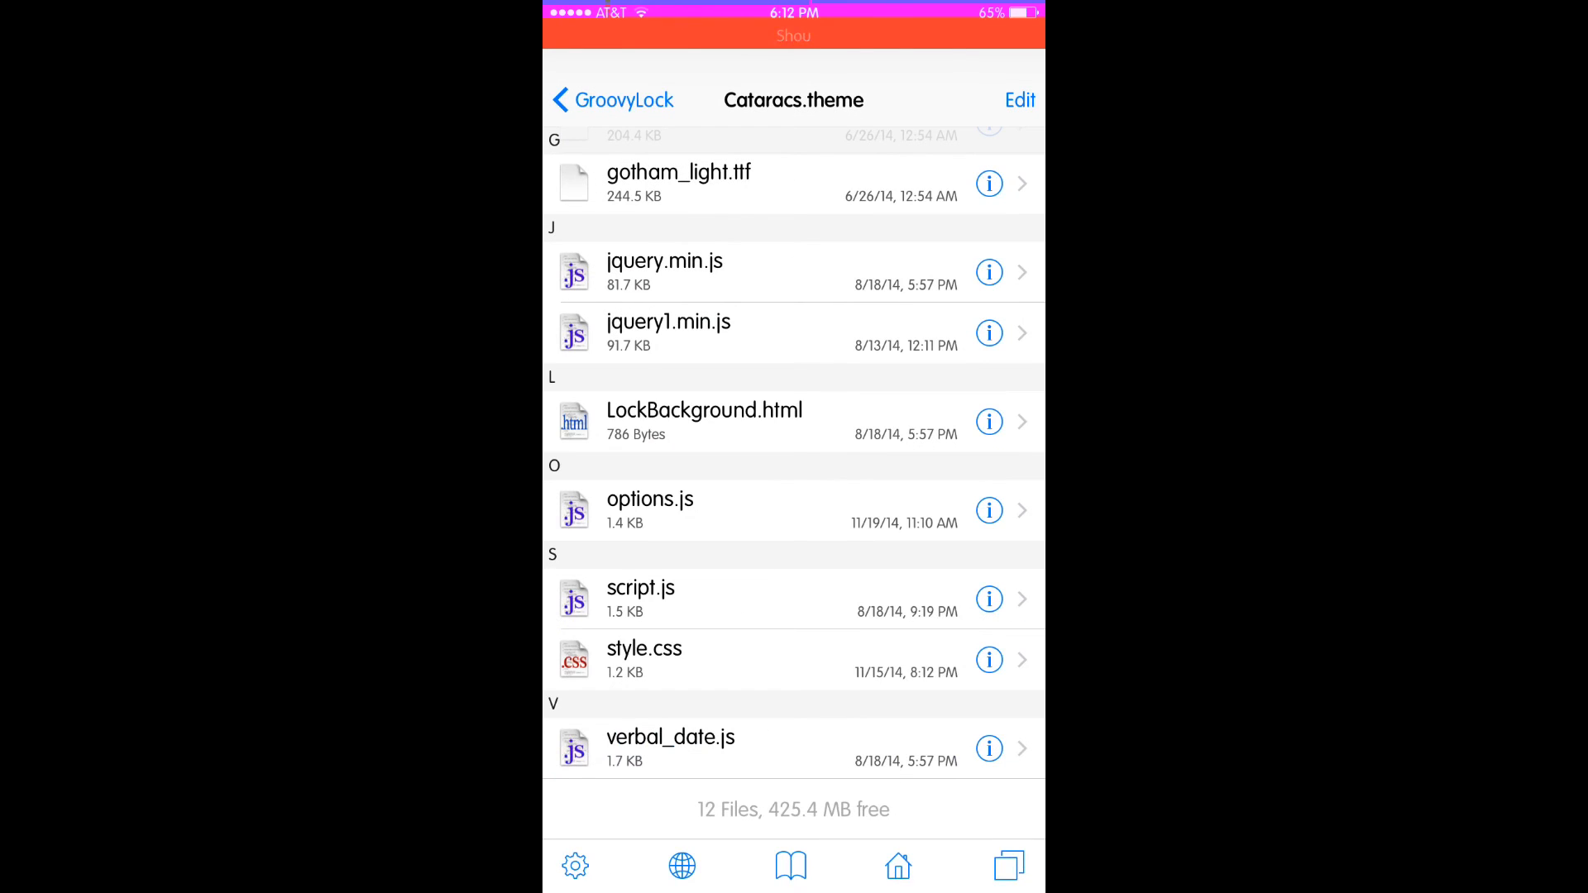
View the Cataracs clock and date on the lock screen, unlock, and swipe home pages.
{"action": "left_click", "coordinate": [644, 649]}
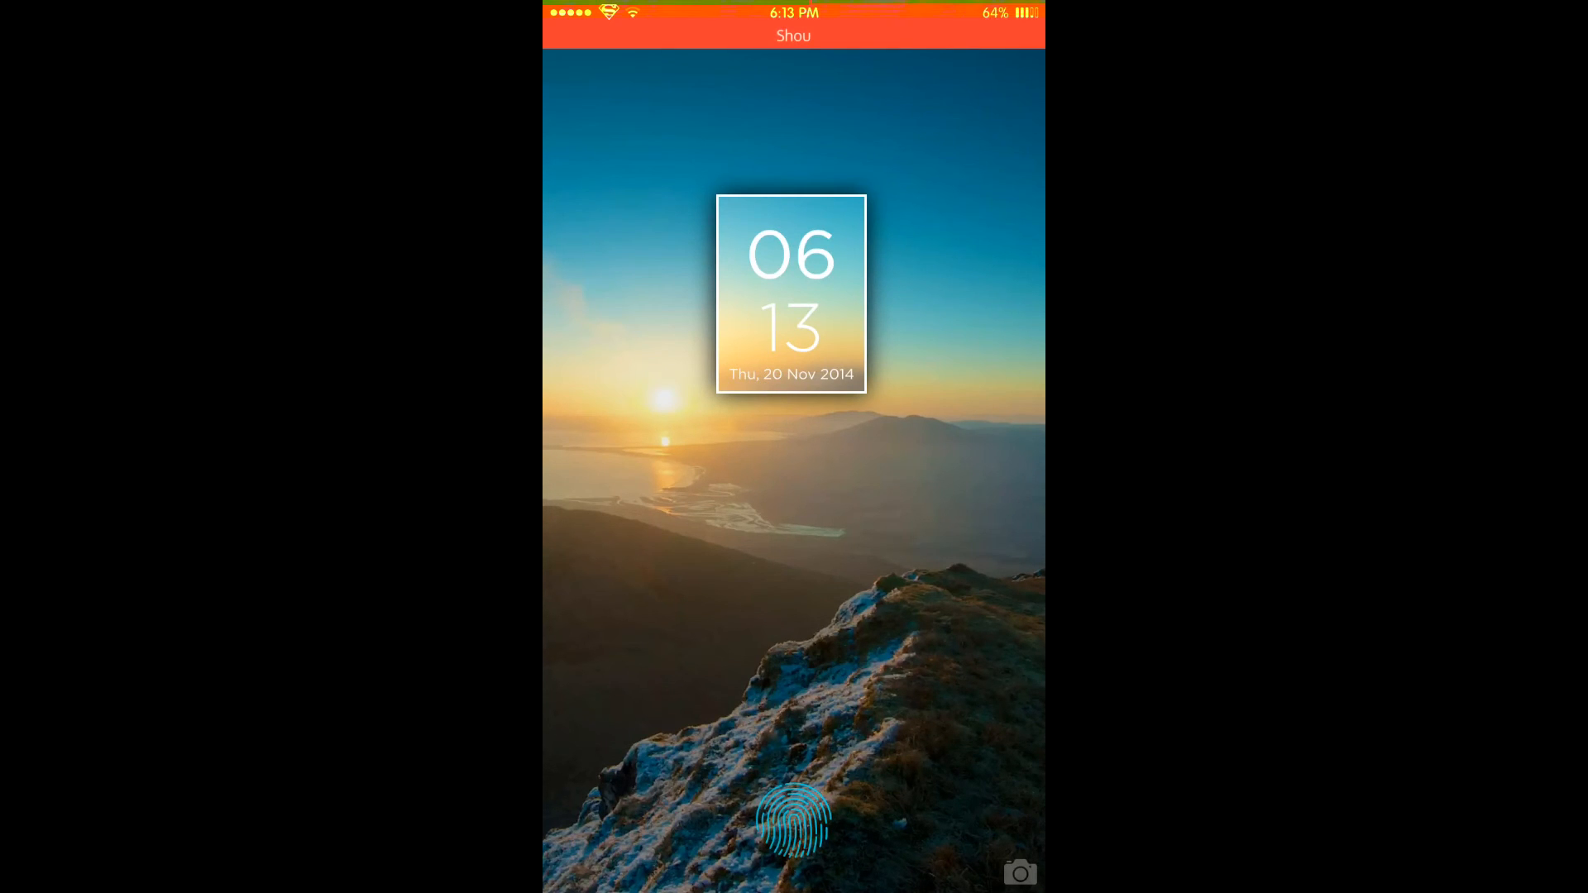
{"action": "left_click", "coordinate": [794, 825]}
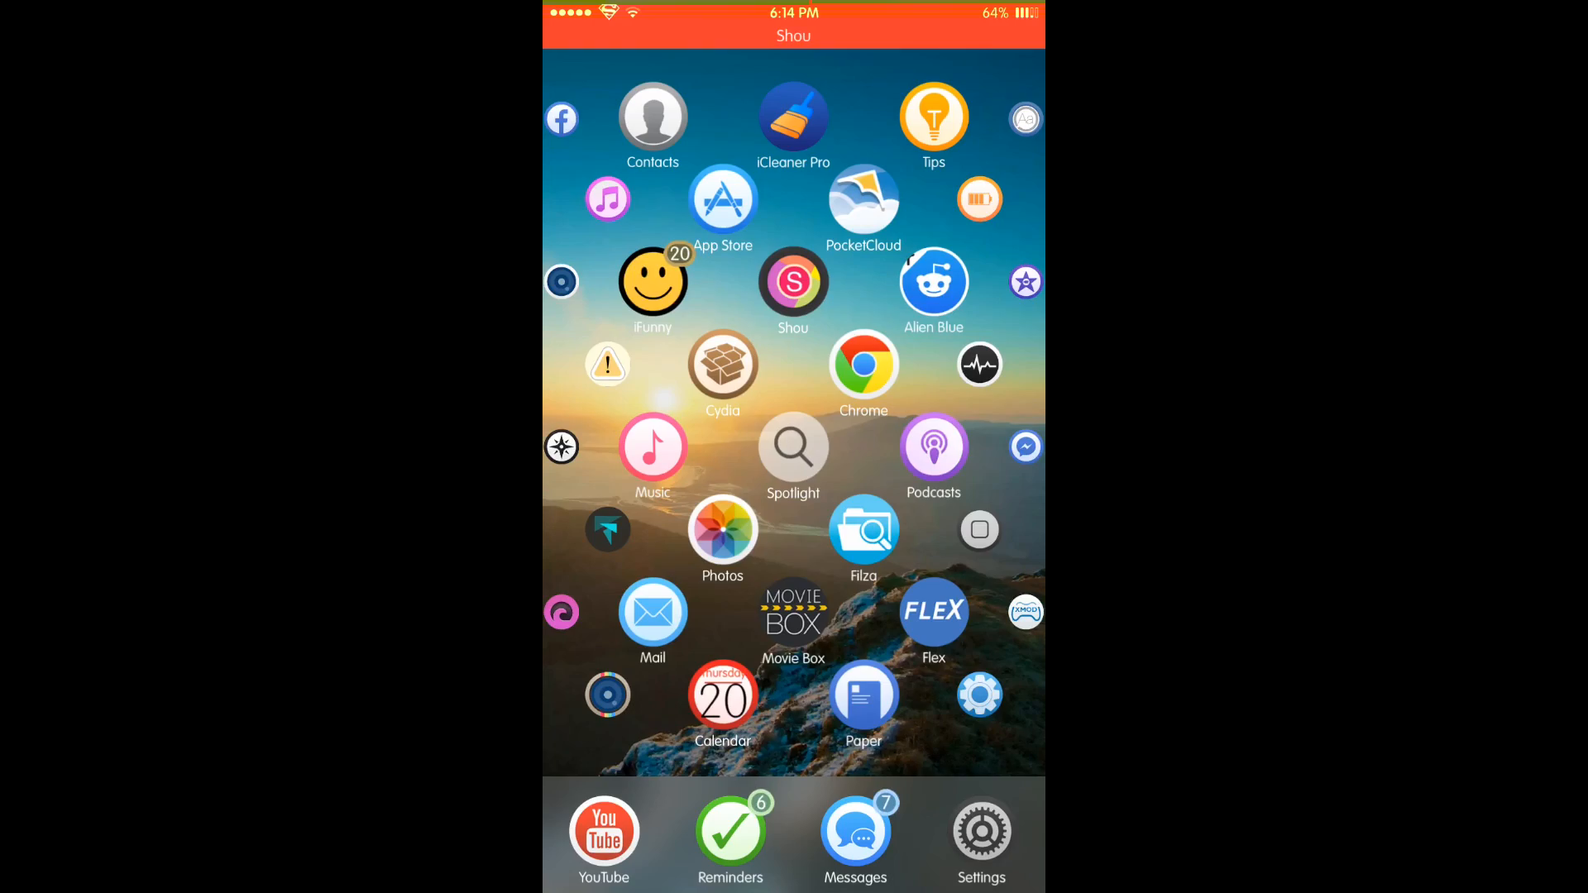
{"action": "scroll", "scroll_direction": "left", "scroll_amount": 3}
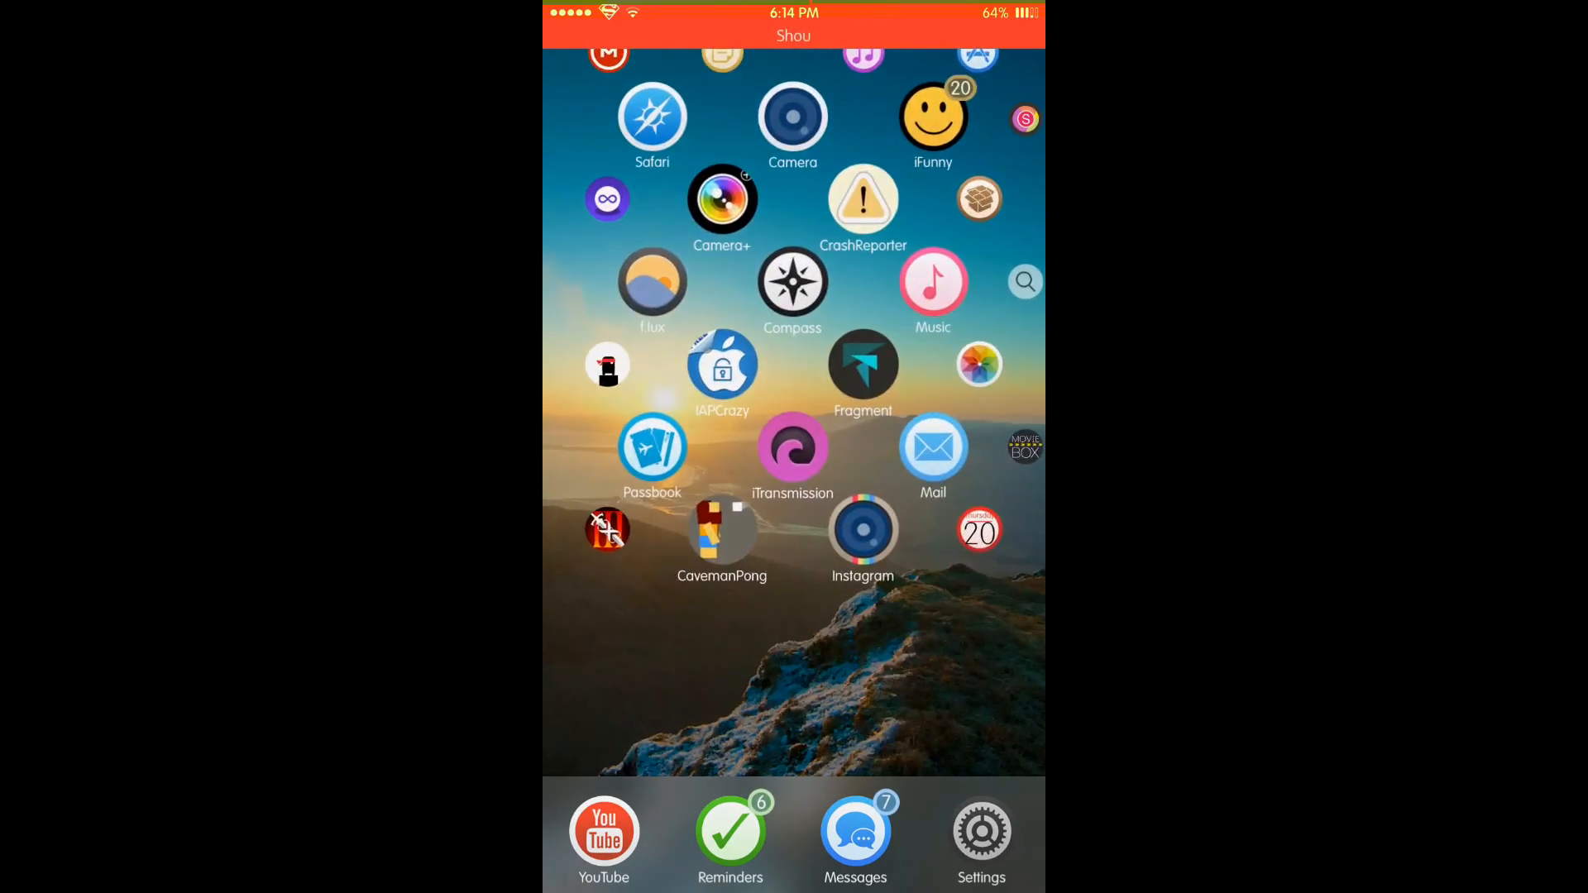